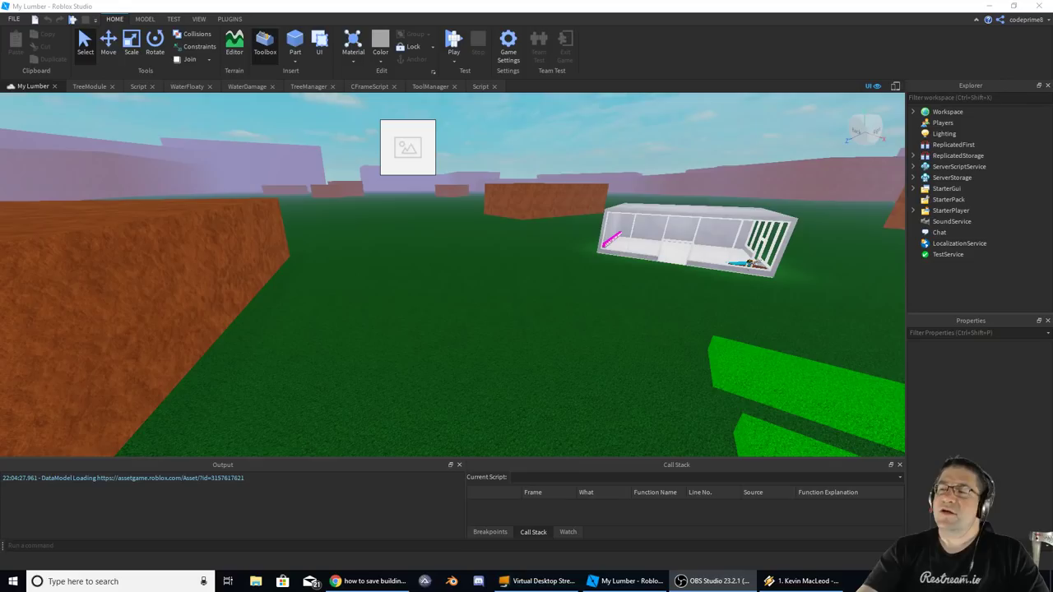
{"action": "mouse_move", "coordinate": [580, 275]}
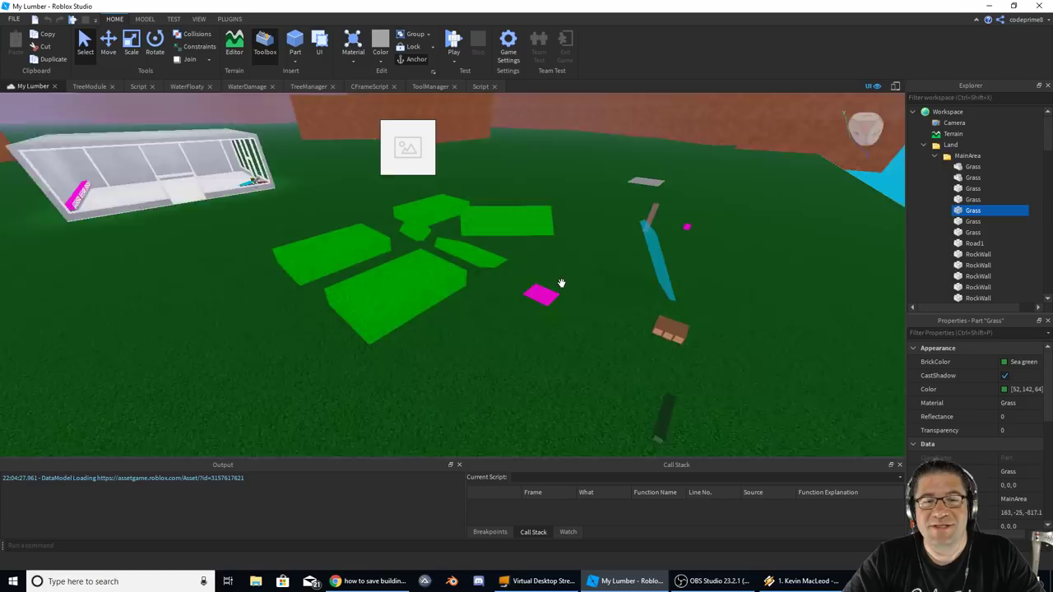
- Launch GIMP and load the 612×408 Wood grain.jpg photo as a single layer
{"action": "left_click_drag", "start_coordinate": [561, 284], "coordinate": [593, 264]}
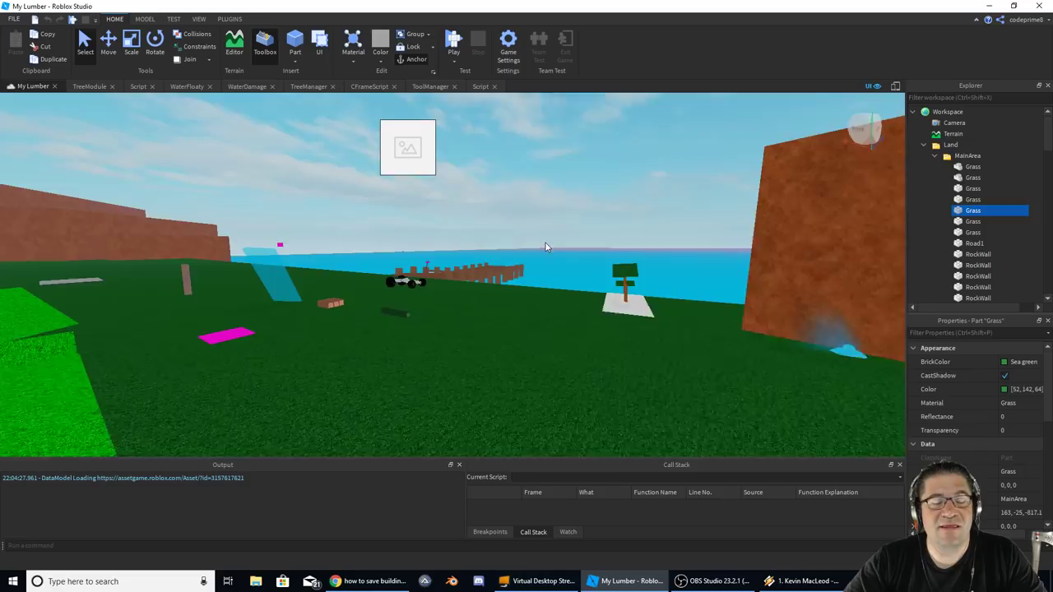
{"action": "left_click_drag", "start_coordinate": [544, 247], "coordinate": [545, 241]}
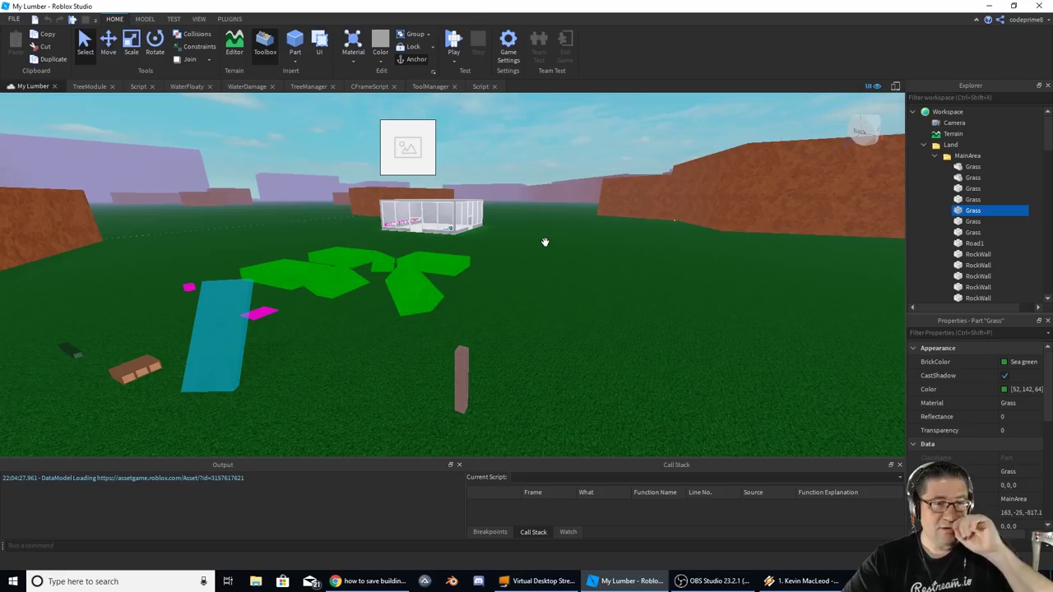
{"action": "left_click", "coordinate": [12, 582]}
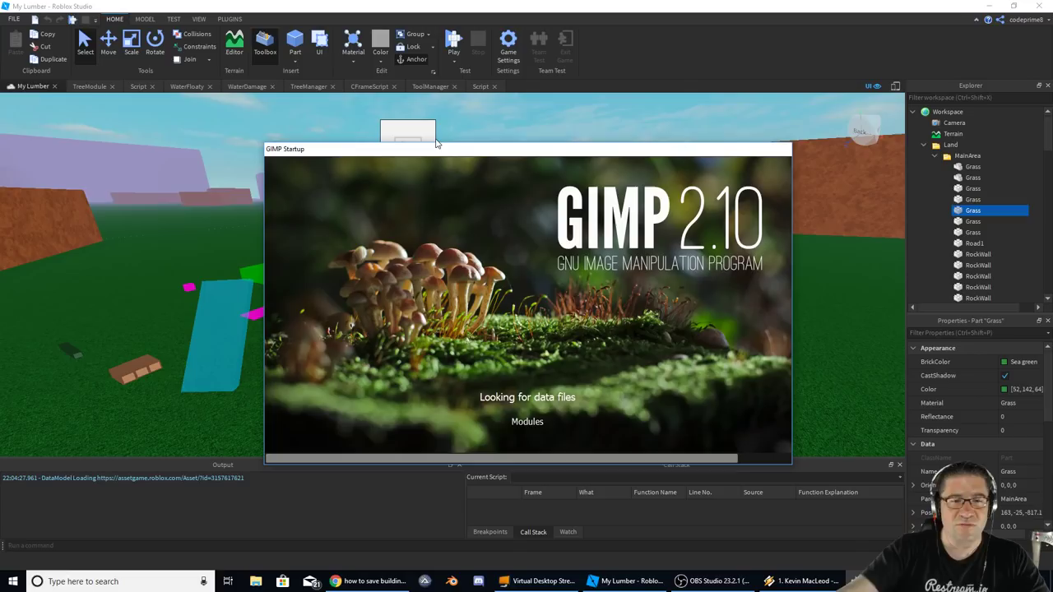
{"action": "left_click", "coordinate": [9, 19]}
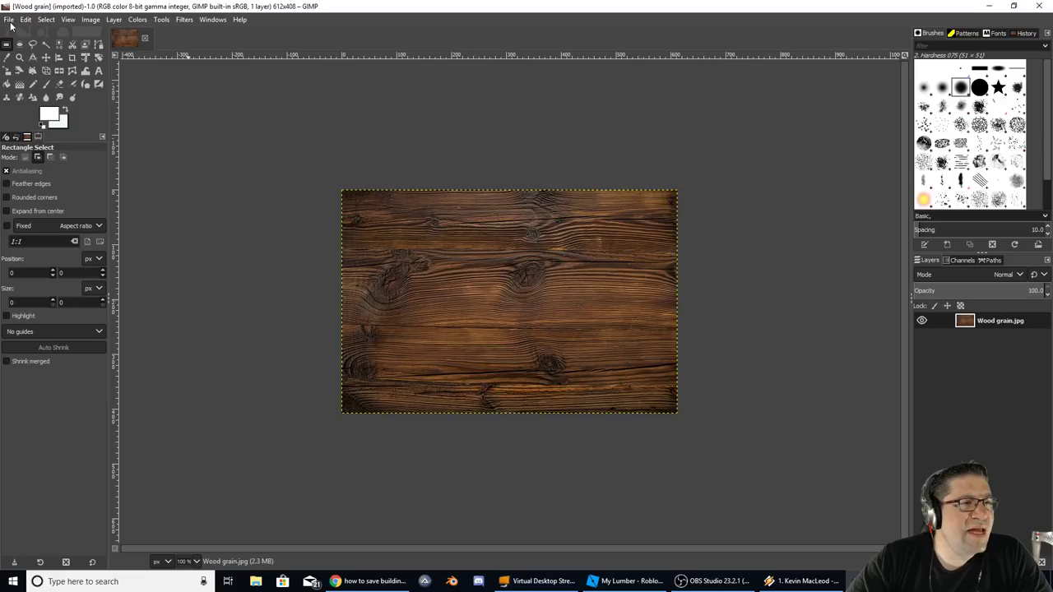
- Draw and reposition an oval selection on the wood, then copy and paste it
{"action": "left_click_drag", "start_coordinate": [406, 265], "coordinate": [621, 337]}
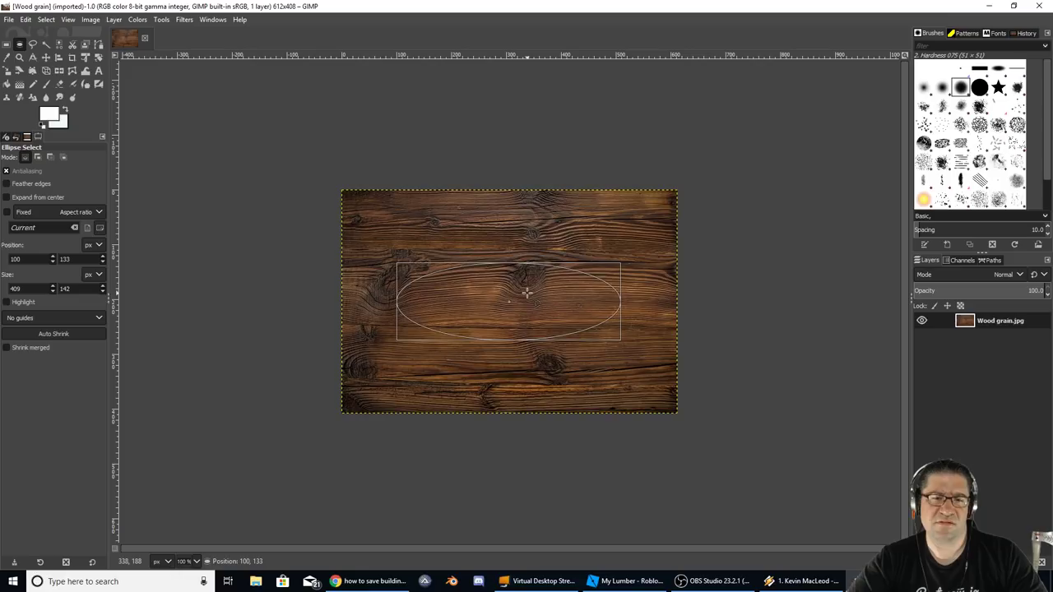
{"action": "left_click_drag", "start_coordinate": [526, 302], "coordinate": [476, 325]}
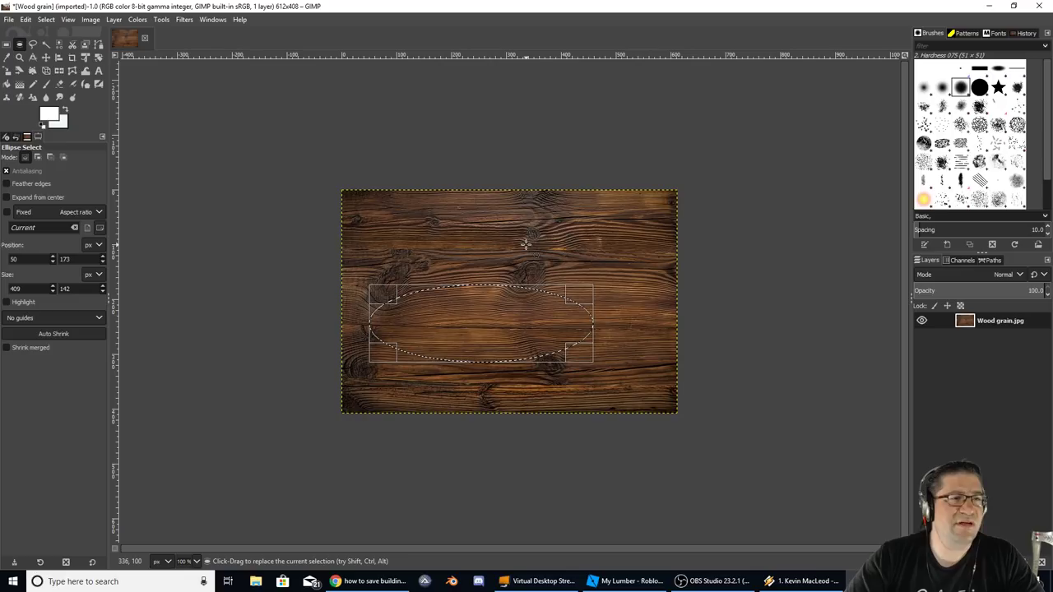
{"action": "mouse_move", "coordinate": [664, 278]}
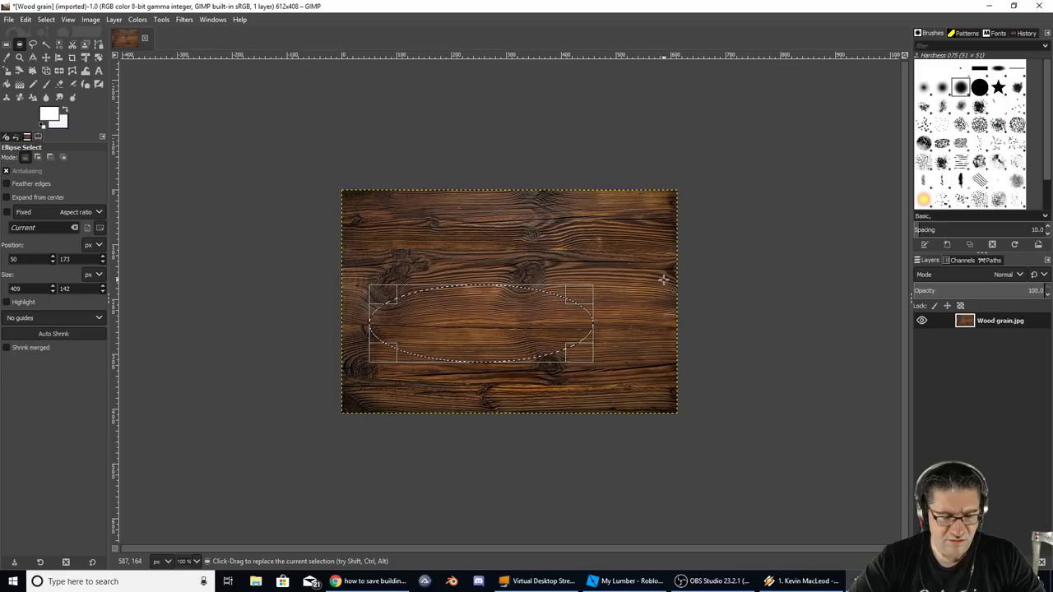
{"action": "key", "text": "ctrl+c"}
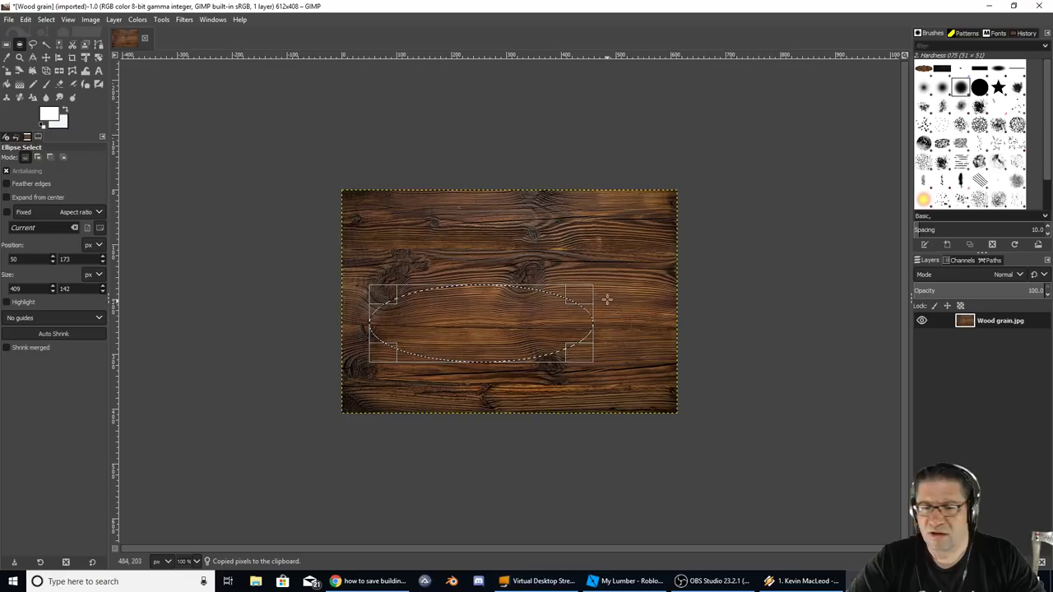
{"action": "key", "text": "ctrl+v"}
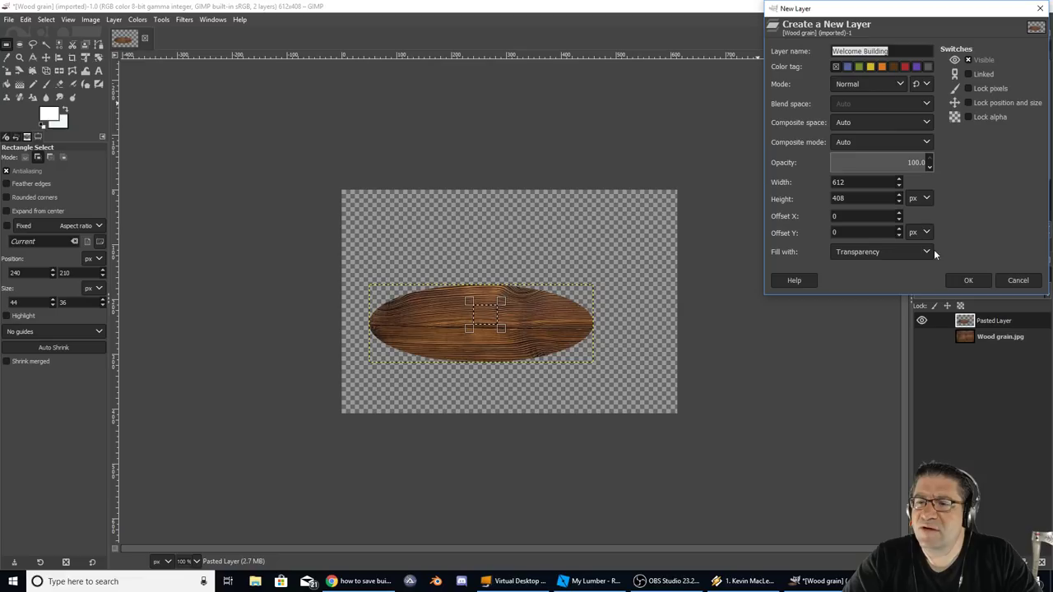
- Create the transparent Welcome Building layer and shift the wood oval toward the centre
{"action": "left_click", "coordinate": [967, 280]}
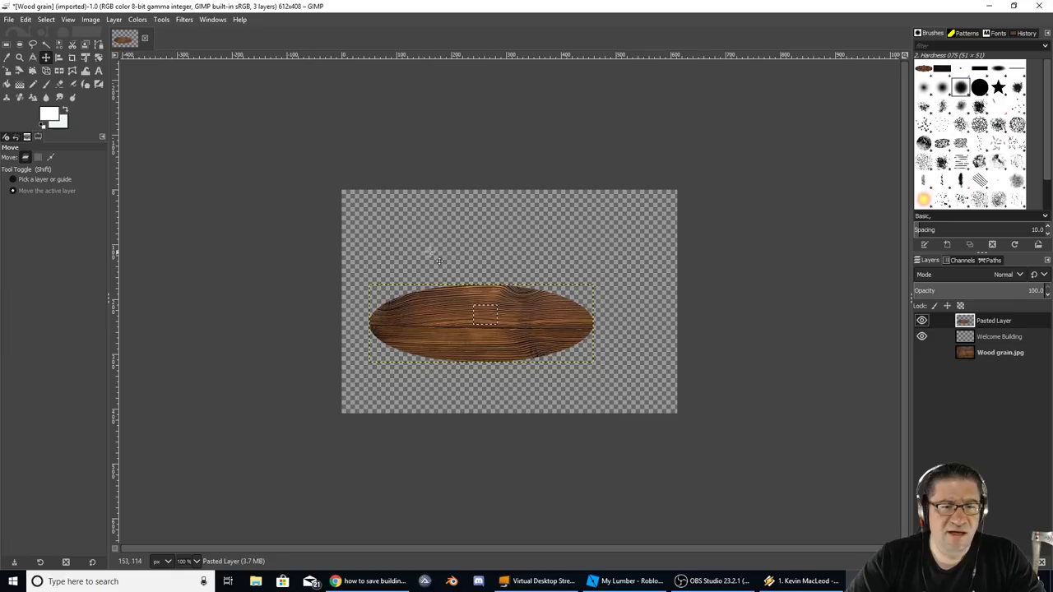
{"action": "left_click_drag", "start_coordinate": [481, 321], "coordinate": [510, 300]}
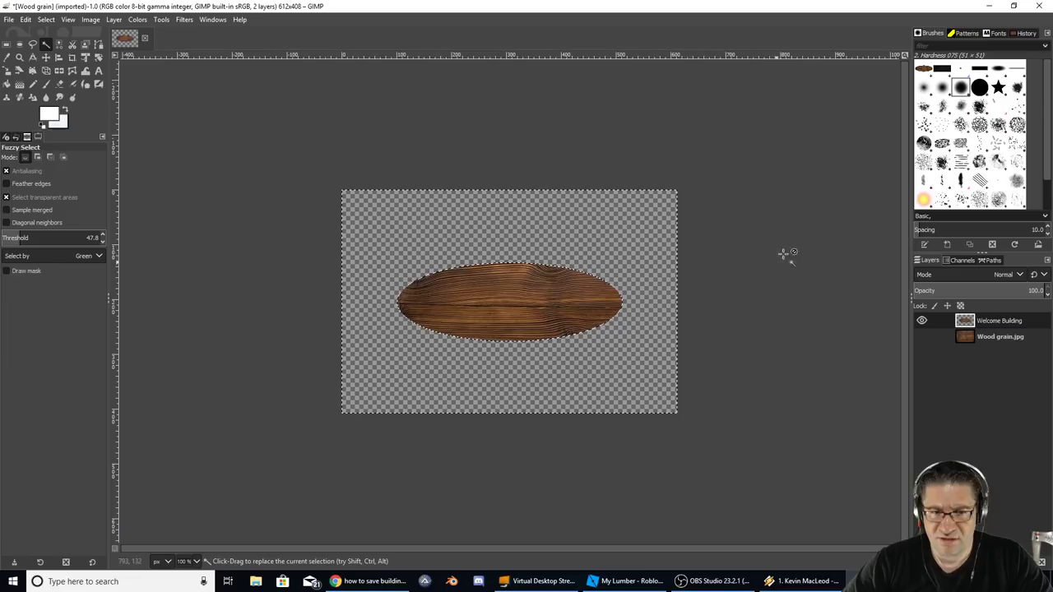
- Convert the oval selection into a narrow border band and choose the Gradient tool
{"action": "left_click", "coordinate": [45, 19]}
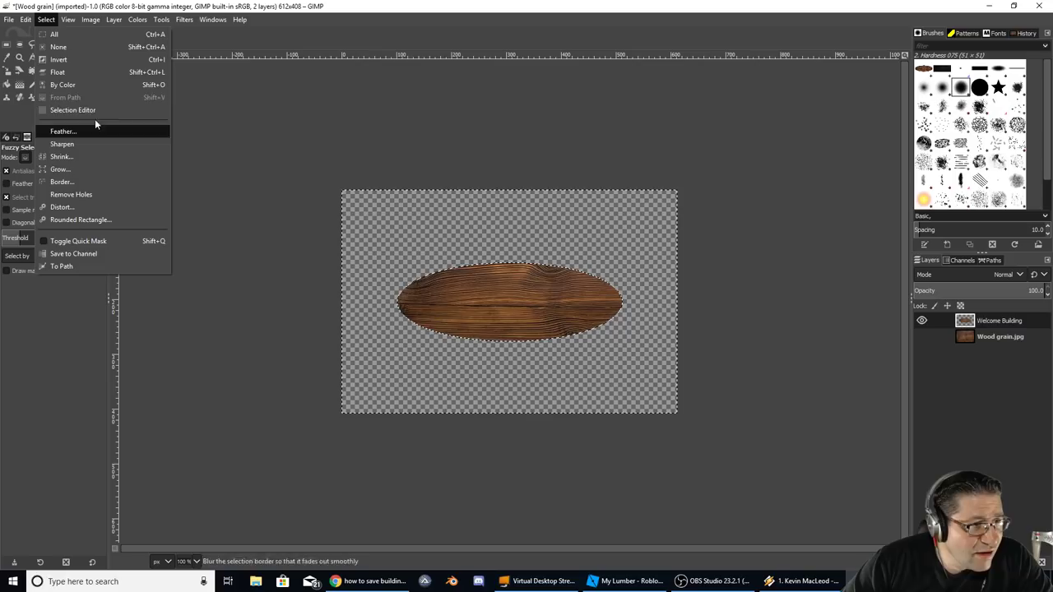
{"action": "left_click", "coordinate": [62, 182]}
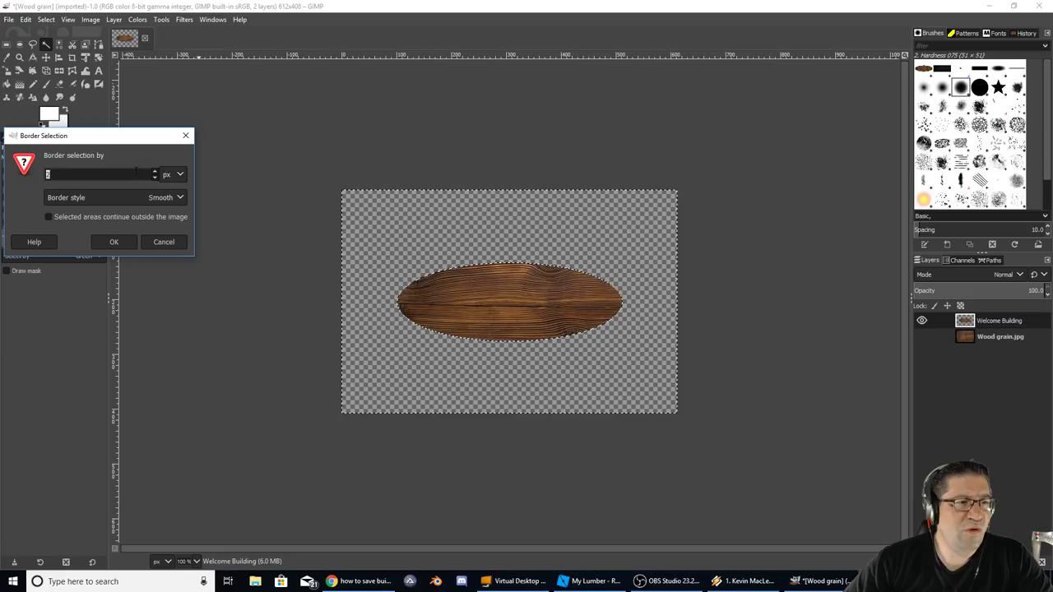
{"action": "left_click", "coordinate": [114, 241]}
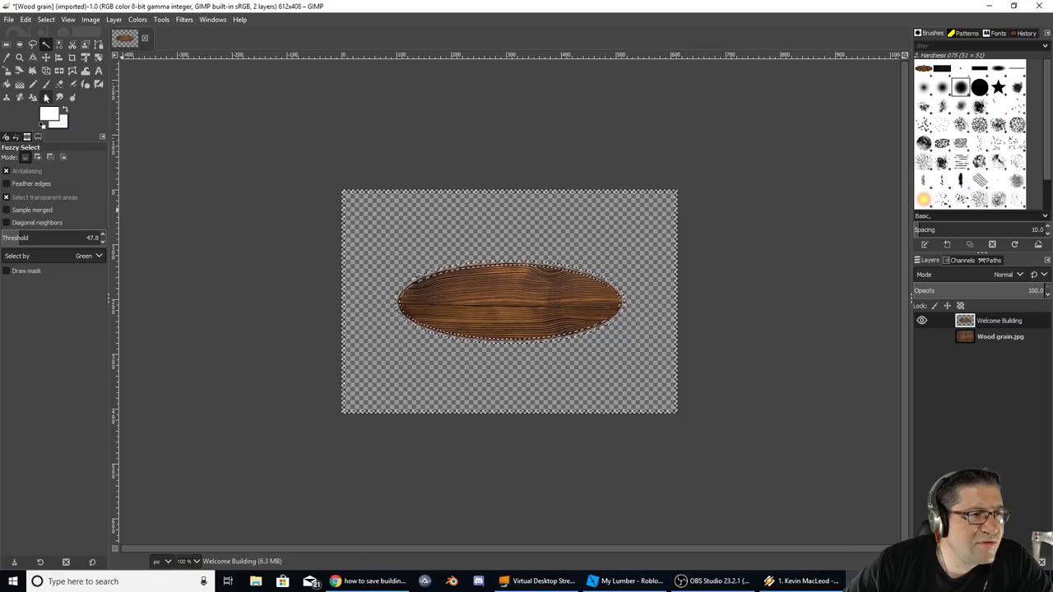
{"action": "left_click", "coordinate": [19, 84]}
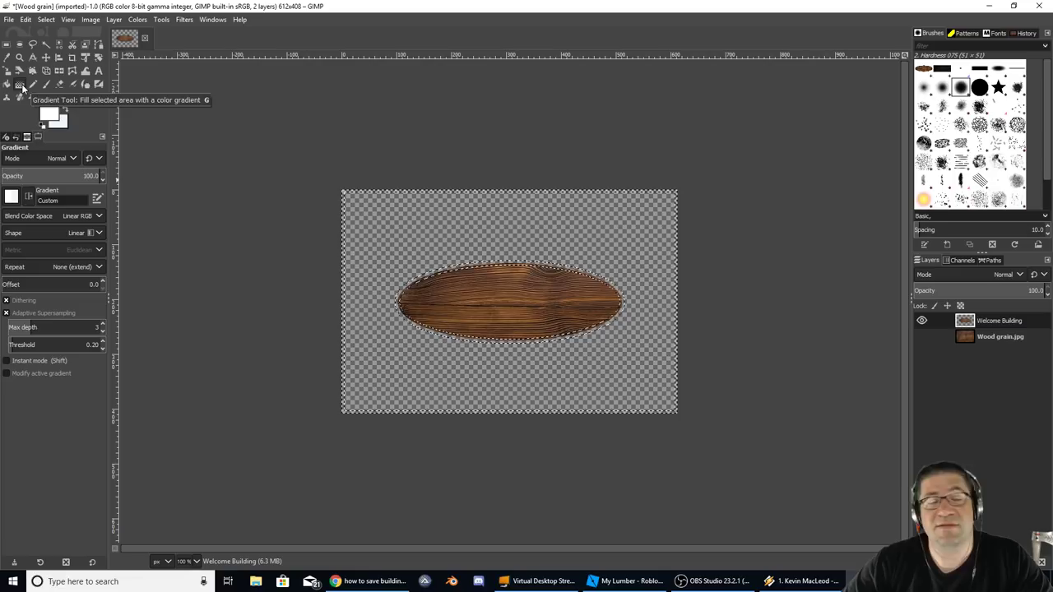
- Change the background colour to dark brown 754115
{"action": "left_click", "coordinate": [11, 195]}
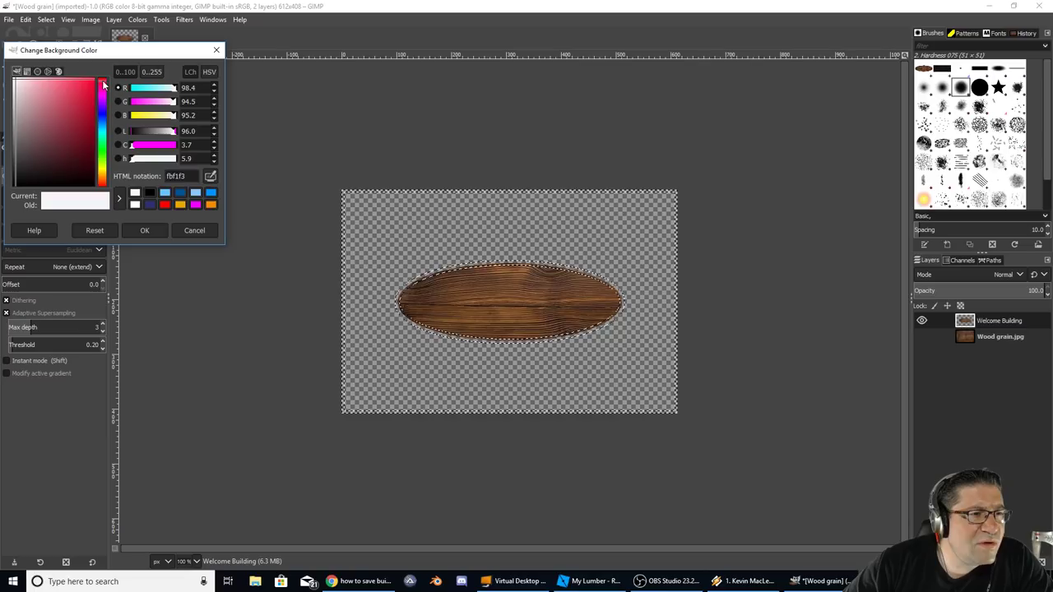
{"action": "left_click", "coordinate": [33, 123]}
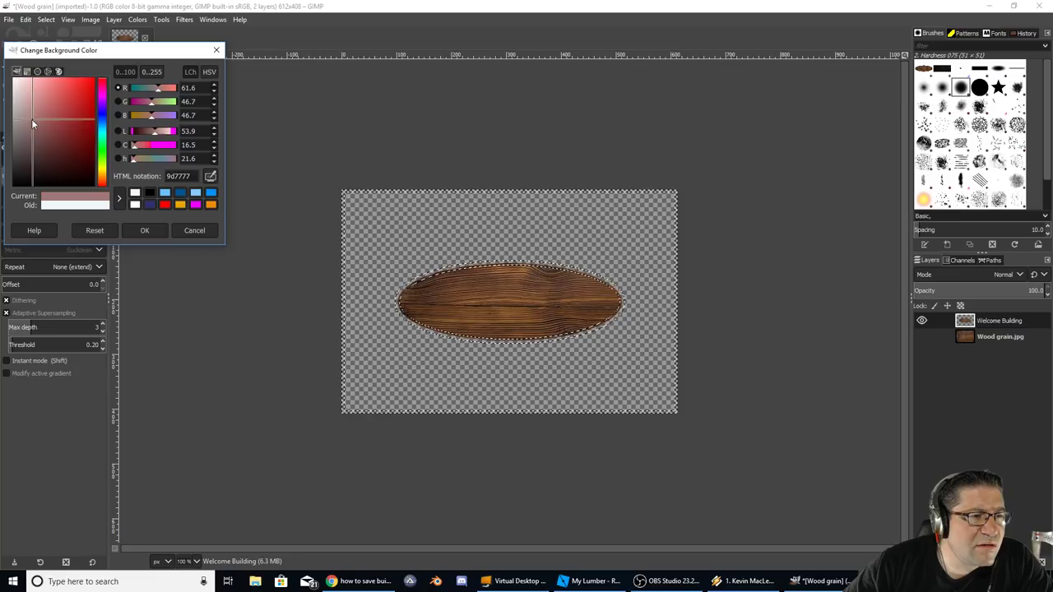
{"action": "left_click", "coordinate": [82, 144]}
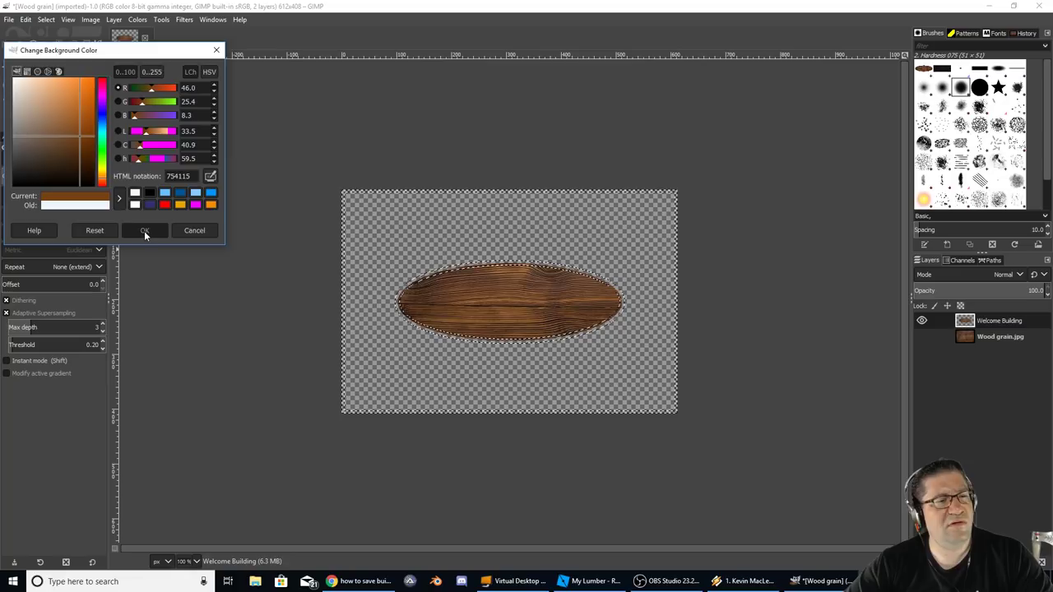
{"action": "left_click", "coordinate": [144, 230]}
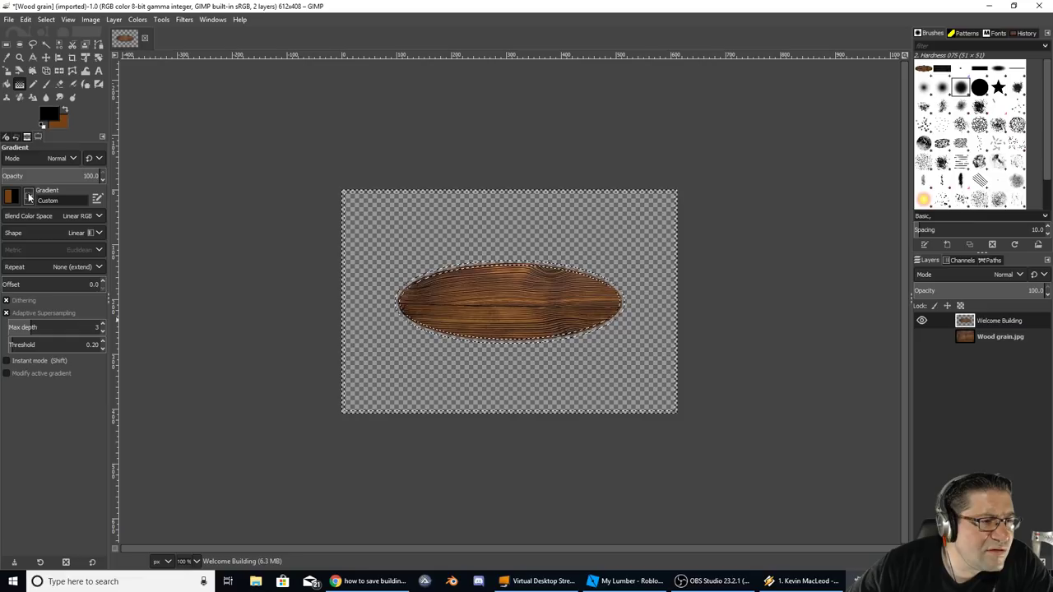
- Use an FG to BG gradient with Linear RGB blending and a shaped form
{"action": "left_click", "coordinate": [81, 215]}
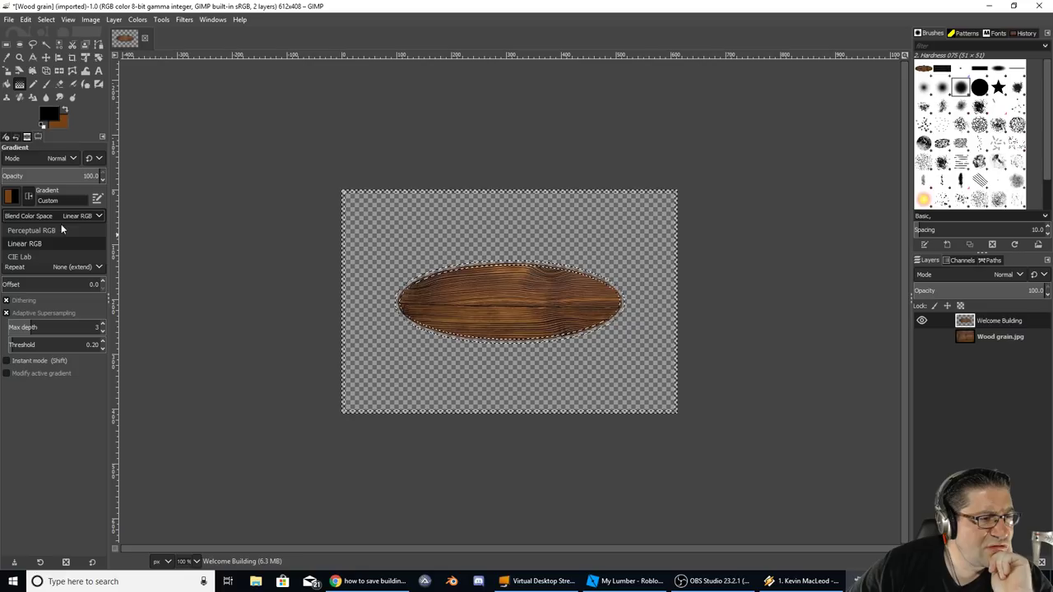
{"action": "left_click", "coordinate": [82, 232]}
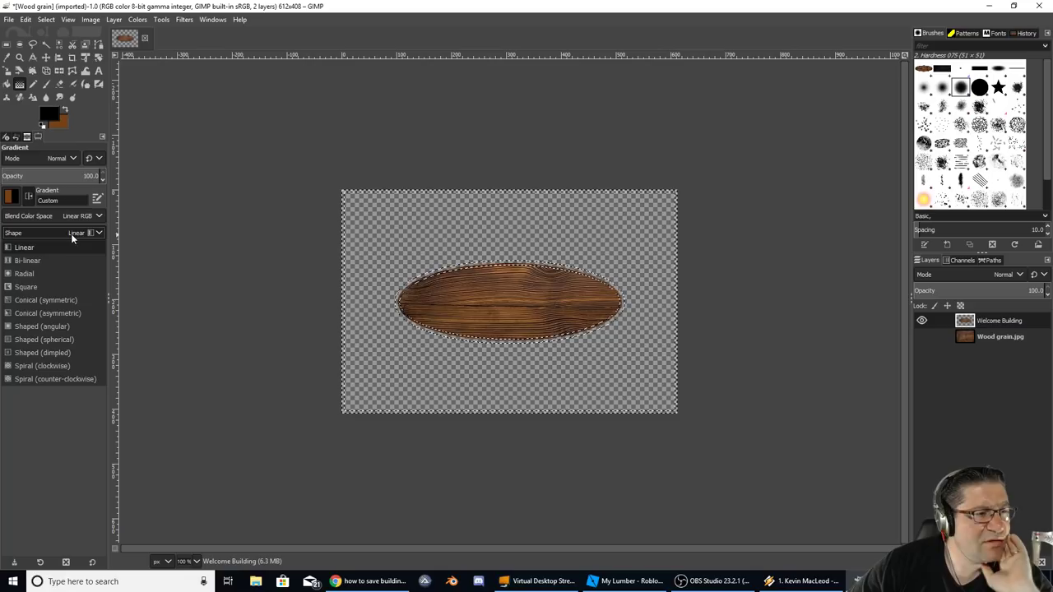
{"action": "left_click", "coordinate": [27, 260]}
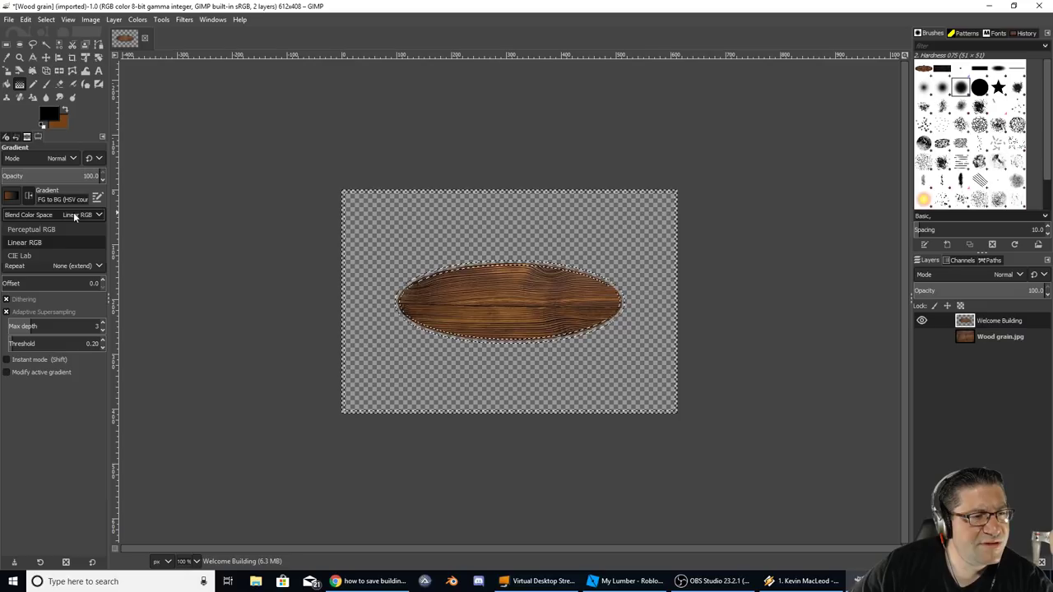
{"action": "left_click", "coordinate": [74, 215]}
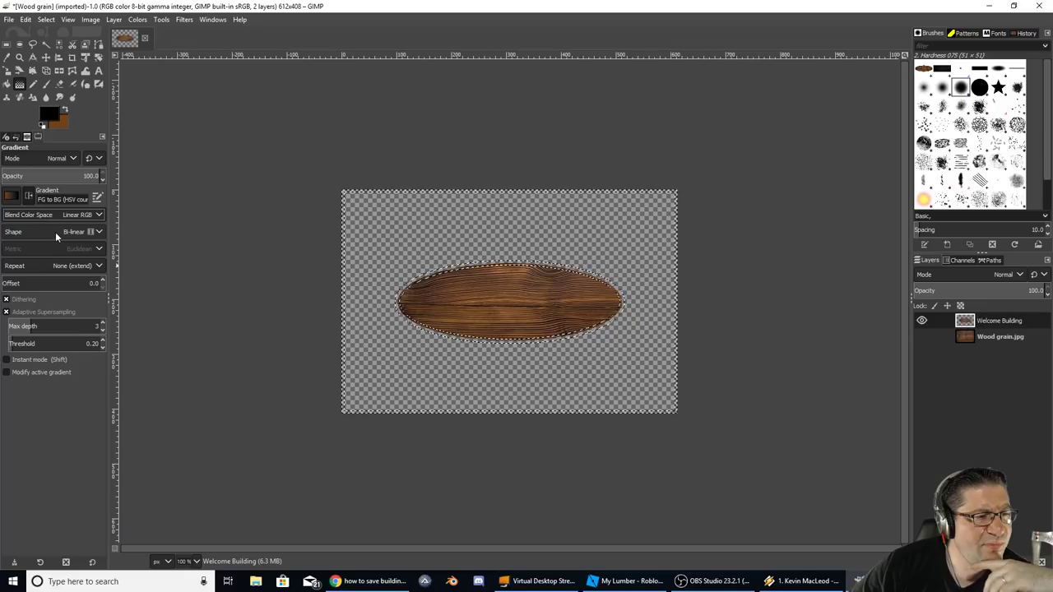
{"action": "left_click", "coordinate": [82, 231]}
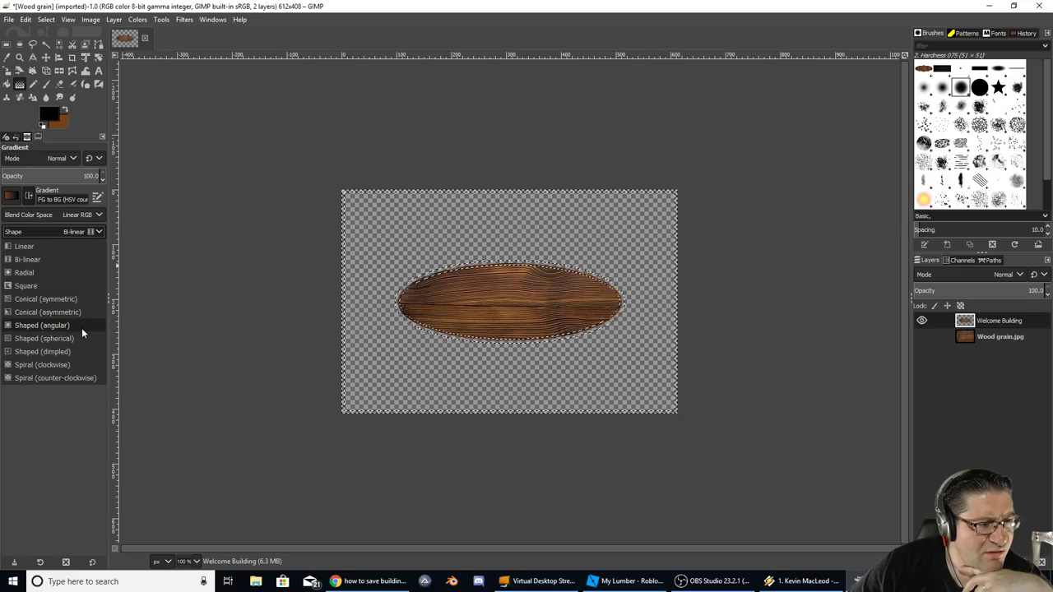
{"action": "left_click", "coordinate": [42, 325]}
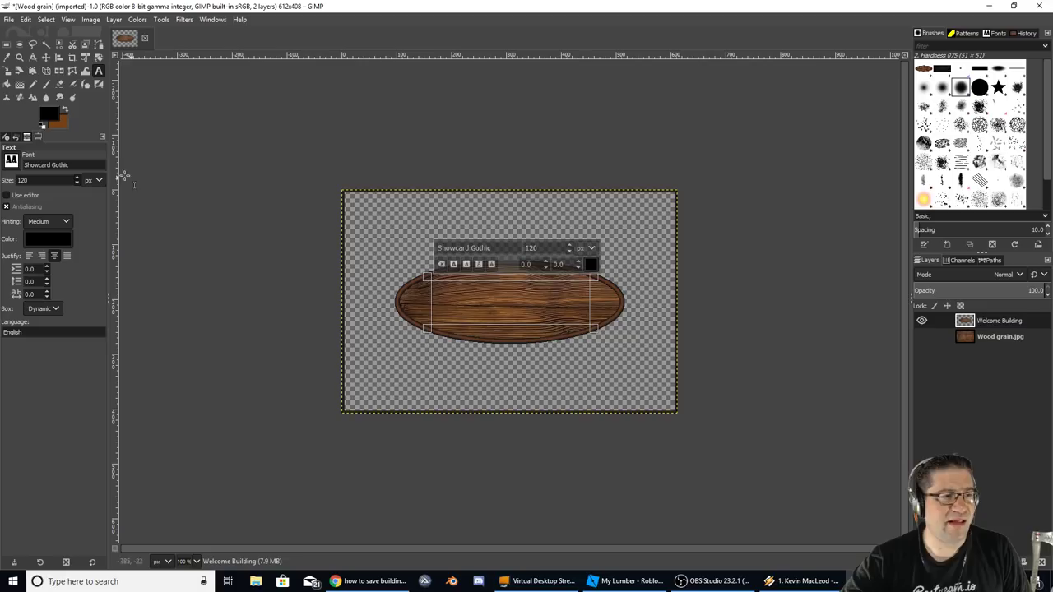
- Type MENU in black Showcard Gothic on the wood oval at size 100
{"action": "type", "text": "MEN"}
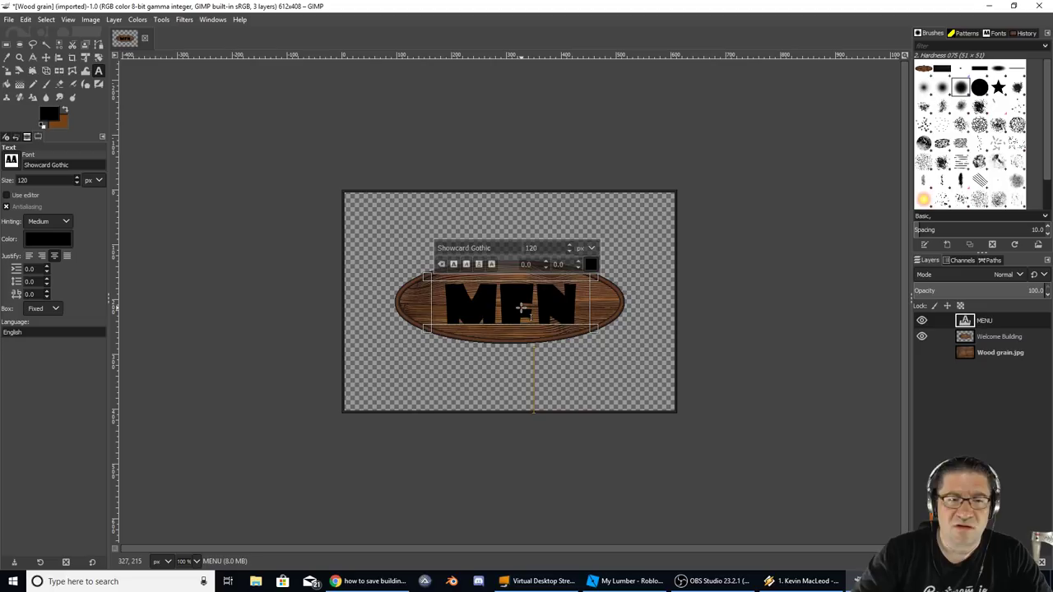
{"action": "type", "text": "U"}
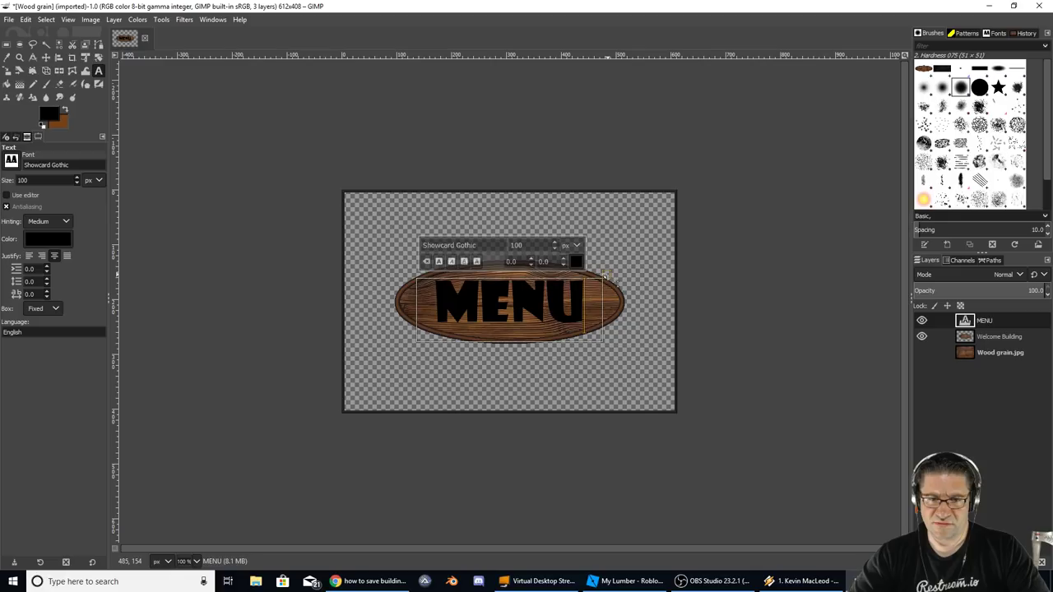
{"action": "left_click", "coordinate": [46, 57]}
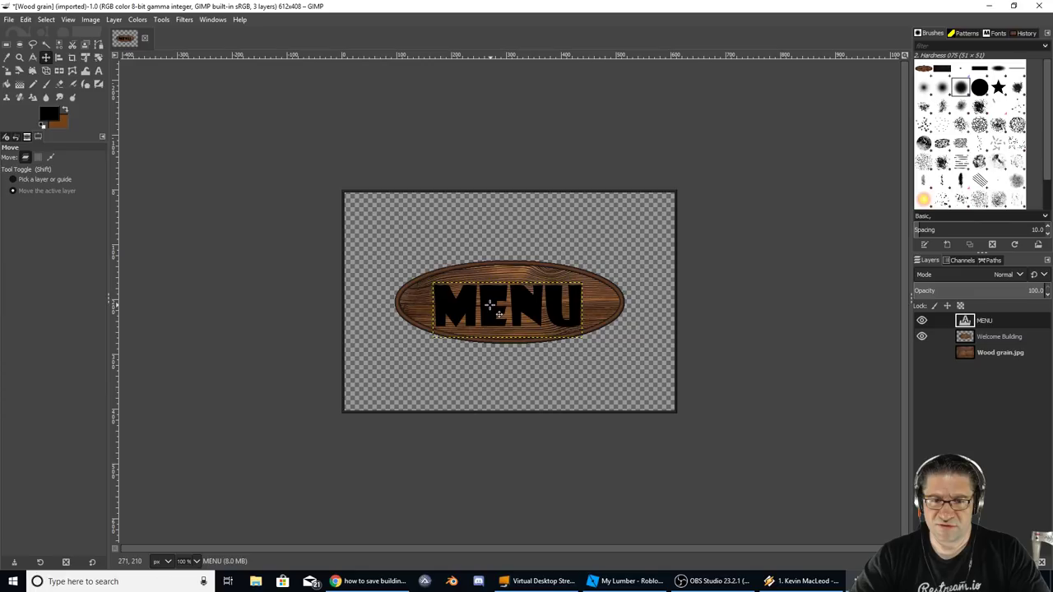
- Centre the MENU text on the oval and anchor the floated lettering
{"action": "left_click_drag", "start_coordinate": [506, 308], "coordinate": [506, 311]}
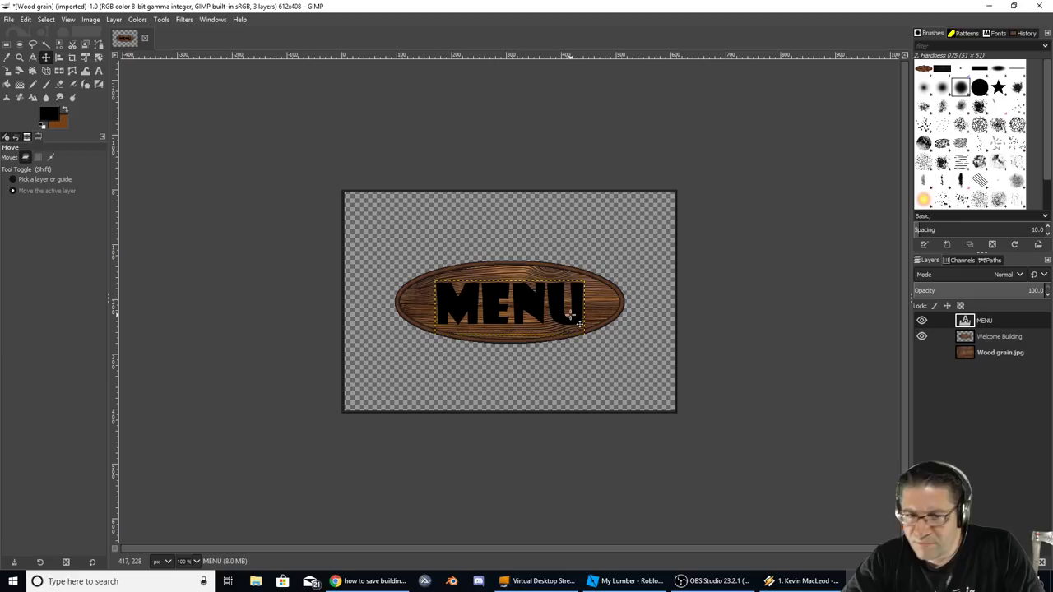
{"action": "mouse_move", "coordinate": [378, 255]}
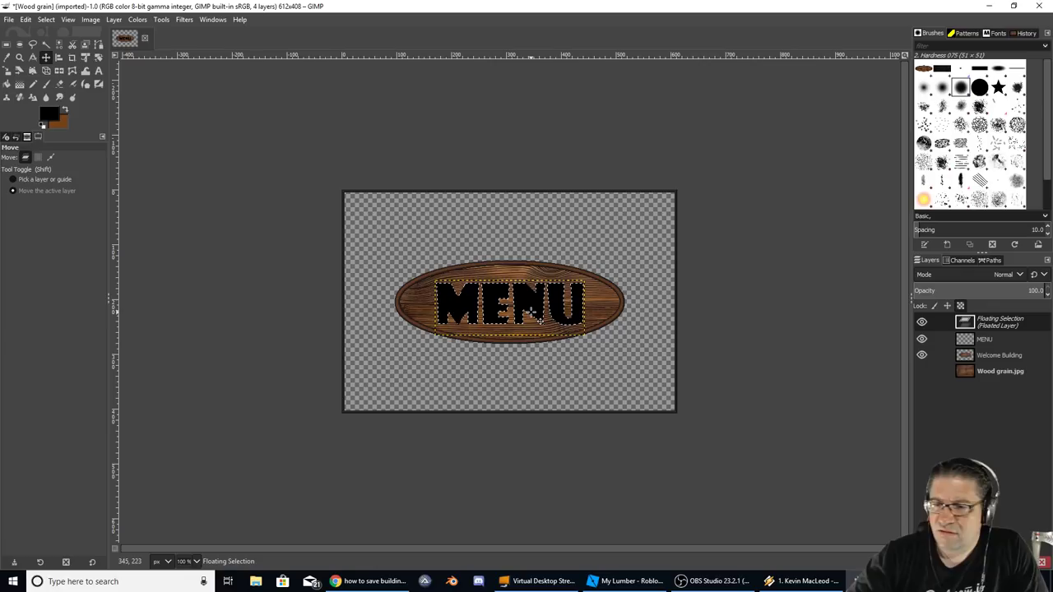
{"action": "mouse_move", "coordinate": [816, 290]}
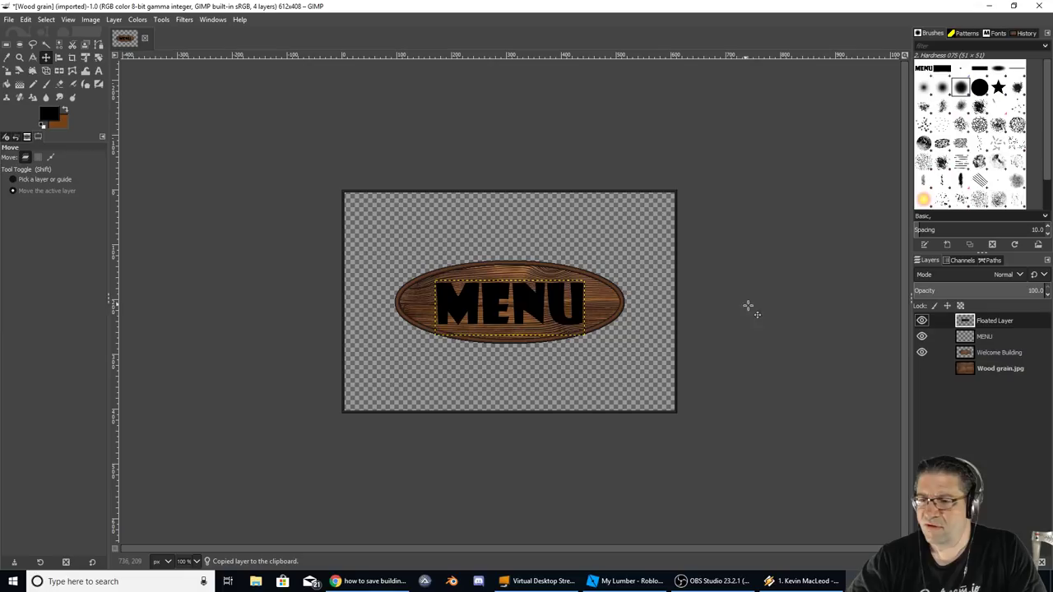
{"action": "left_click", "coordinate": [114, 19]}
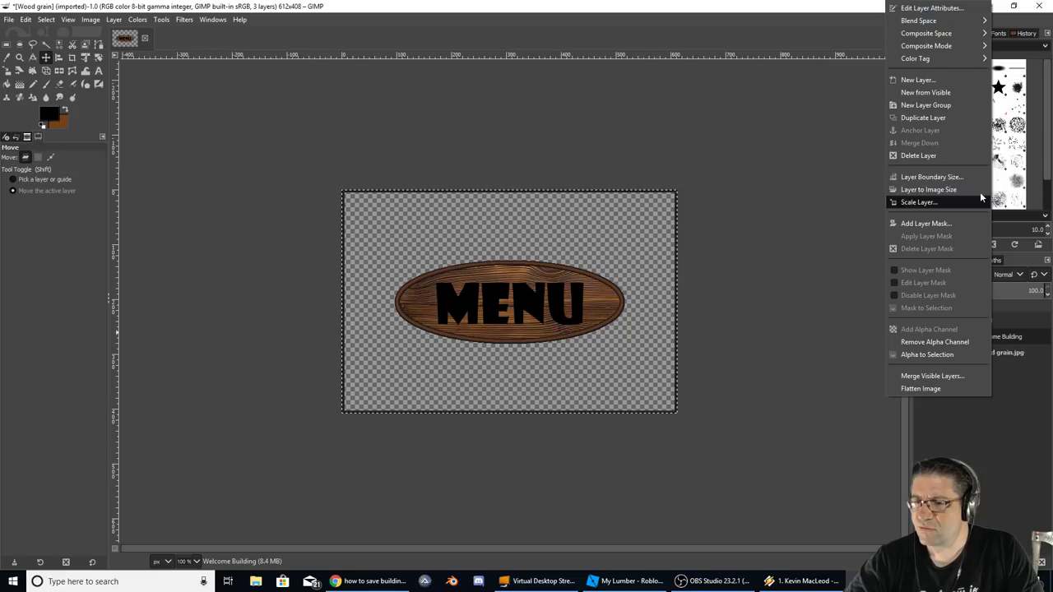
{"action": "mouse_move", "coordinate": [908, 156]}
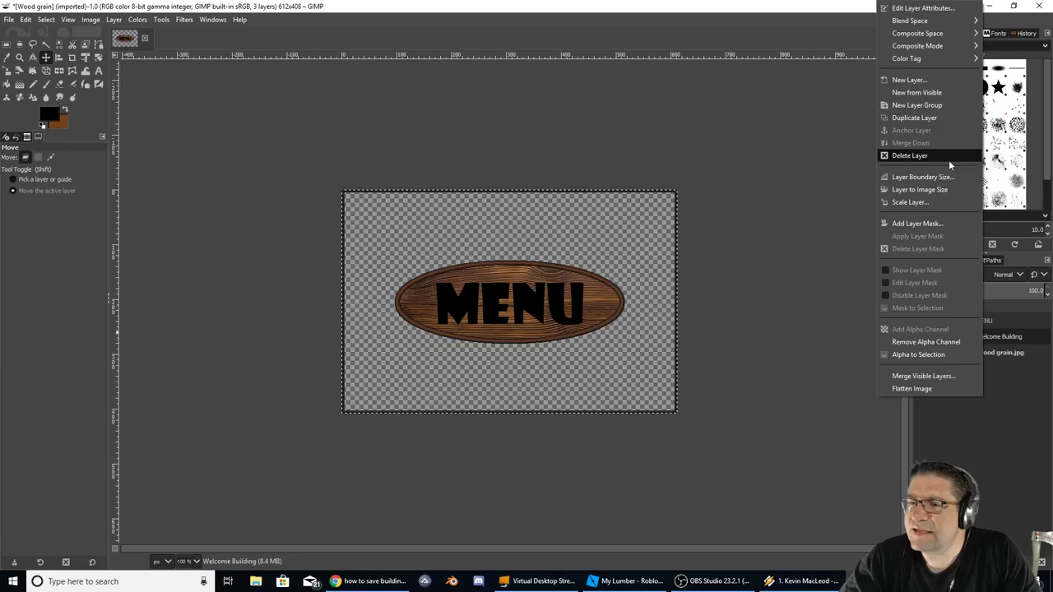
- Add a new layer and Fuzzy Select the black MENU letters
{"action": "left_click", "coordinate": [914, 117]}
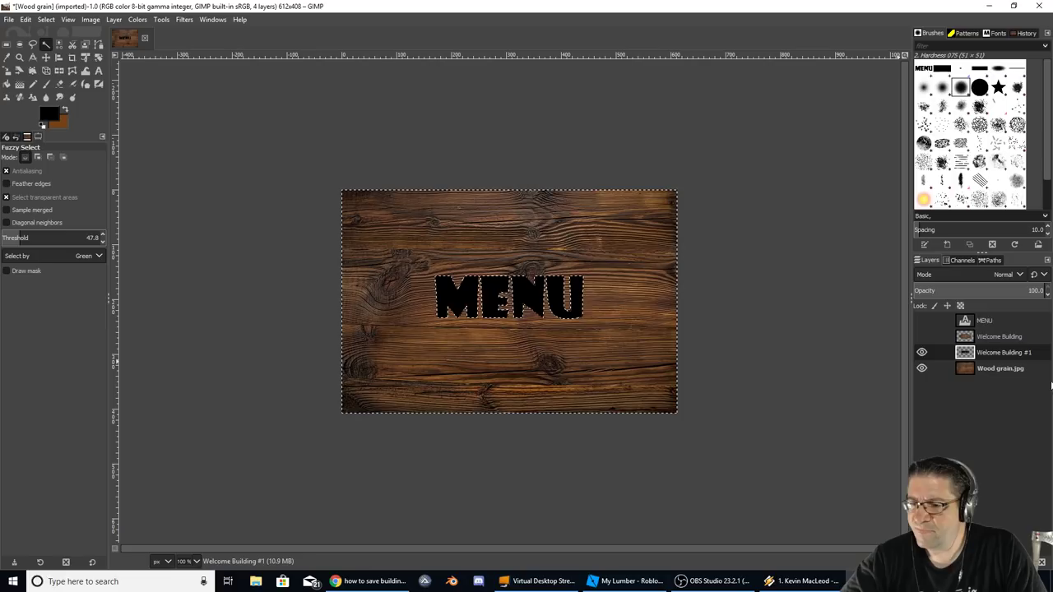
{"action": "left_click", "coordinate": [1000, 368]}
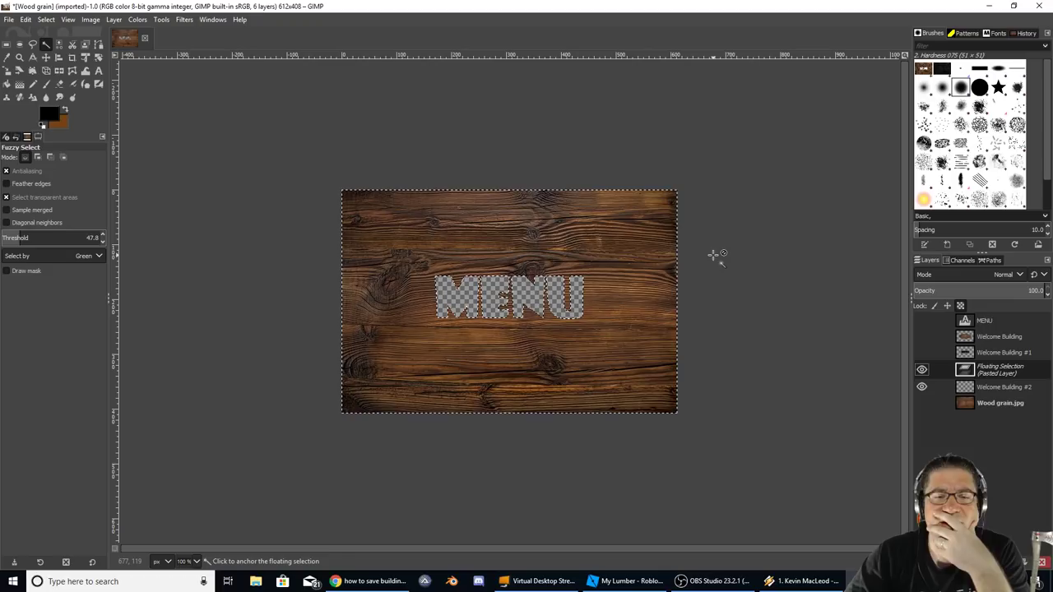
{"action": "mouse_move", "coordinate": [679, 246]}
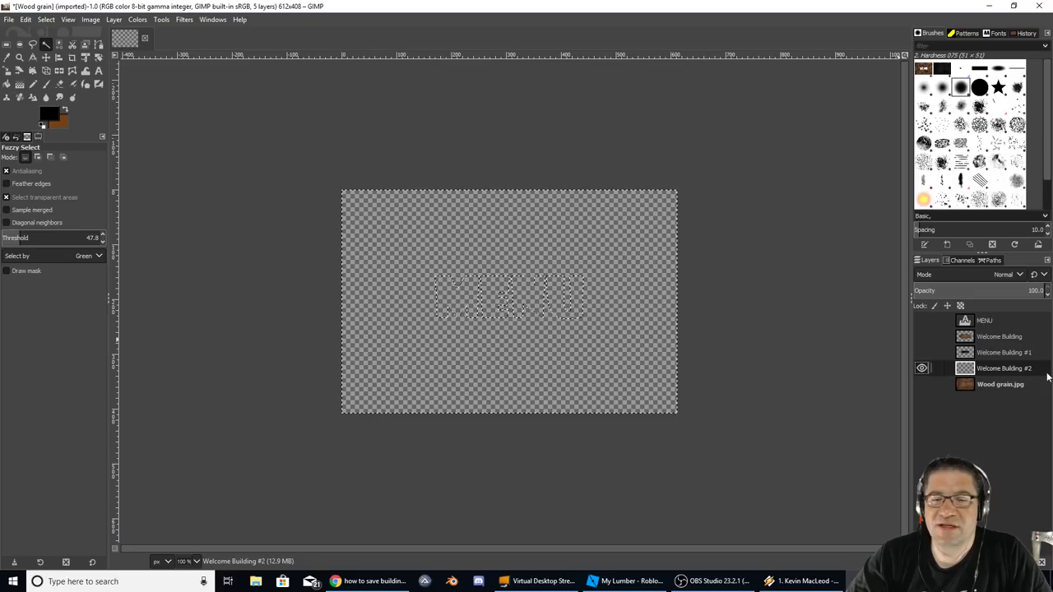
- Show the wood grain, add transparent layer Welcome Building #3, and anchor the pasted letters
{"action": "left_click", "coordinate": [46, 19]}
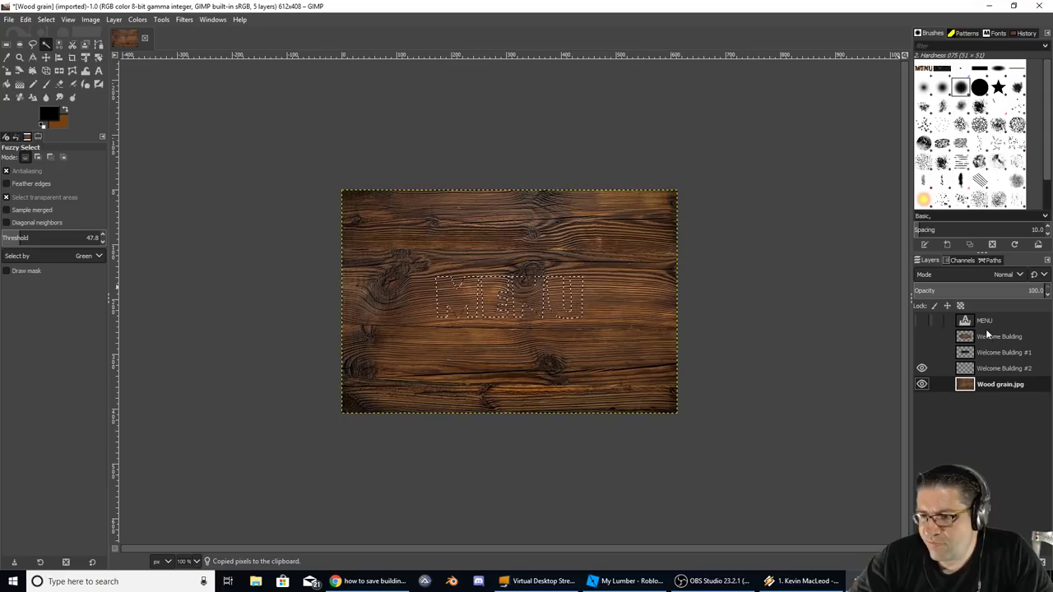
{"action": "left_click", "coordinate": [947, 305]}
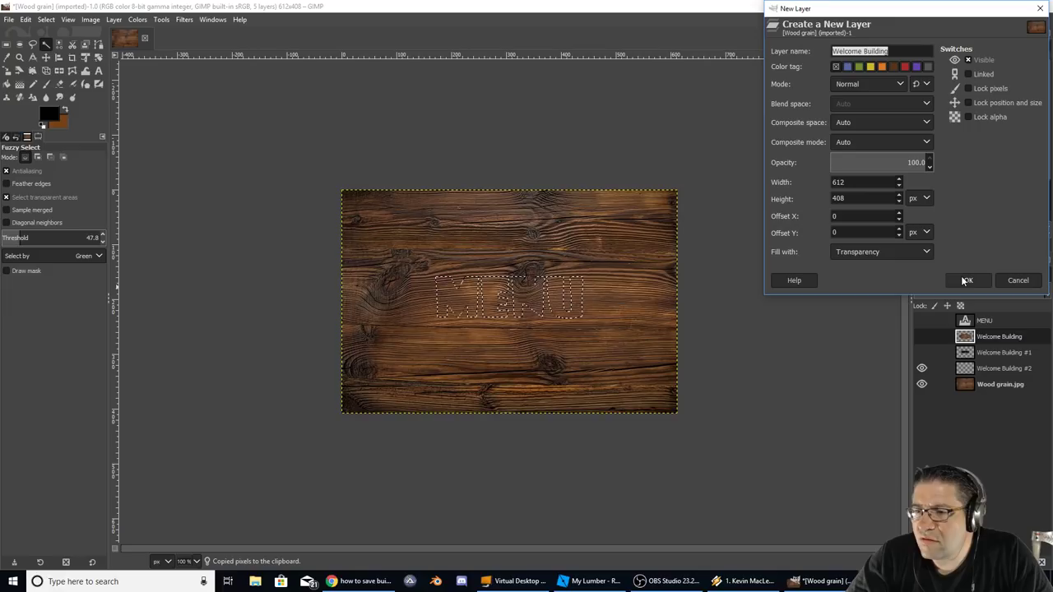
{"action": "left_click", "coordinate": [967, 279]}
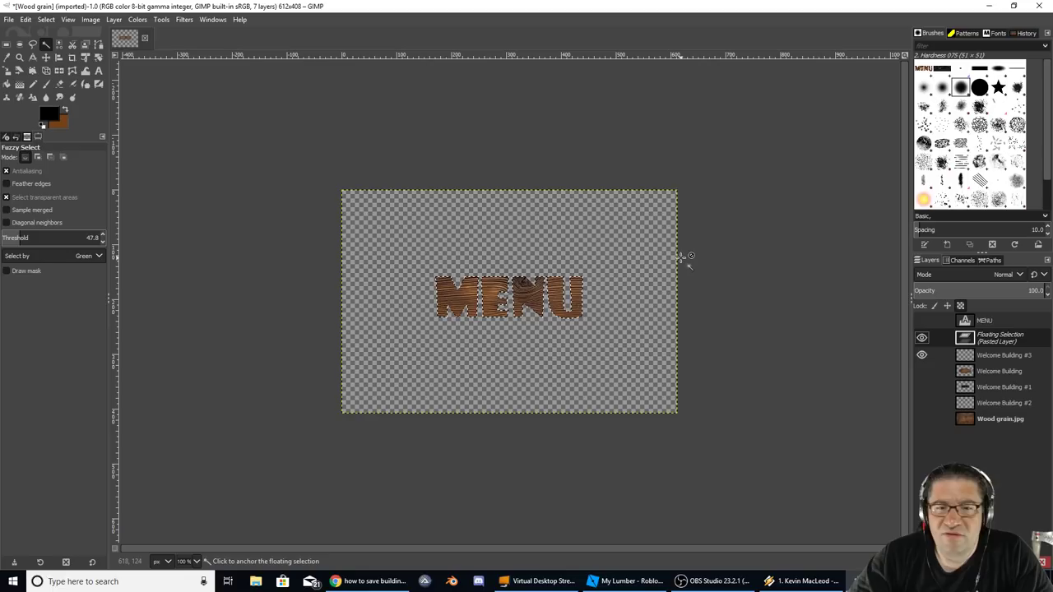
{"action": "left_click", "coordinate": [921, 337]}
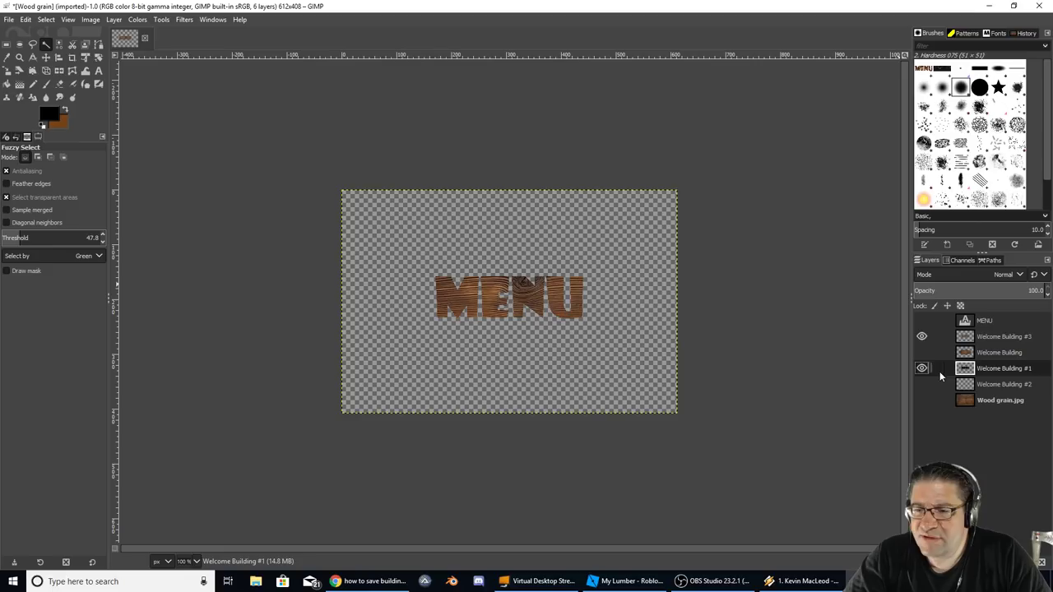
- Give Welcome Building #1 a 1.00 Gaussian blur and hide the wood grain background
{"action": "left_click", "coordinate": [46, 57]}
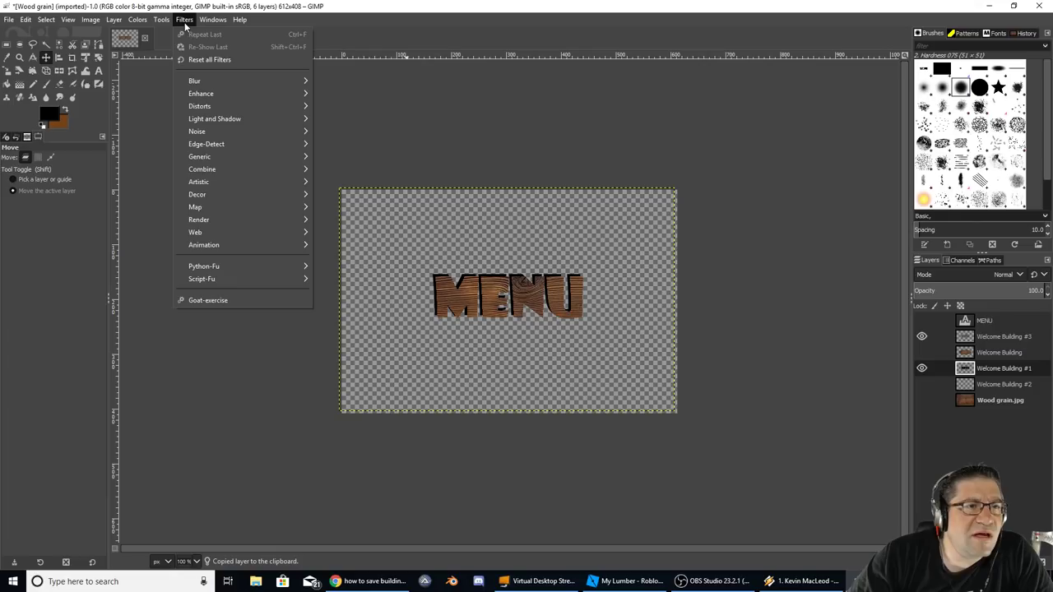
{"action": "left_click", "coordinate": [194, 81]}
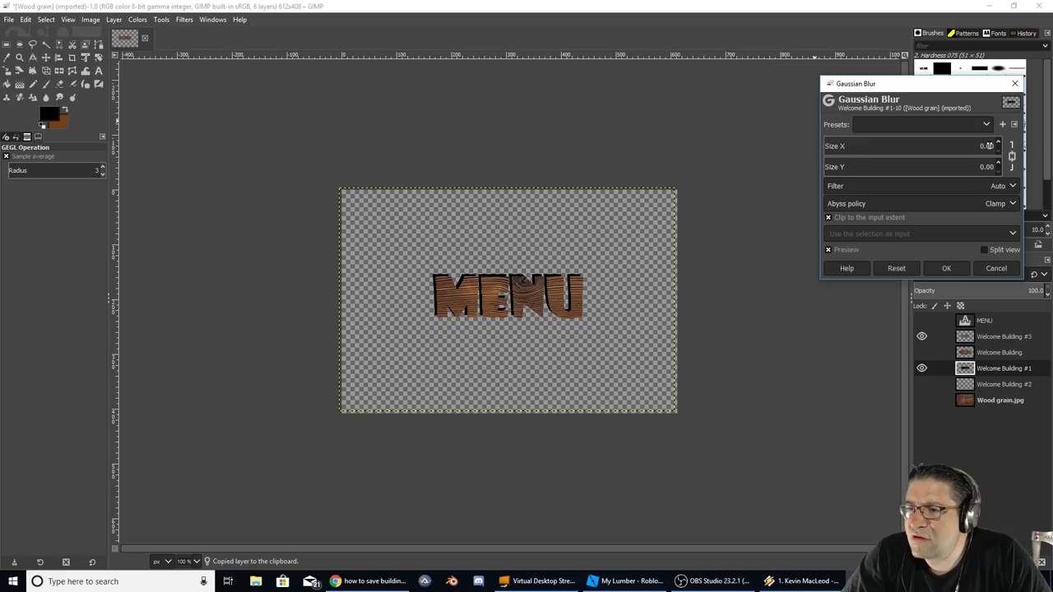
{"action": "left_click", "coordinate": [997, 143]}
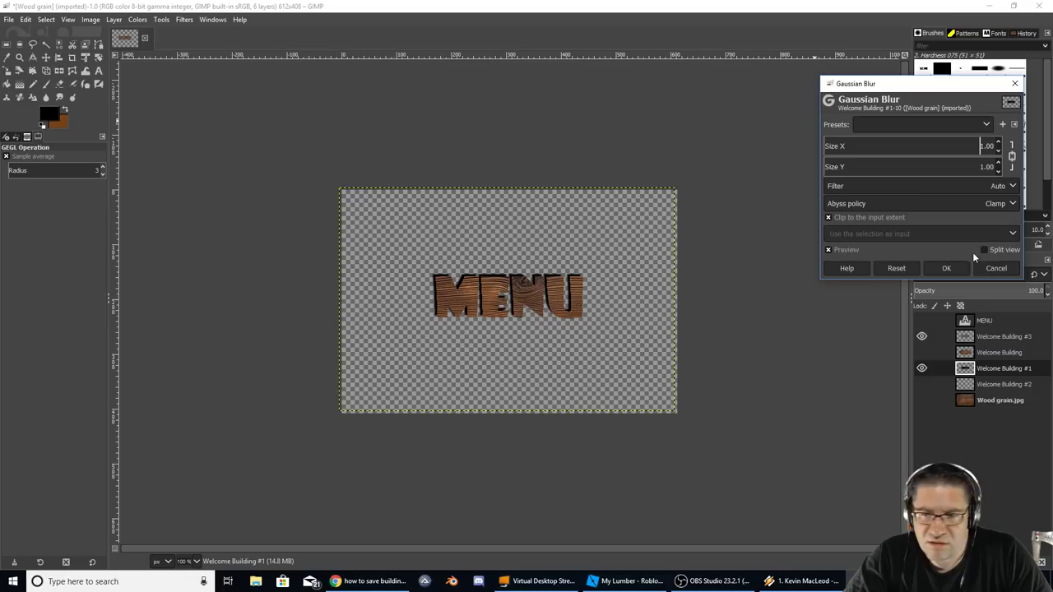
{"action": "left_click", "coordinate": [946, 268]}
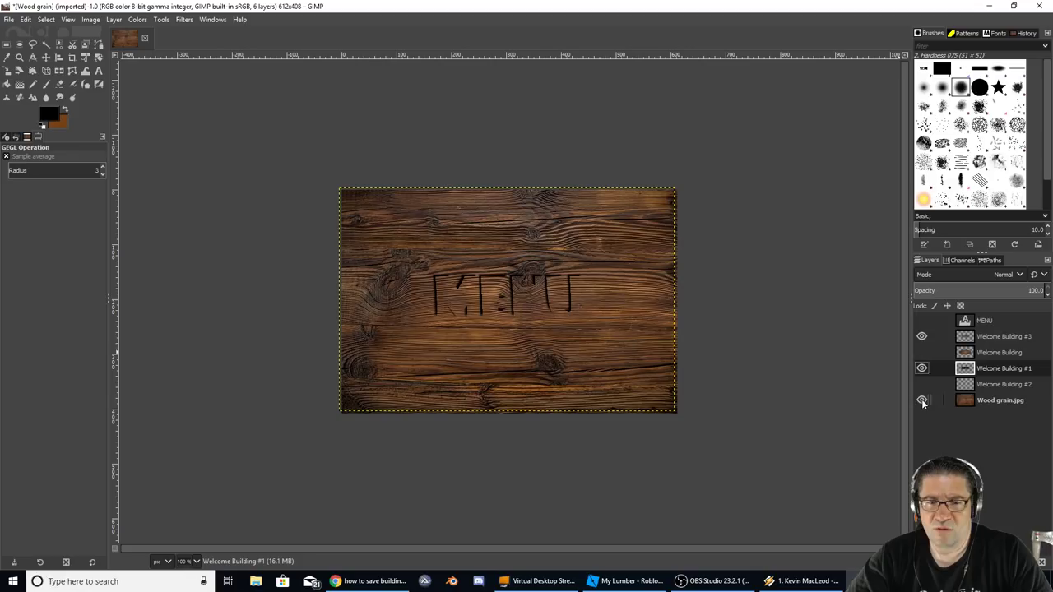
{"action": "left_click", "coordinate": [921, 401]}
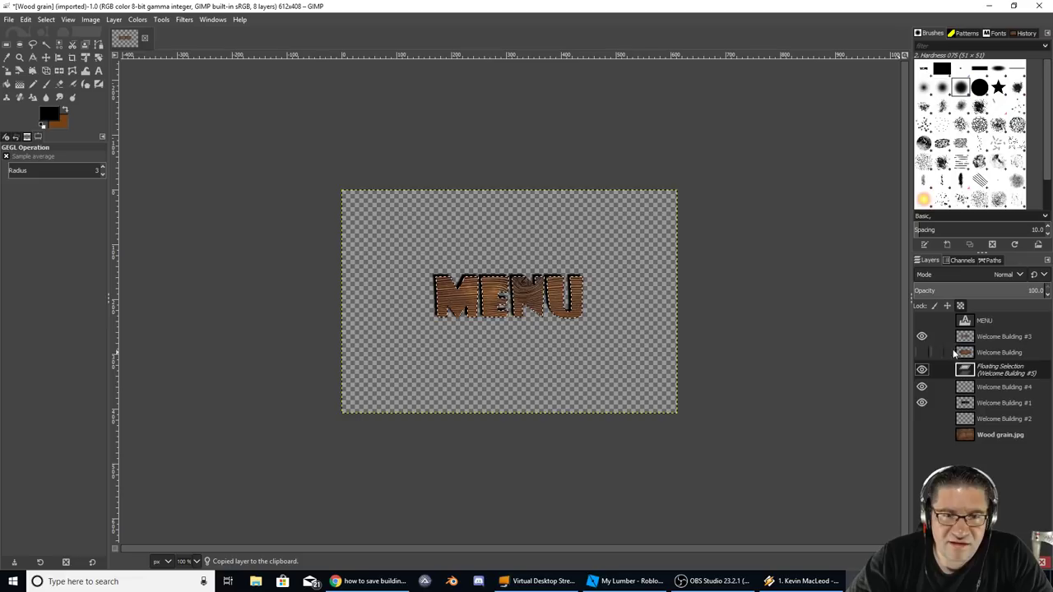
- Blur Welcome Building #4 at 2.50, show the wood grain background, and hide #4 to compare
{"action": "left_click", "coordinate": [45, 57]}
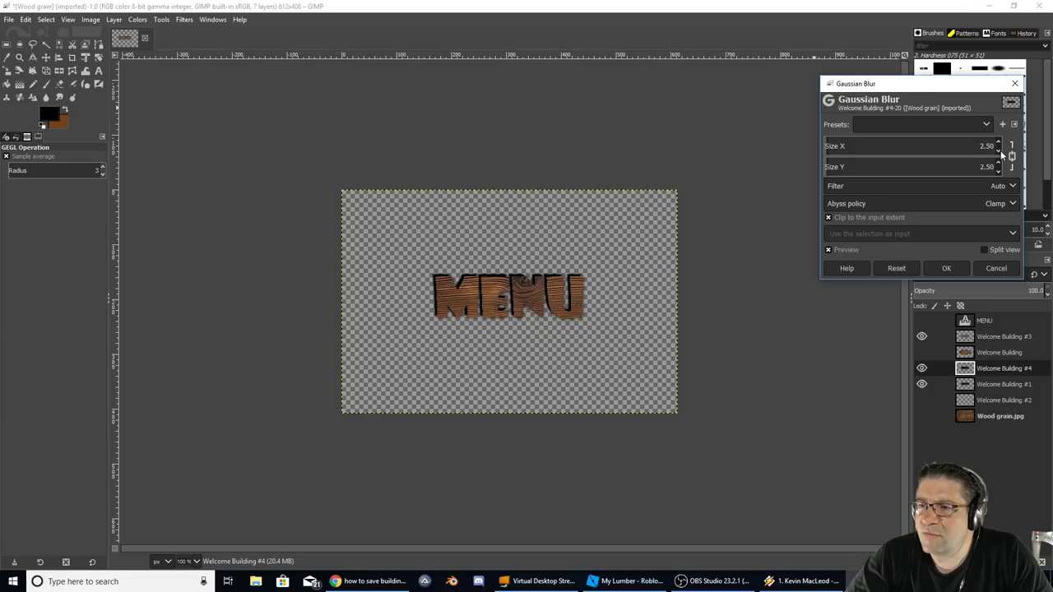
{"action": "left_click", "coordinate": [946, 268]}
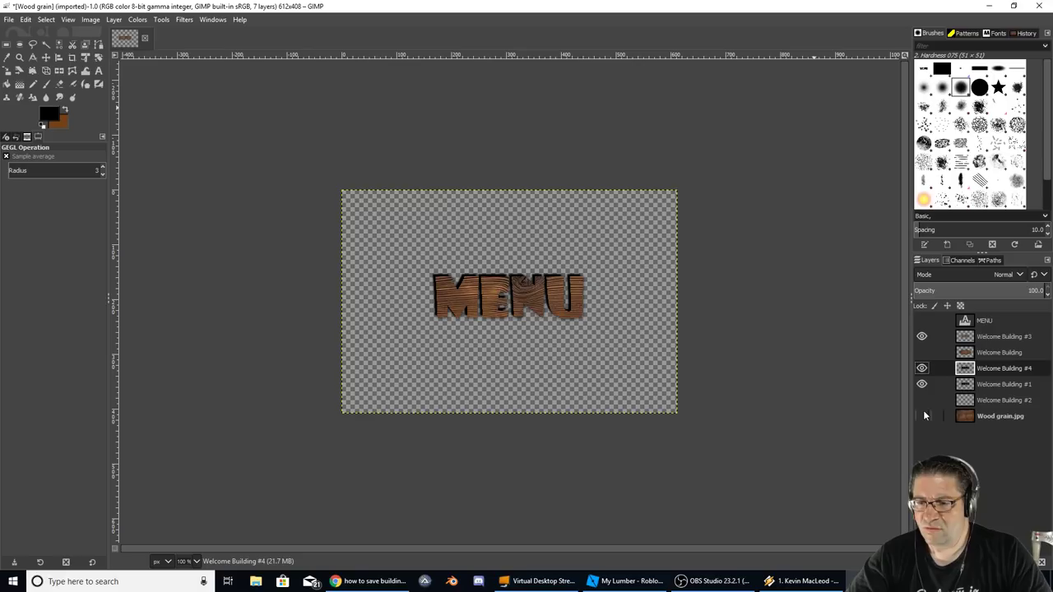
{"action": "left_click", "coordinate": [921, 415]}
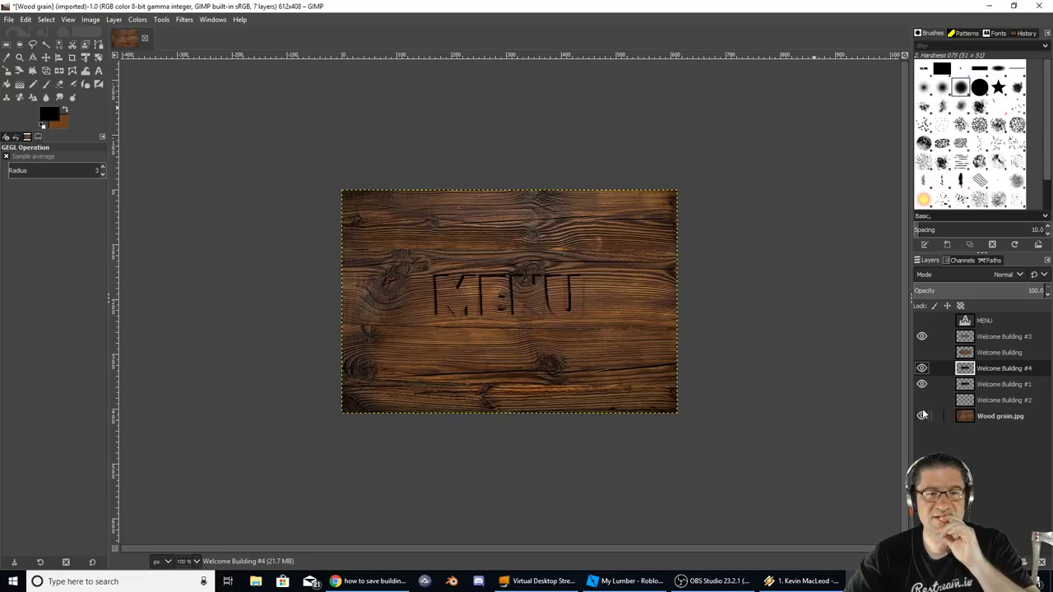
{"action": "left_click", "coordinate": [921, 352]}
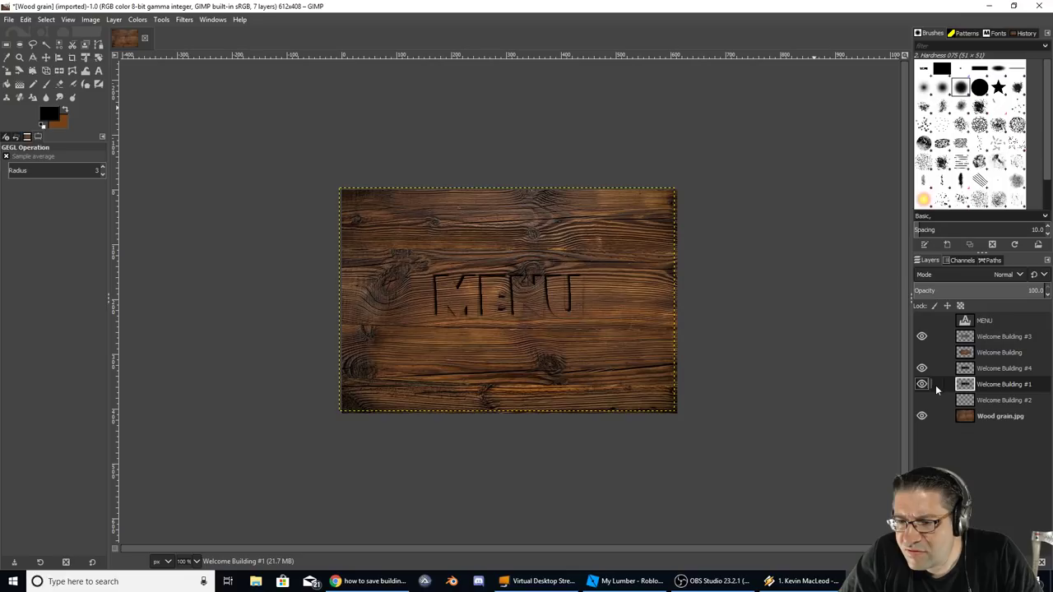
{"action": "left_click", "coordinate": [921, 368]}
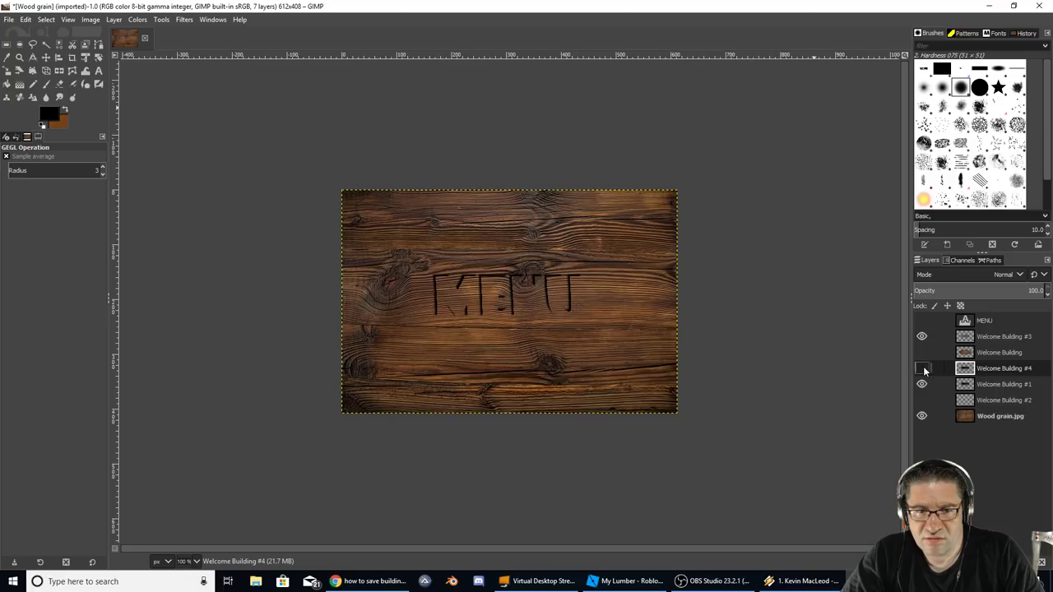
- Show Welcome Building #4 again, apply a filter, and hide the wood grain background
{"action": "left_click", "coordinate": [922, 368]}
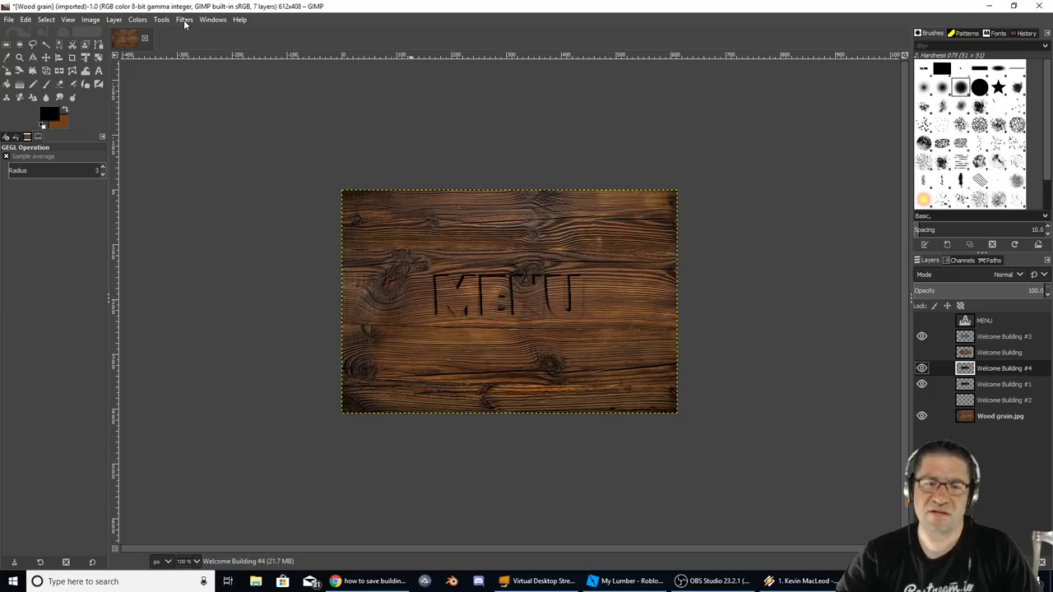
{"action": "left_click", "coordinate": [184, 19]}
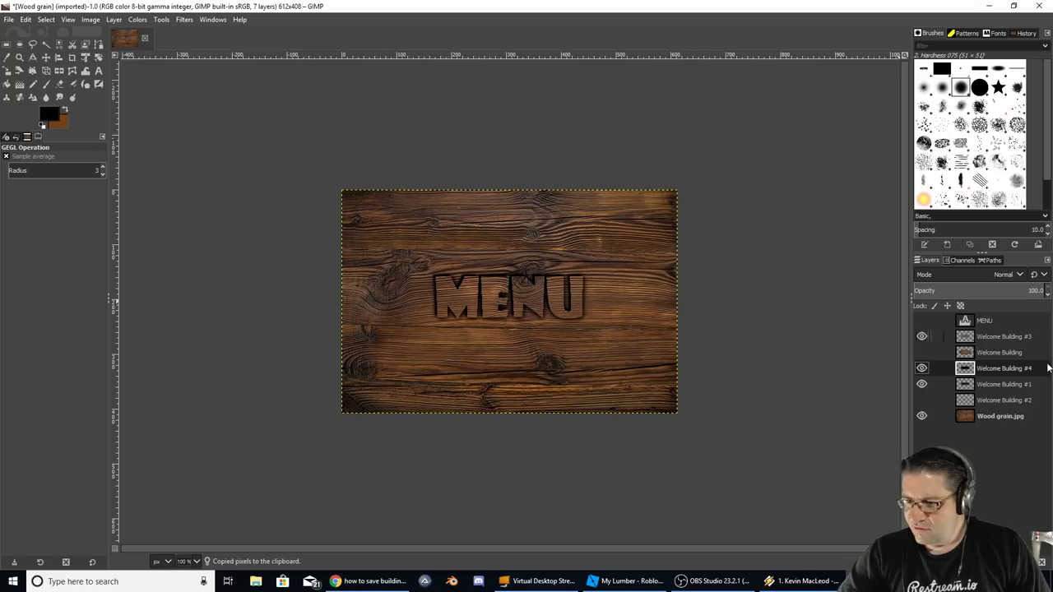
{"action": "left_click", "coordinate": [921, 336]}
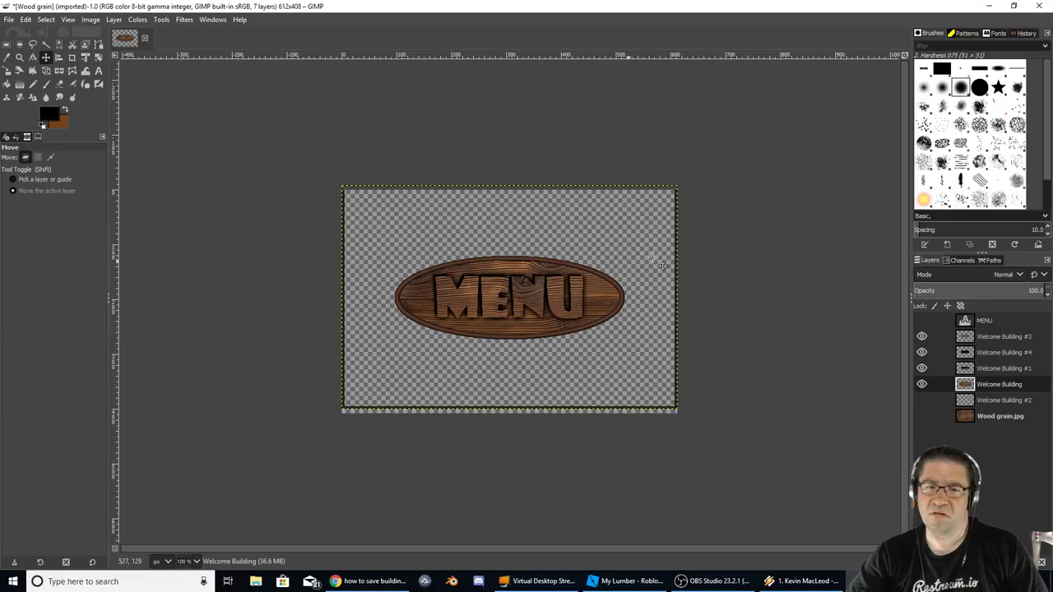
- Set Brightness 21 and Contrast 9 on the Welcome Building #3 lettering layer
{"action": "left_click", "coordinate": [921, 336]}
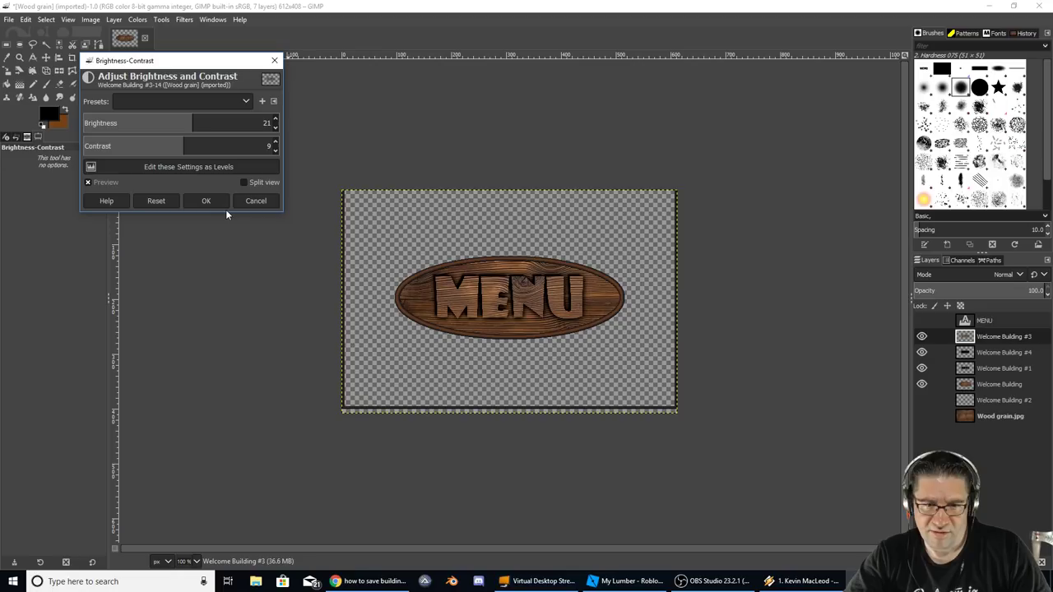
{"action": "left_click", "coordinate": [206, 201]}
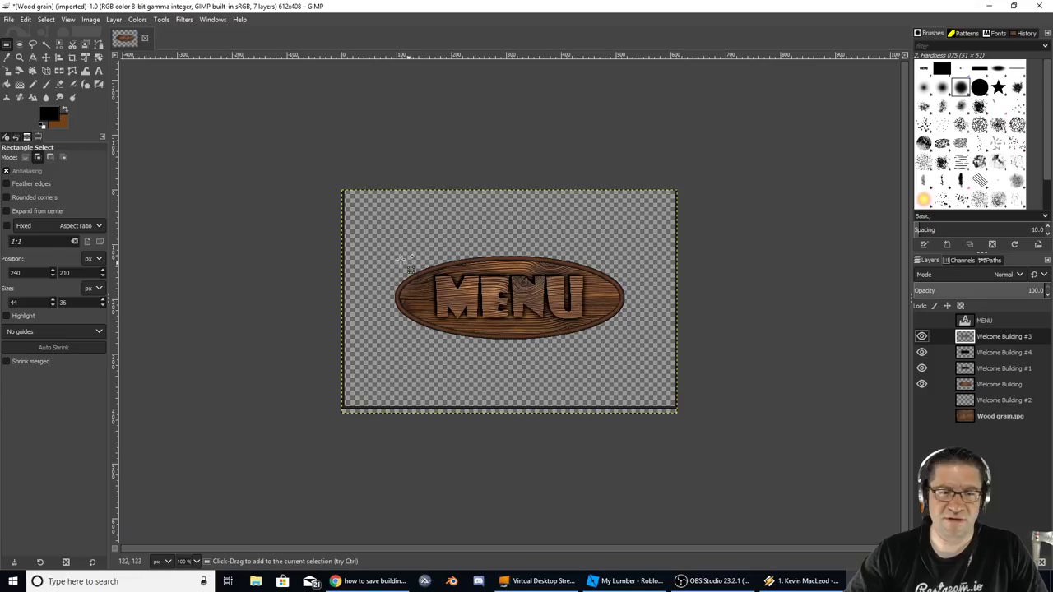
- Select the oval sign and crop the image to content, leaving 419×152 pixels
{"action": "left_click_drag", "start_coordinate": [382, 244], "coordinate": [643, 351]}
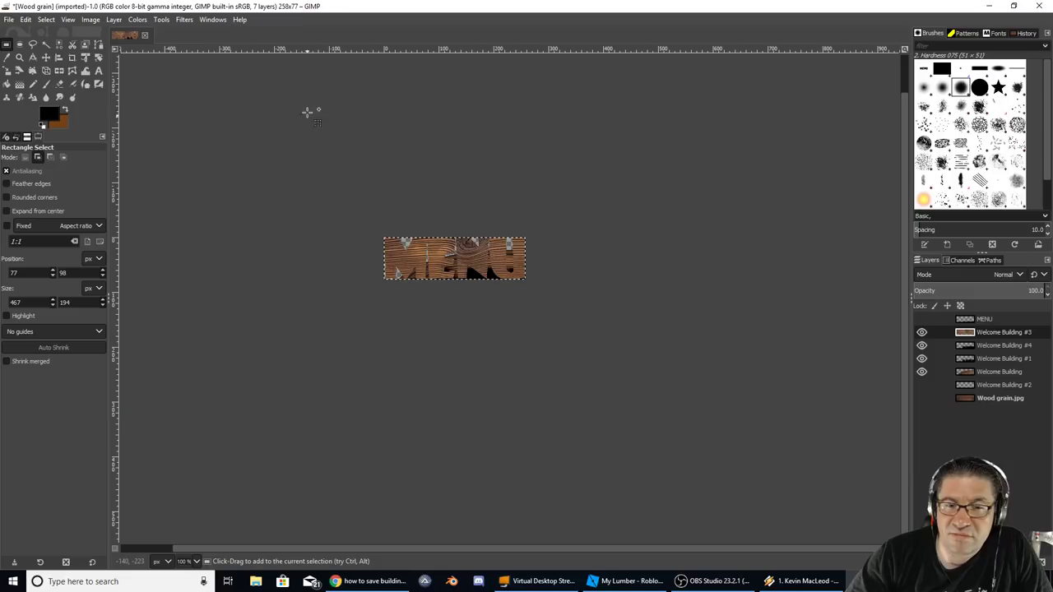
{"action": "left_click", "coordinate": [91, 19]}
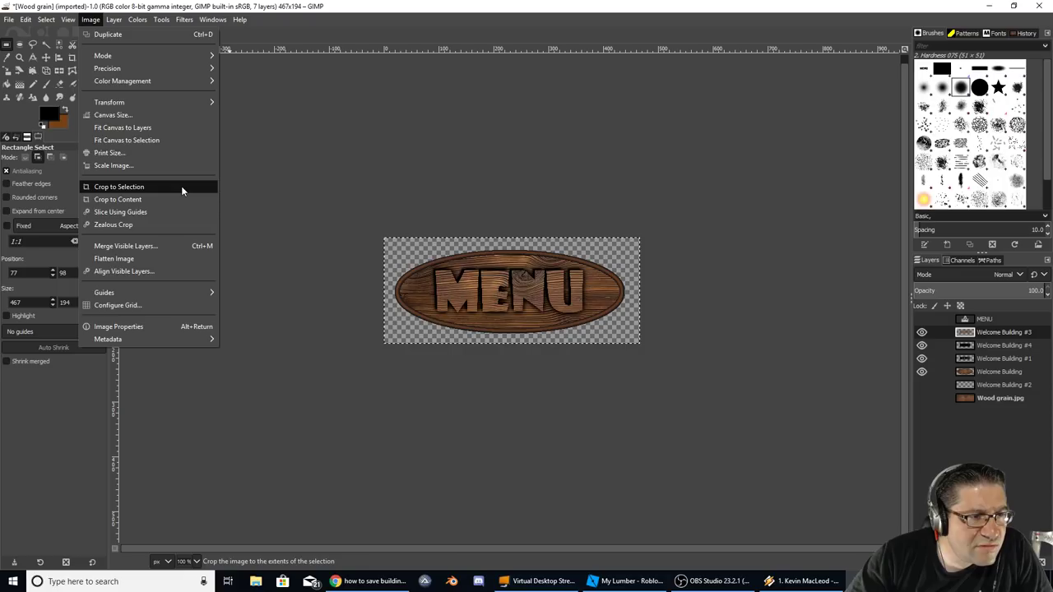
{"action": "mouse_move", "coordinate": [118, 199]}
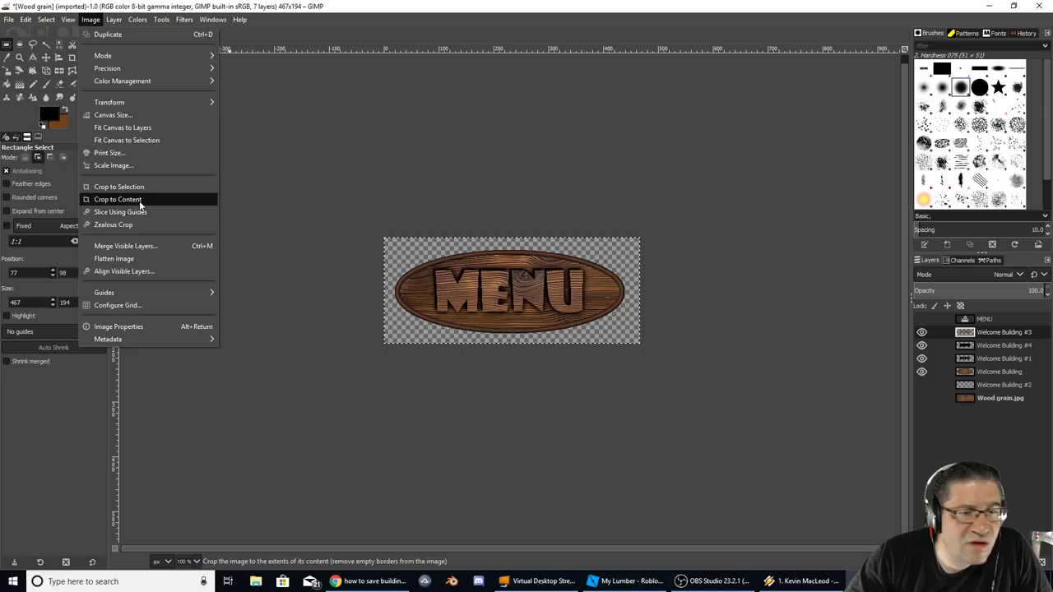
{"action": "left_click", "coordinate": [118, 199]}
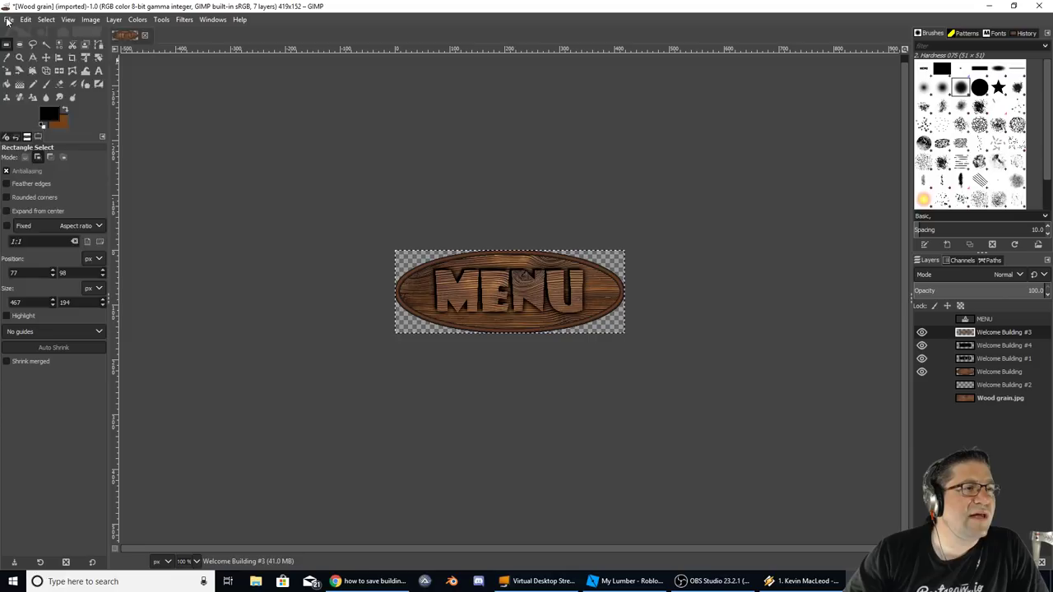
- Save the image as Menu.xcf in the My Lumber Images folder
{"action": "left_click", "coordinate": [25, 19]}
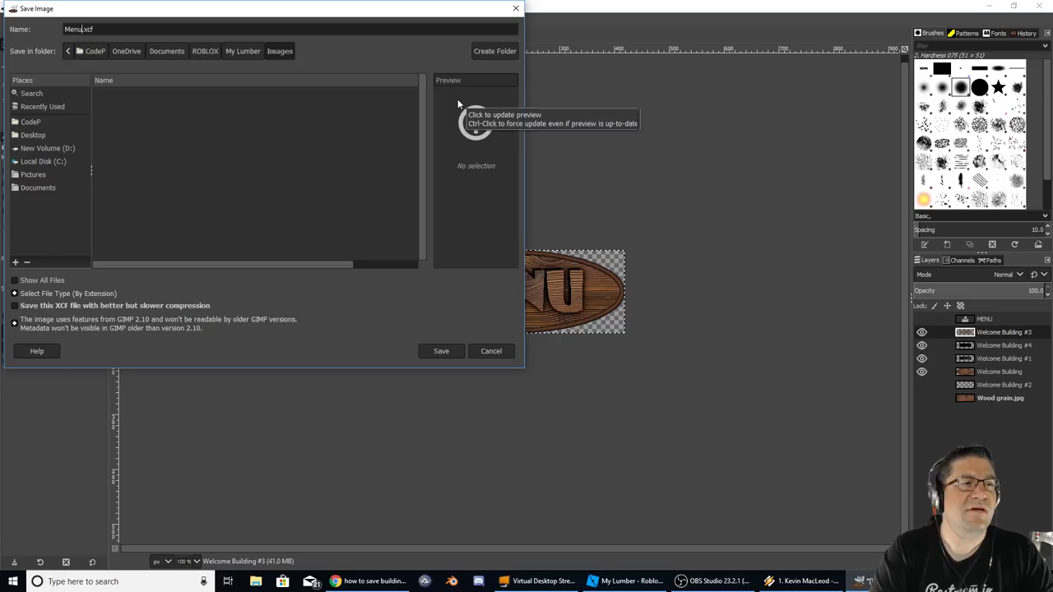
{"action": "left_click", "coordinate": [440, 351]}
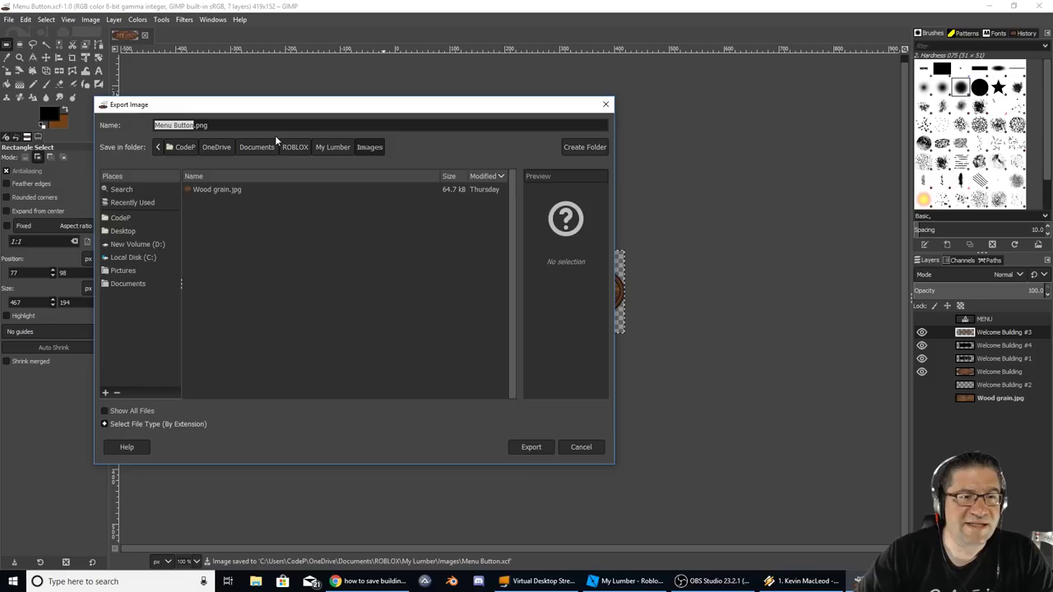
- Export the artwork as Menu Button.png into the Images folder
{"action": "left_click", "coordinate": [531, 446]}
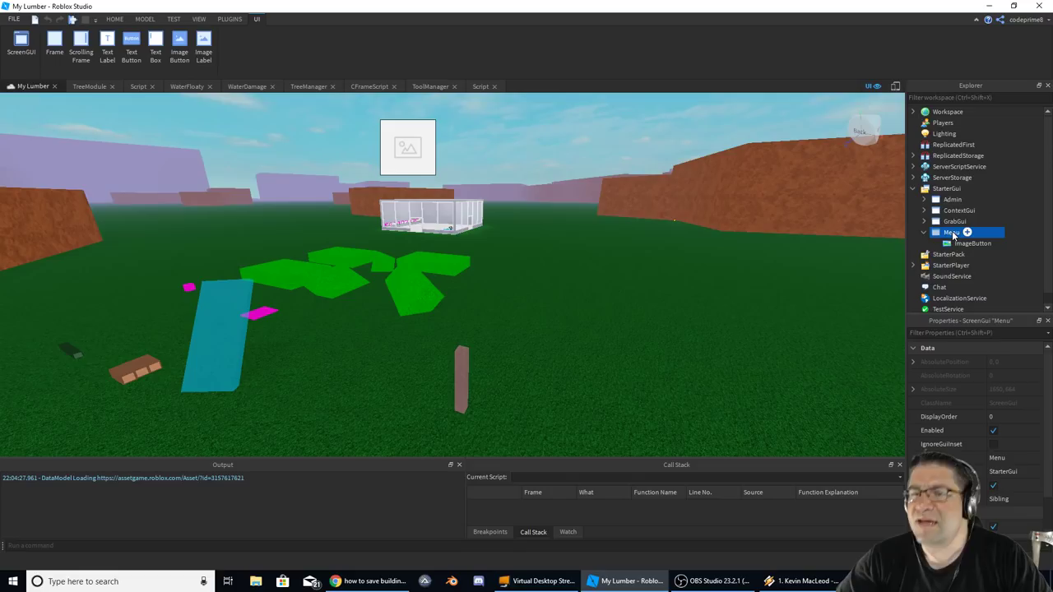
- Rename the ImageButton to btnMenu and set its BackgroundTransparency to 1
{"action": "left_click", "coordinate": [973, 243]}
{"action": "type", "text": "btnMenu"}
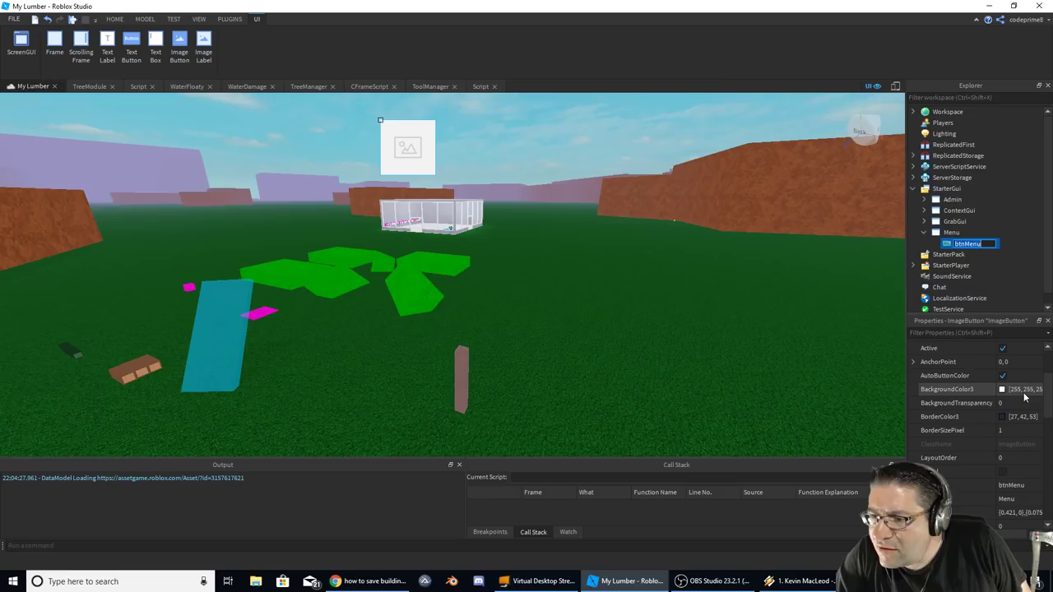
{"action": "left_click", "coordinate": [946, 403]}
{"action": "type", "text": "1"}
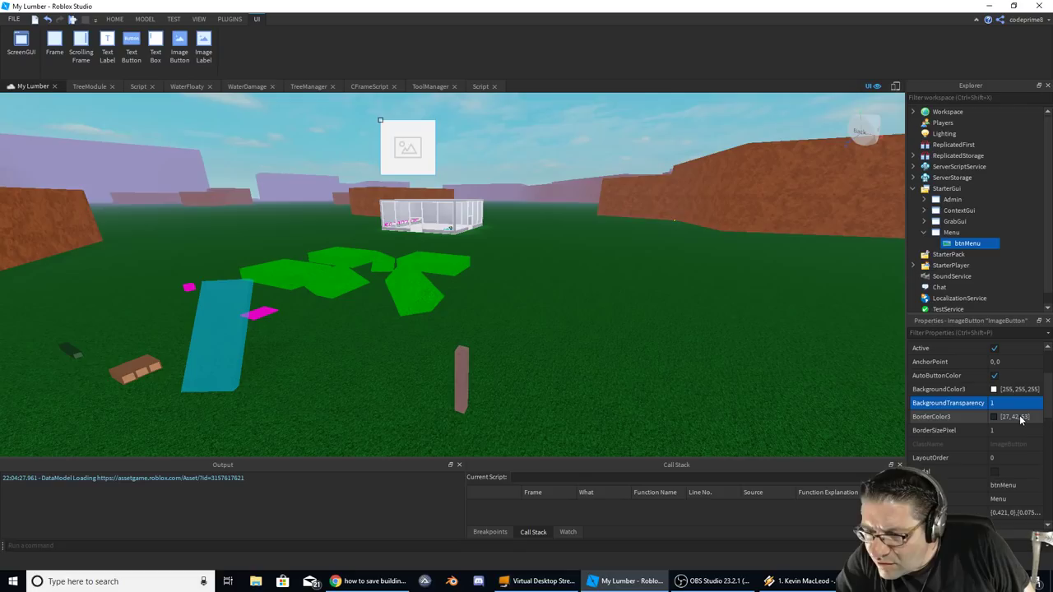
{"action": "scroll", "scroll_direction": "down", "scroll_amount": 3}
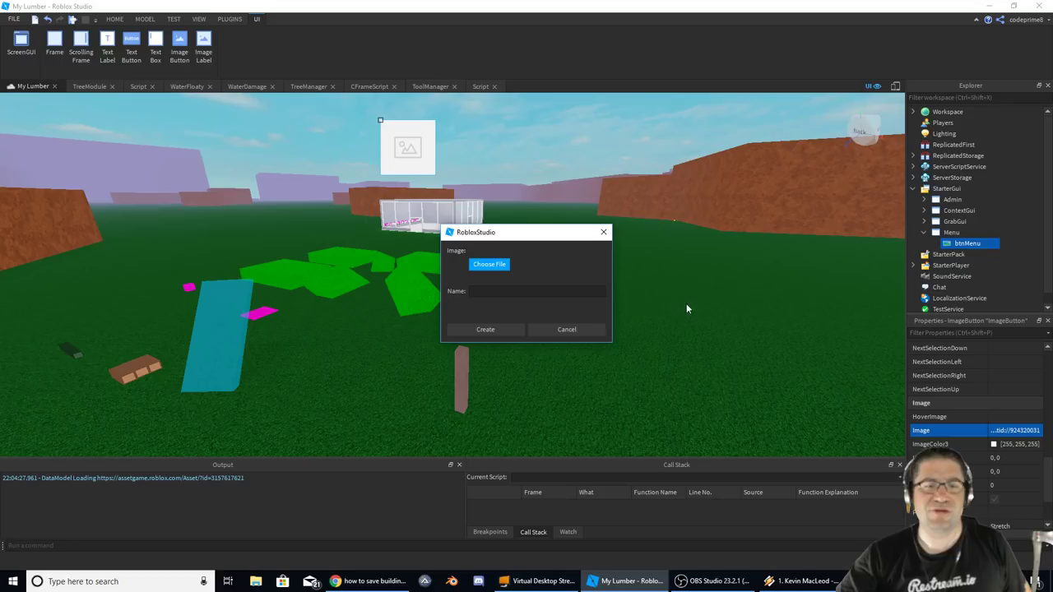
- Upload Menu Button.png as the btnMenu Image asset named Menu Button
{"action": "left_click", "coordinate": [488, 264]}
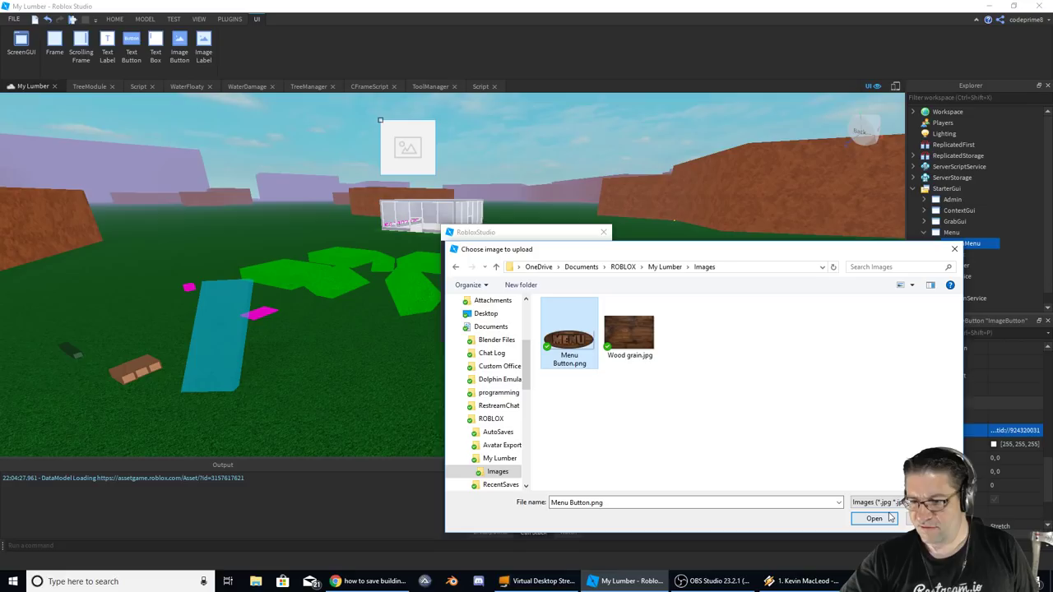
{"action": "left_click", "coordinate": [873, 518]}
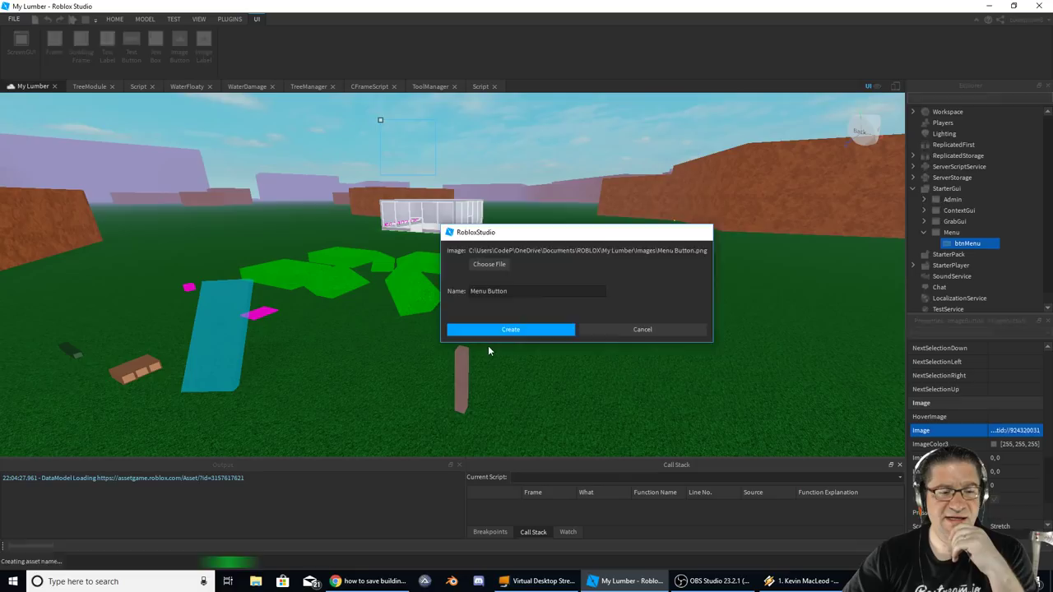
{"action": "left_click", "coordinate": [510, 329]}
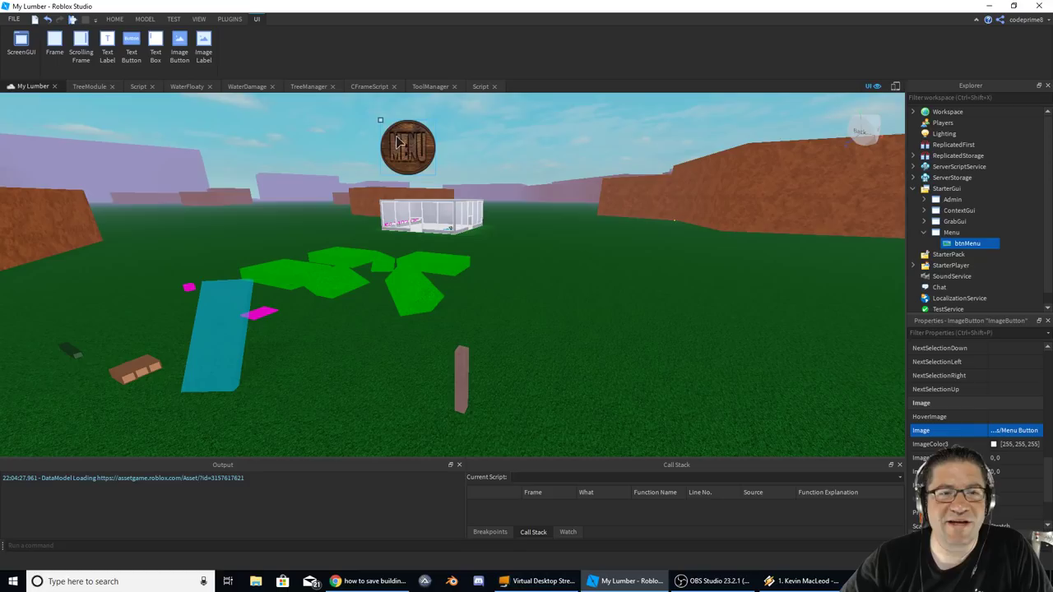
{"action": "left_click", "coordinate": [114, 19]}
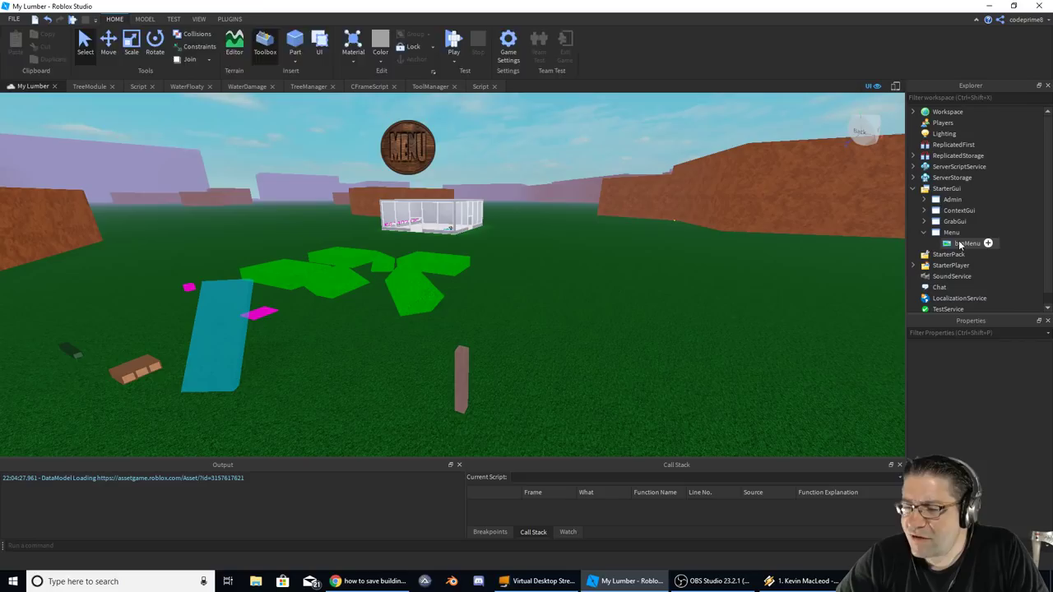
- Move btnMenu up to the top edge of the viewport and shrink it
{"action": "left_click", "coordinate": [967, 243]}
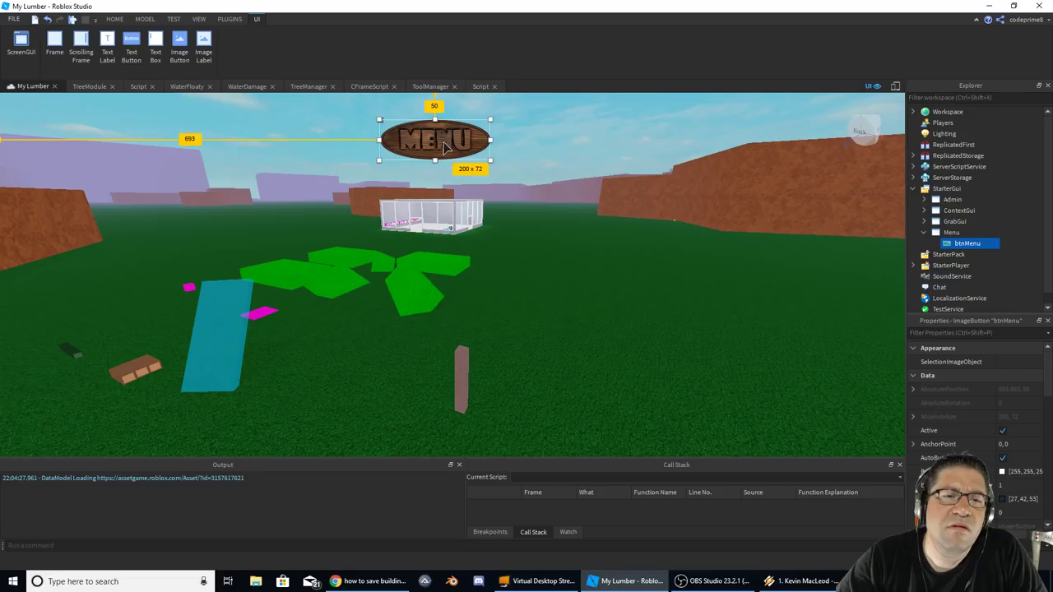
{"action": "left_click_drag", "start_coordinate": [433, 138], "coordinate": [451, 123]}
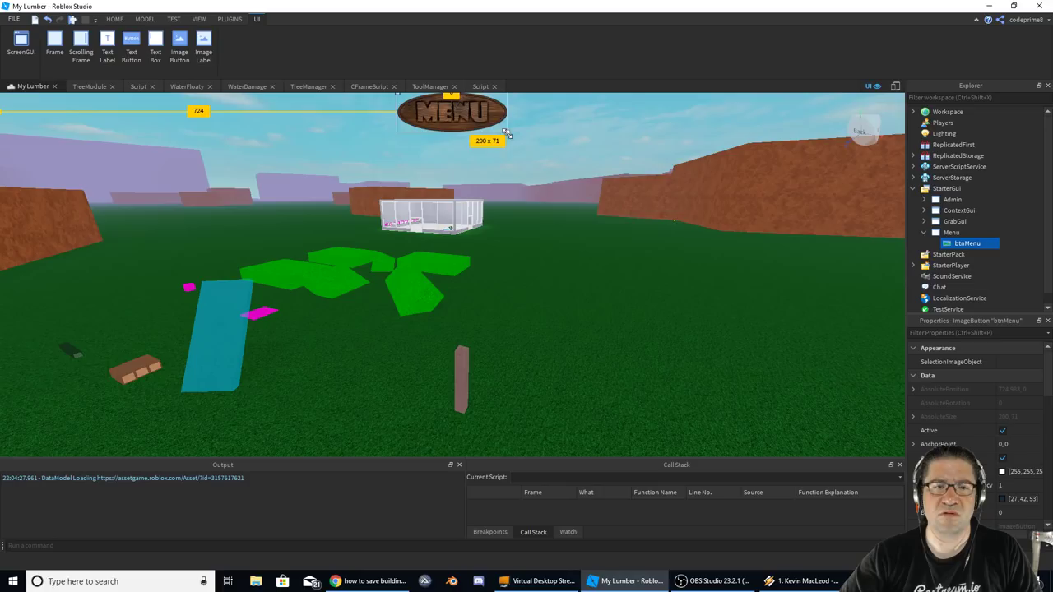
{"action": "left_click_drag", "start_coordinate": [506, 133], "coordinate": [472, 123]}
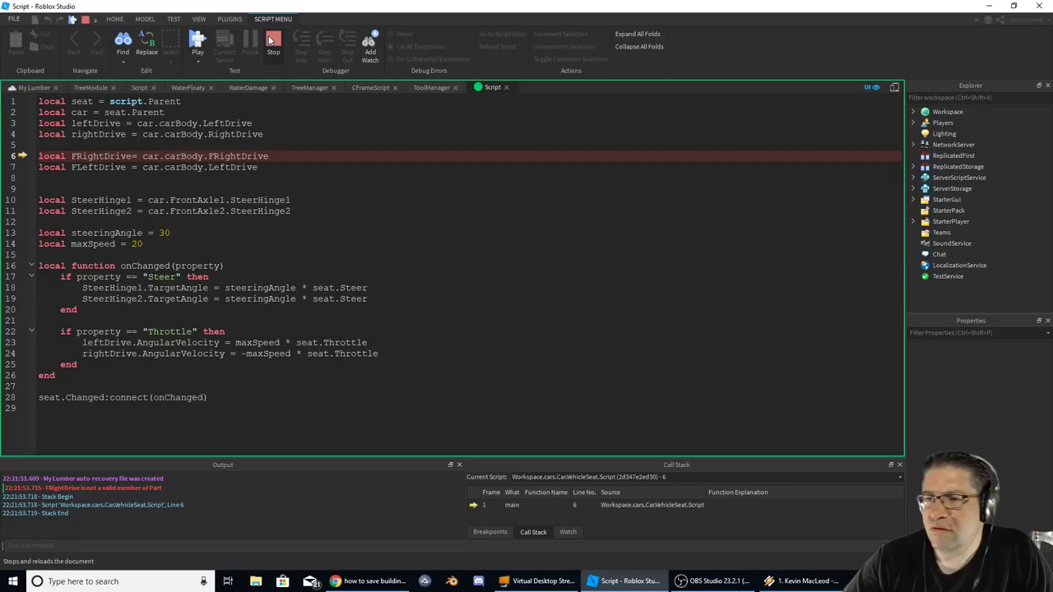
- Stop the earlier test session, start a fresh playtest, and expand the cars folder
{"action": "left_click", "coordinate": [272, 42]}
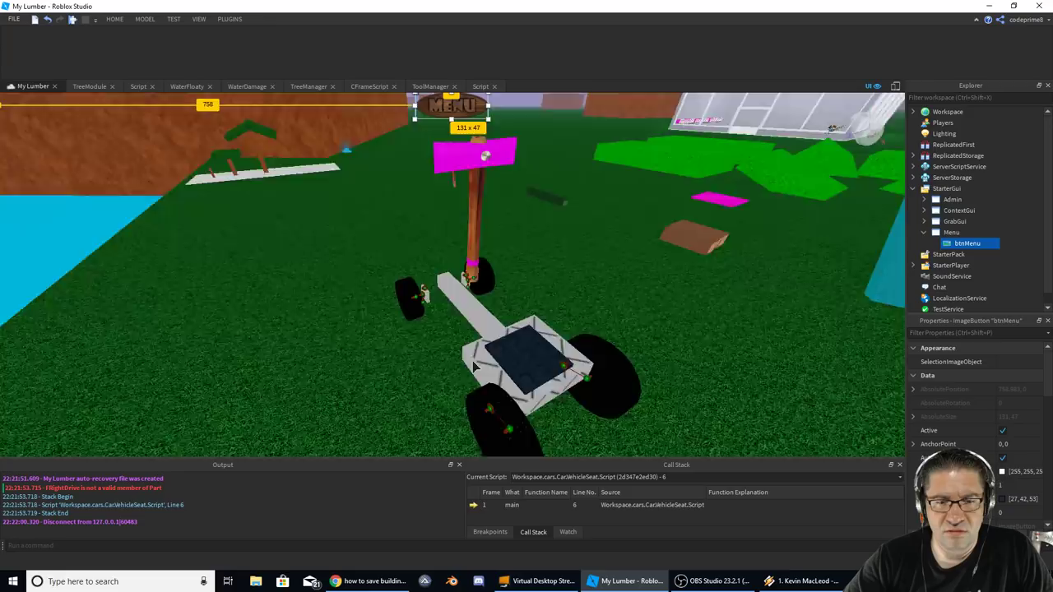
{"action": "left_click", "coordinate": [479, 85]}
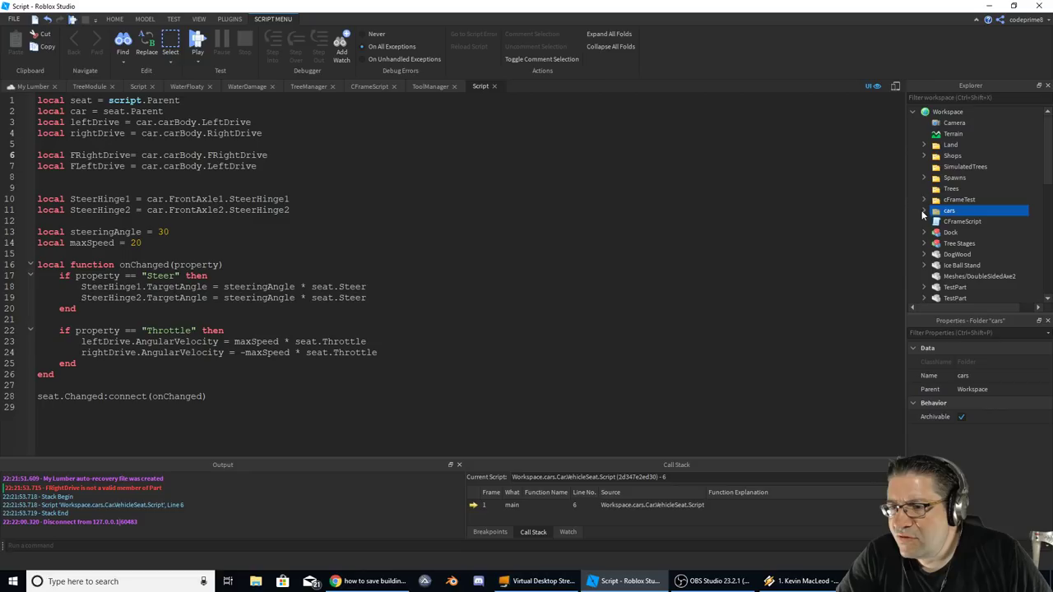
{"action": "left_click", "coordinate": [924, 210]}
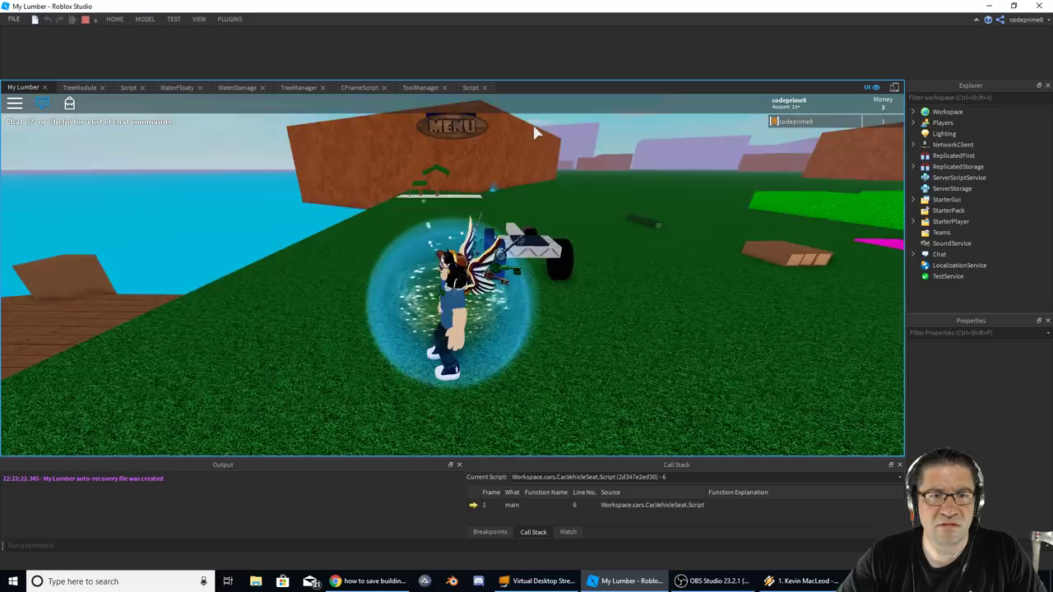
- Try the MENU button in the running game, then end the playtest
{"action": "left_click", "coordinate": [71, 19]}
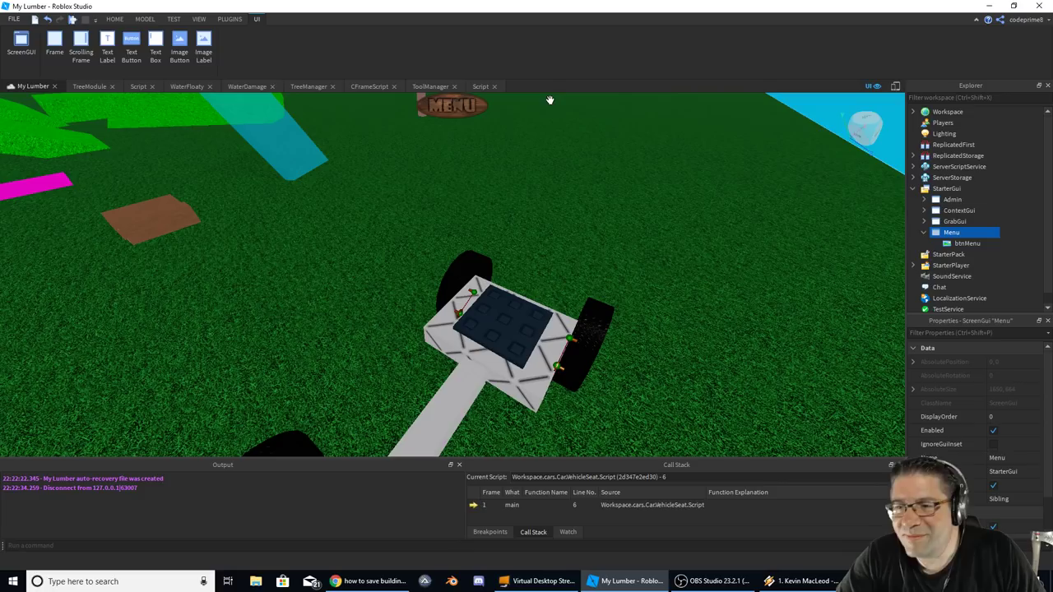
{"action": "left_click", "coordinate": [966, 243]}
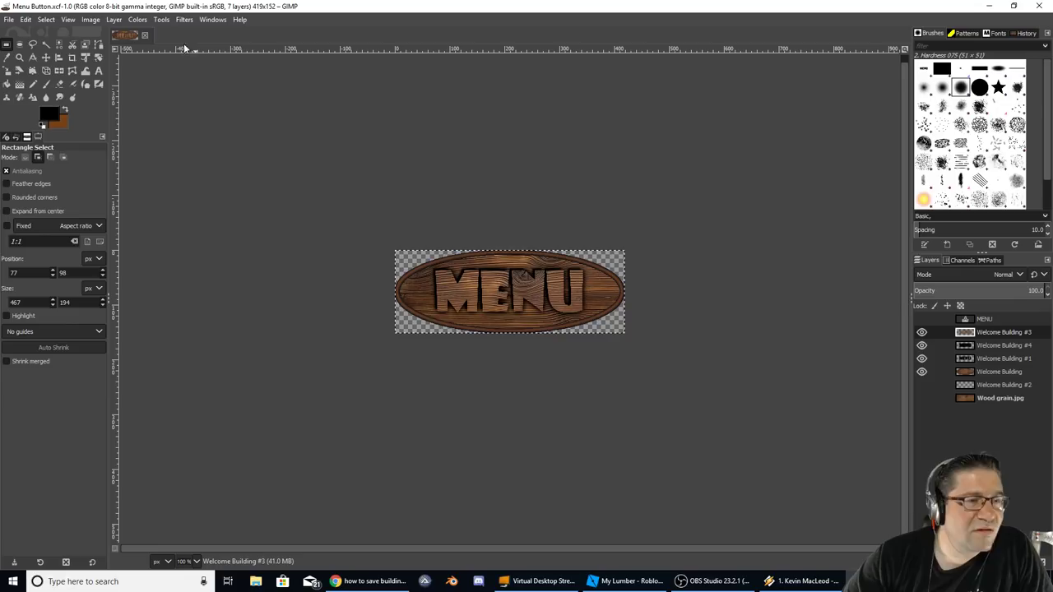
{"action": "left_click", "coordinate": [631, 582]}
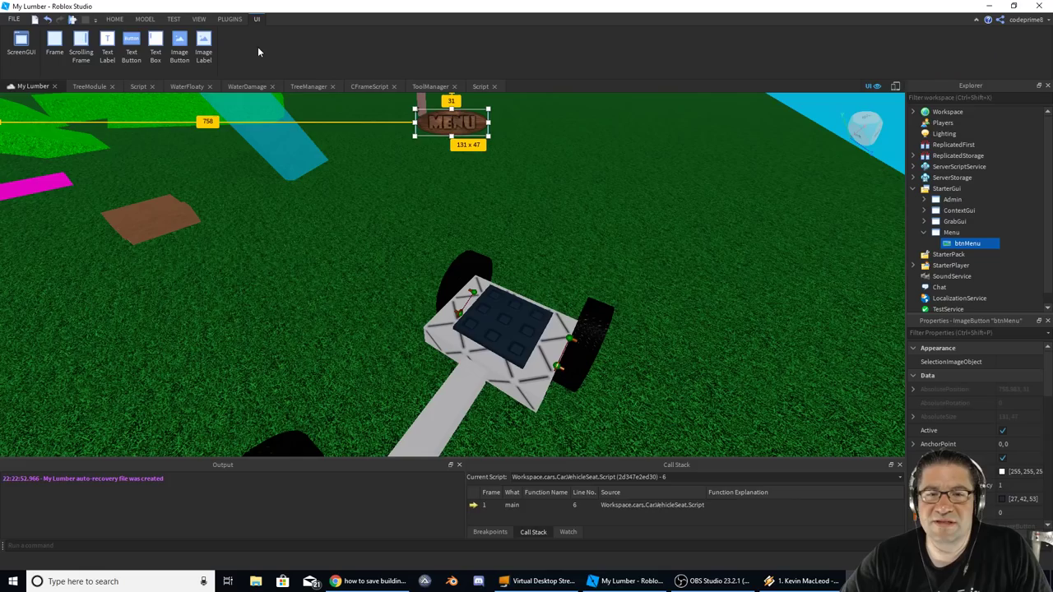
{"action": "scroll", "scroll_direction": "down", "scroll_amount": 3}
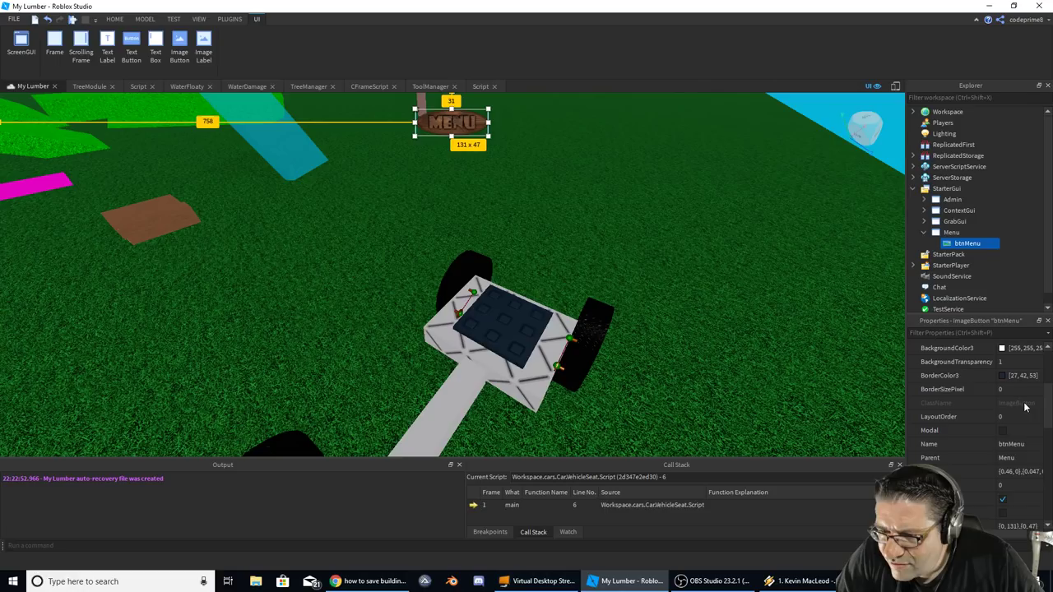
{"action": "scroll", "scroll_direction": "down", "scroll_amount": 3}
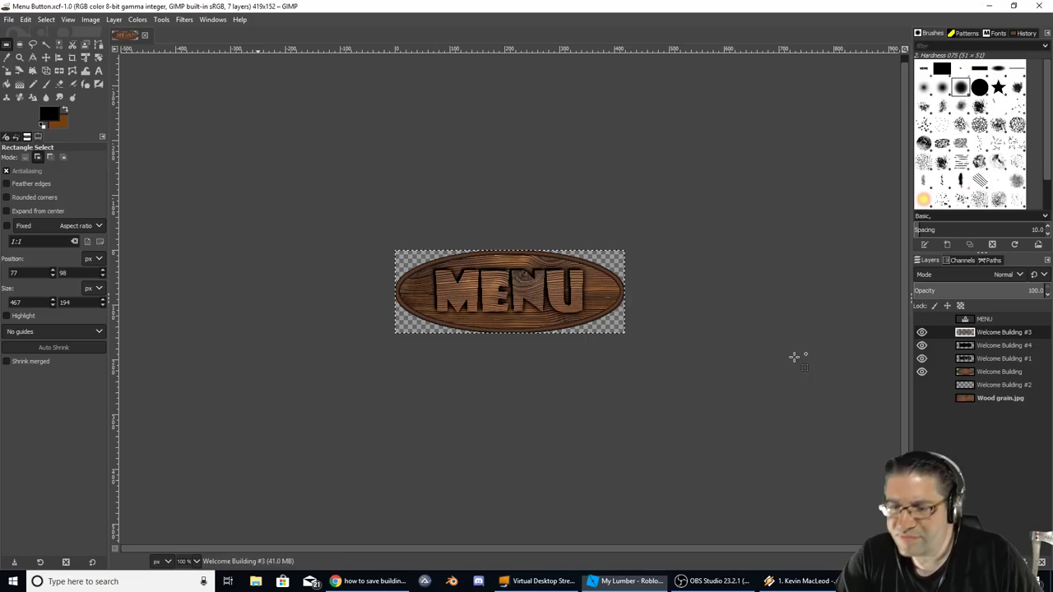
- Raise the MENU lettering layer's Brightness to about 96 for a pale wood tone
{"action": "left_click", "coordinate": [612, 582]}
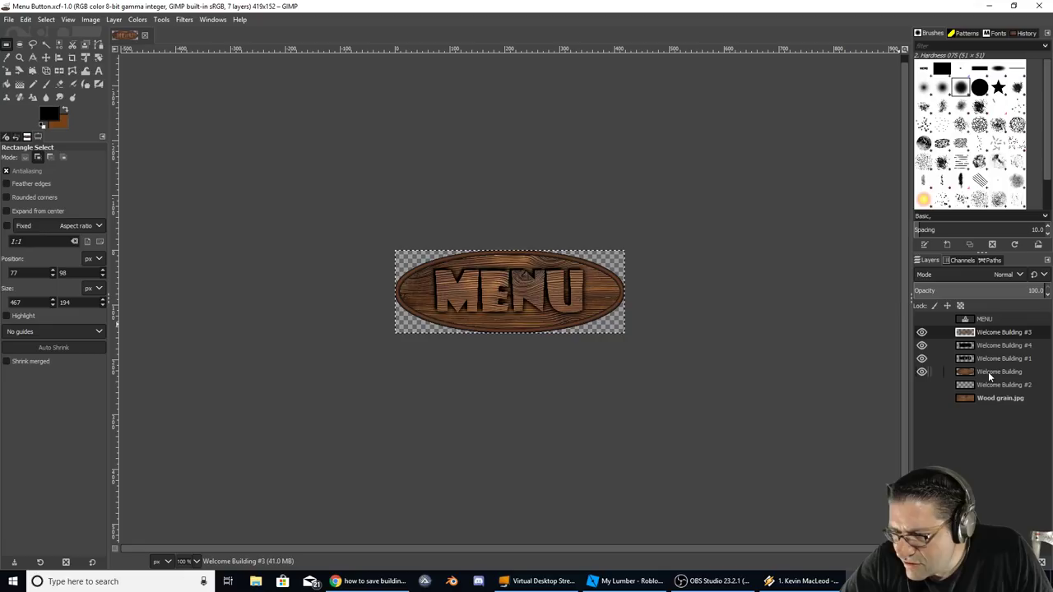
{"action": "left_click", "coordinate": [1004, 358]}
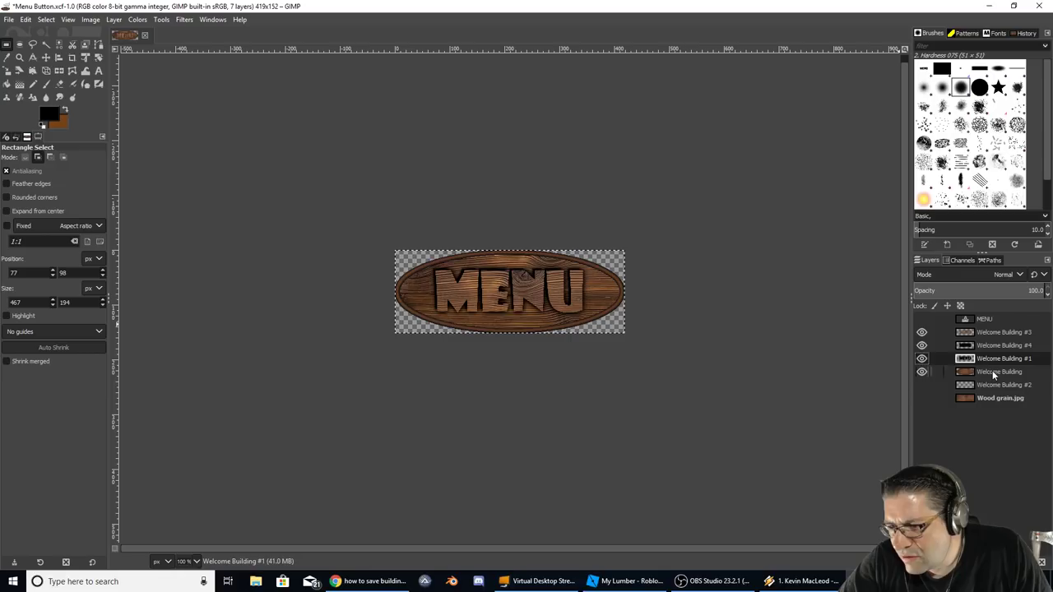
{"action": "left_click", "coordinate": [137, 19]}
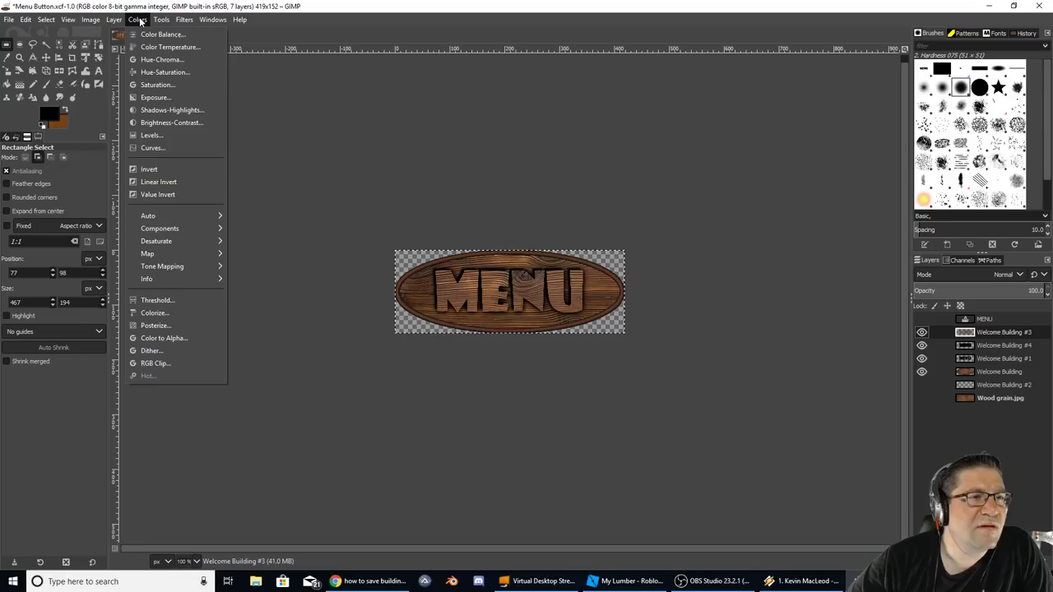
{"action": "left_click", "coordinate": [171, 123]}
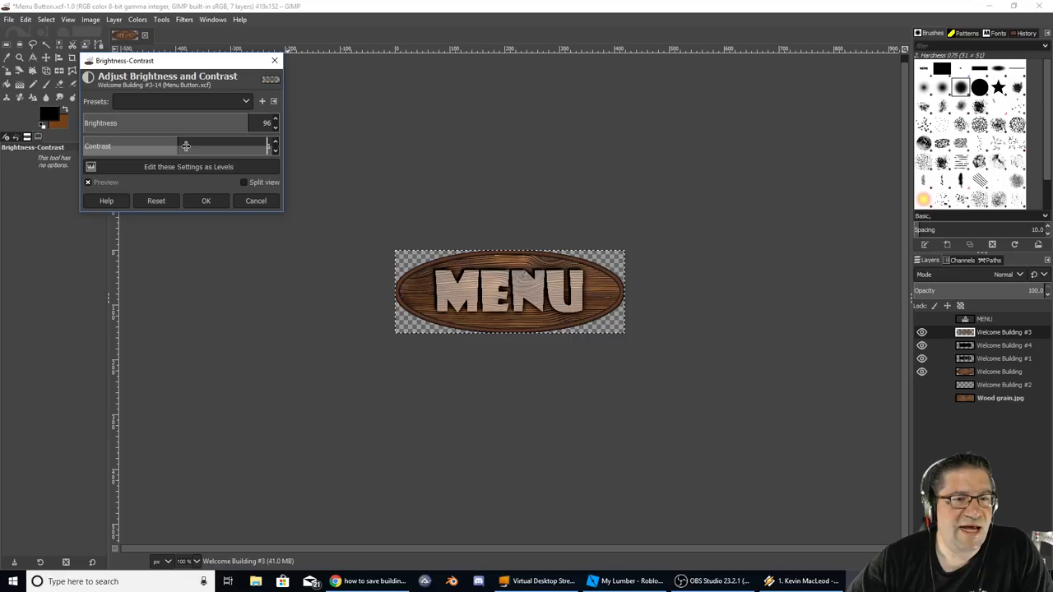
{"action": "left_click", "coordinate": [206, 201]}
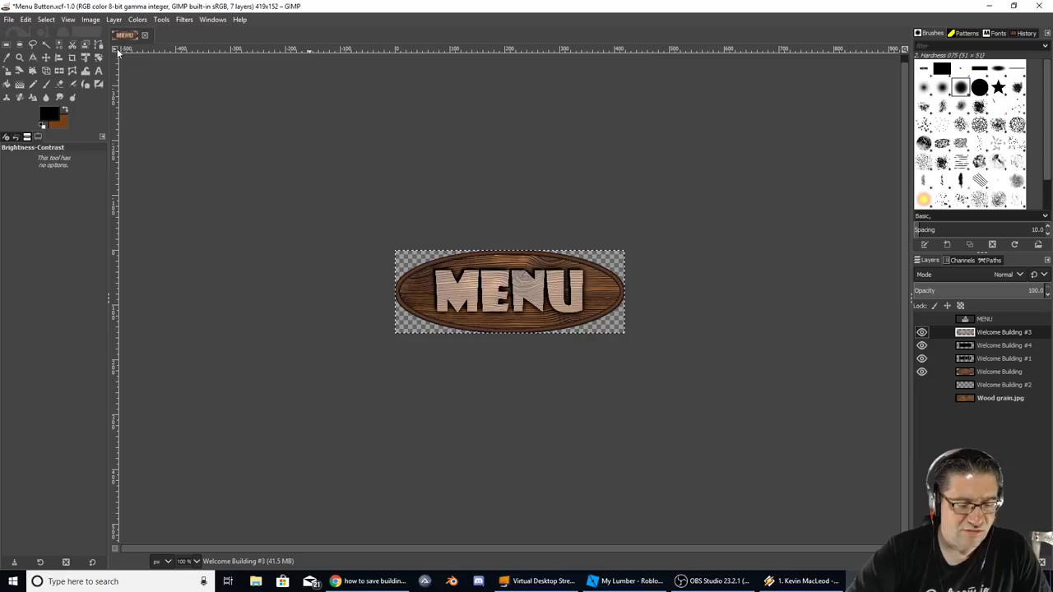
{"action": "left_click", "coordinate": [9, 19]}
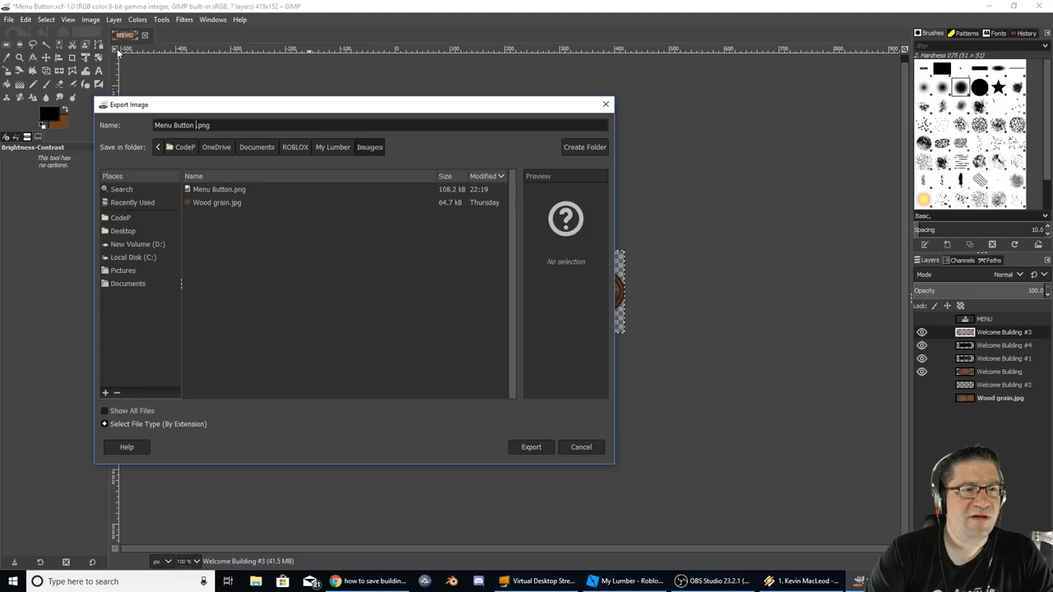
- Export Menu Button Hover.png, delete two layers, and begin exporting the pressed version
{"action": "left_click", "coordinate": [530, 446]}
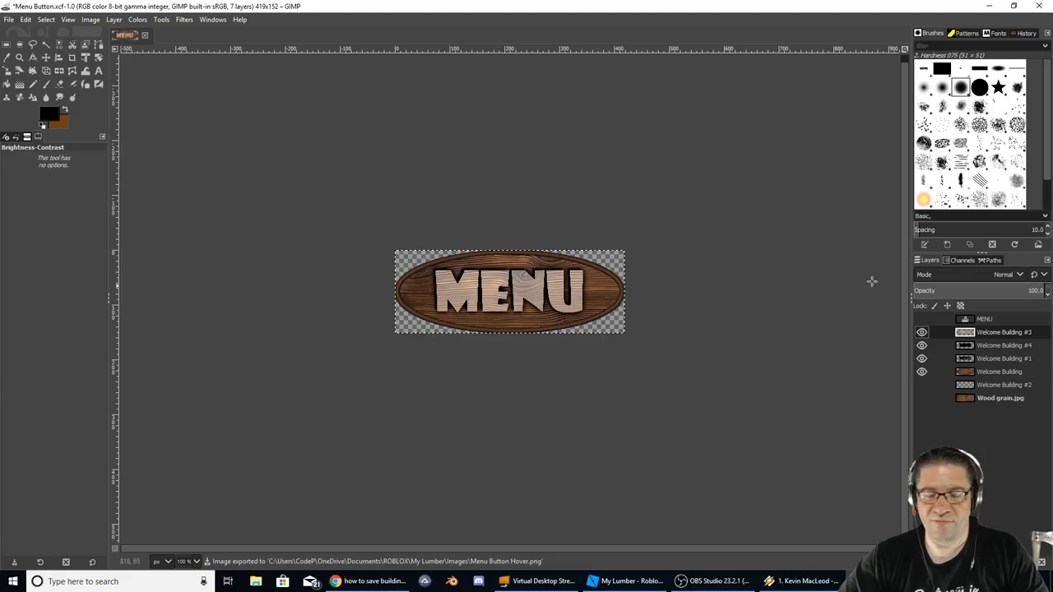
{"action": "left_click", "coordinate": [114, 19]}
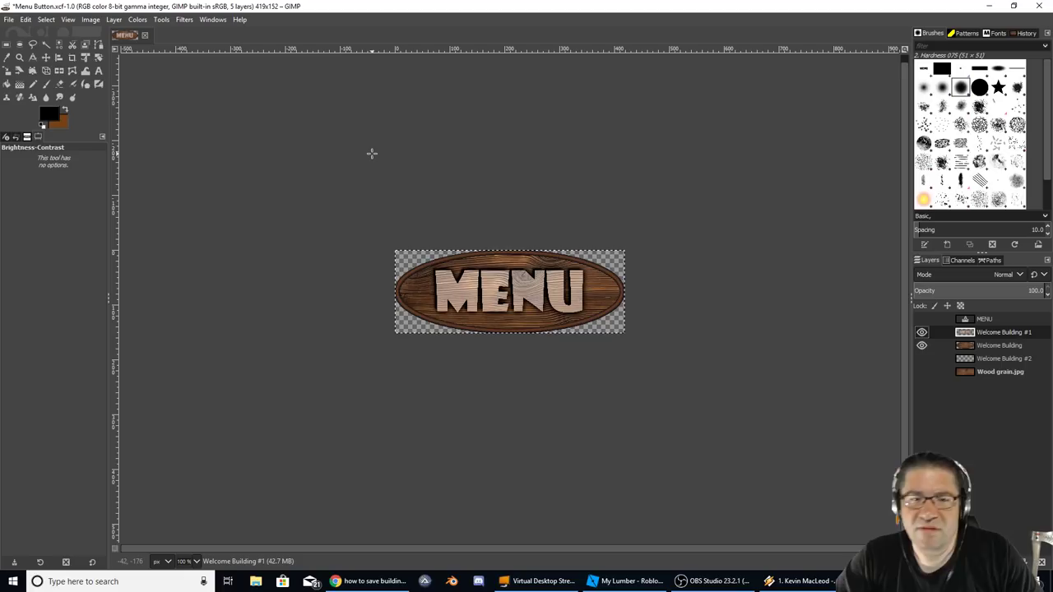
{"action": "left_click", "coordinate": [46, 56]}
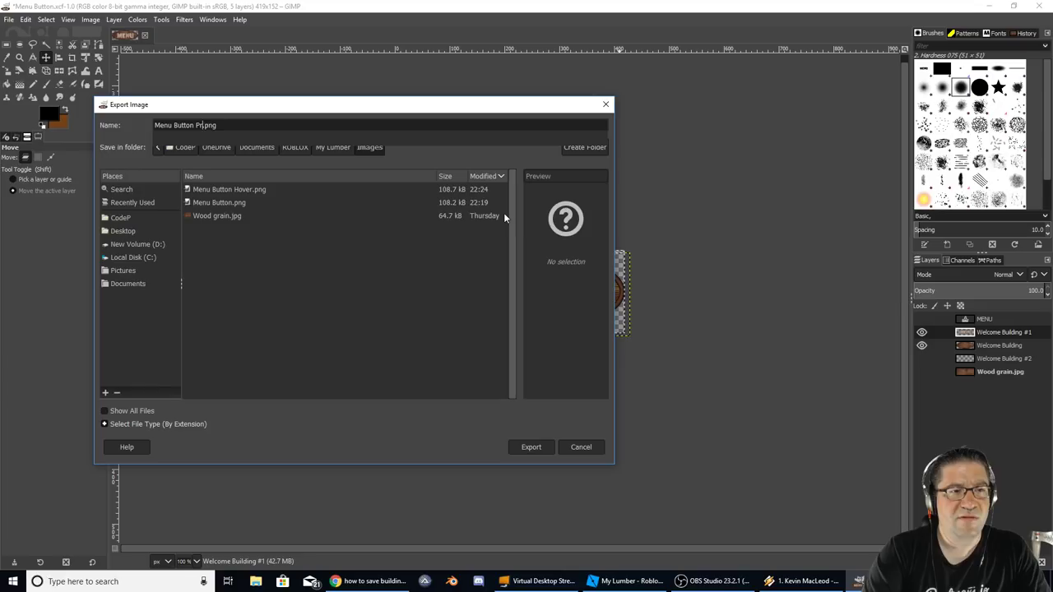
{"action": "left_click", "coordinate": [8, 19]}
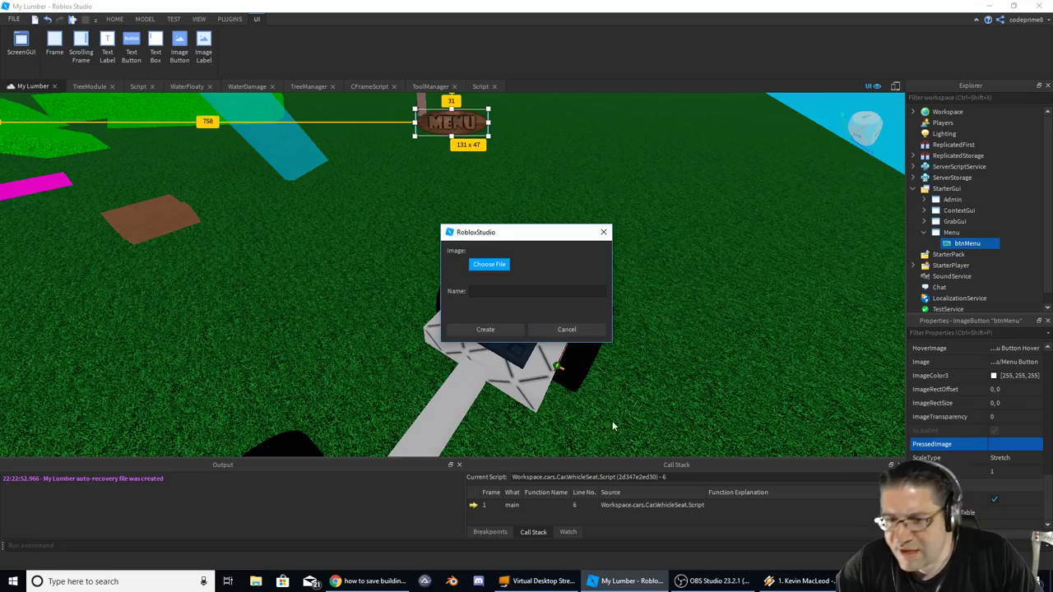
- Upload the pressed button image as the Menu Button Pressed image asset
{"action": "left_click", "coordinate": [488, 264]}
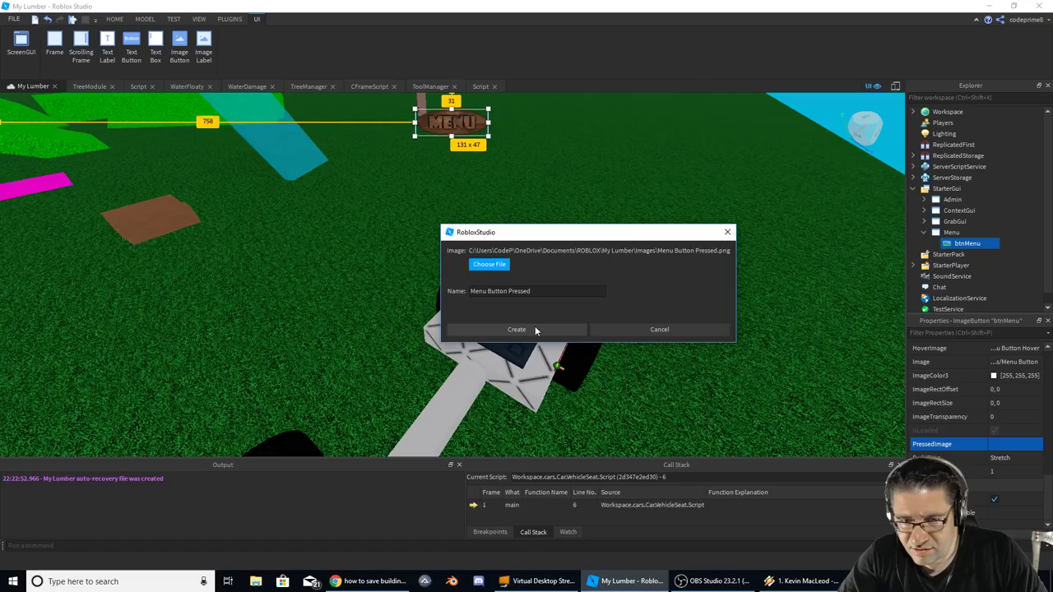
{"action": "left_click", "coordinate": [516, 329]}
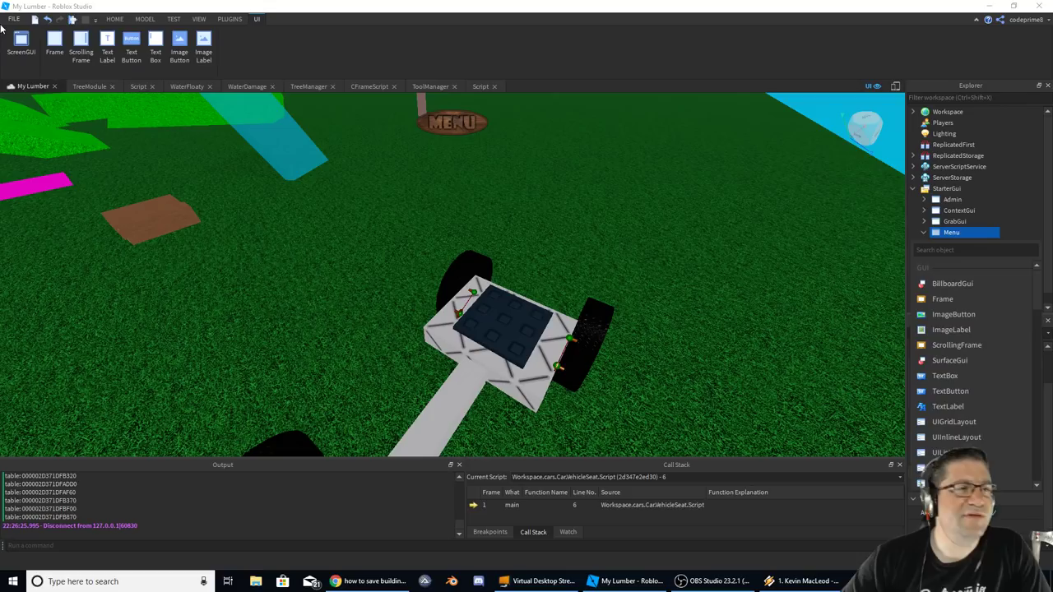
- Add a LocalScript named Menu to the Menu GUI and clear its hello-world line
{"action": "type", "text": "scr"}
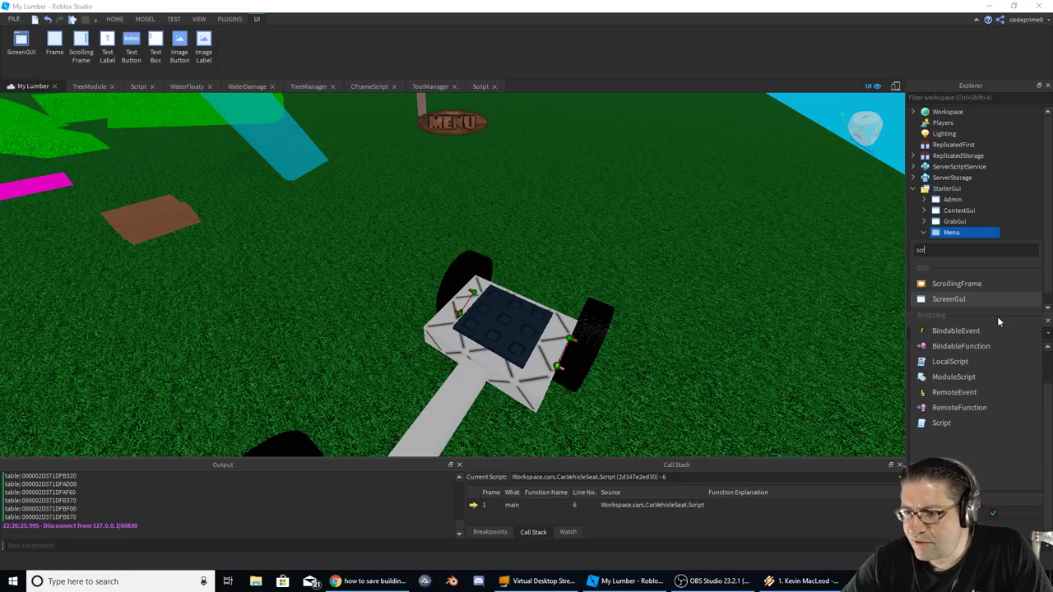
{"action": "left_click", "coordinate": [950, 361]}
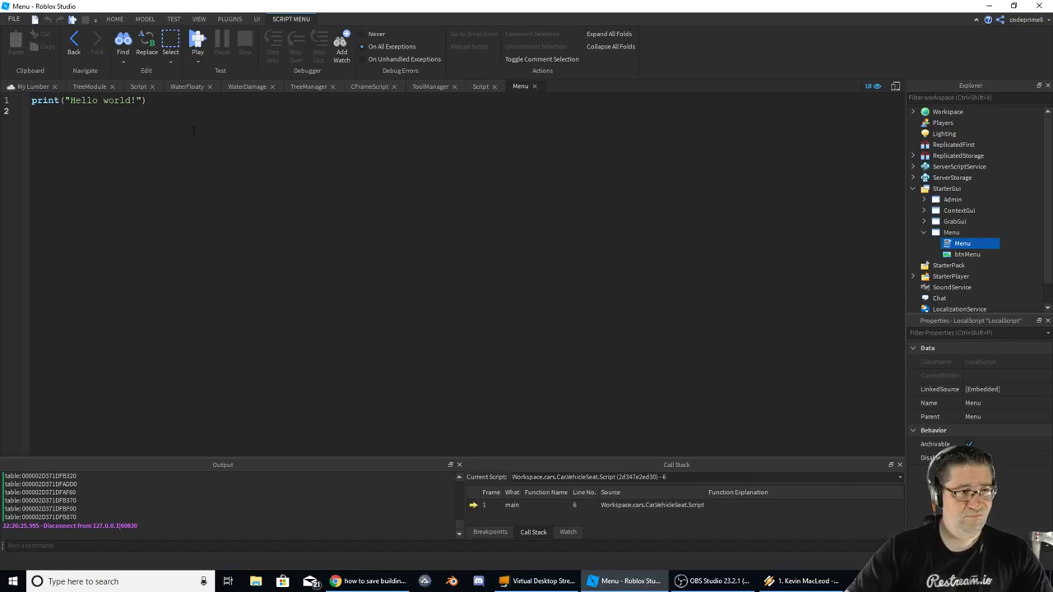
{"action": "key", "text": "ctrl+a"}
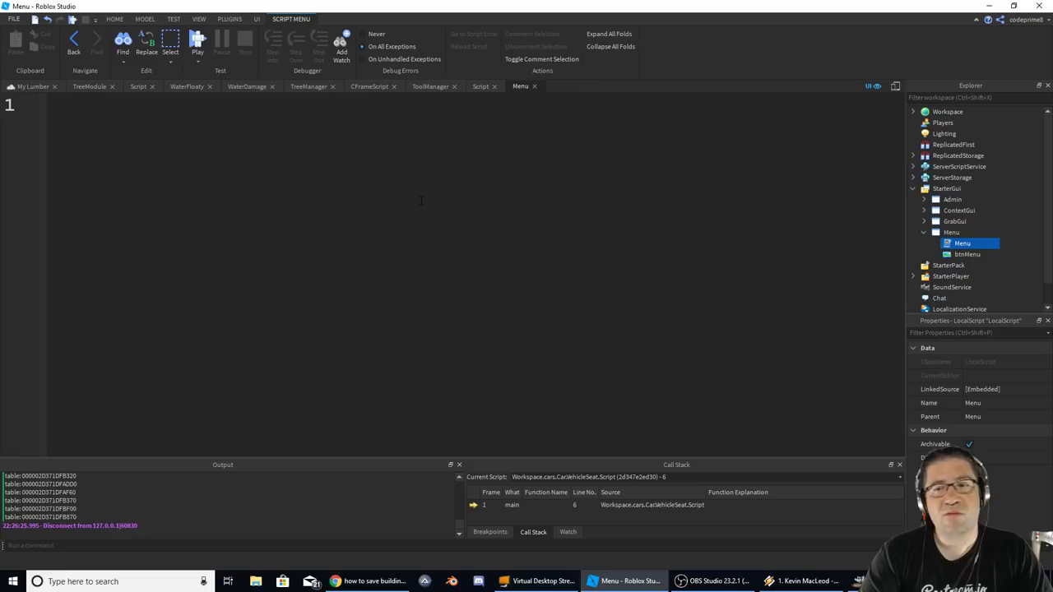
{"action": "type", "text": "men"}
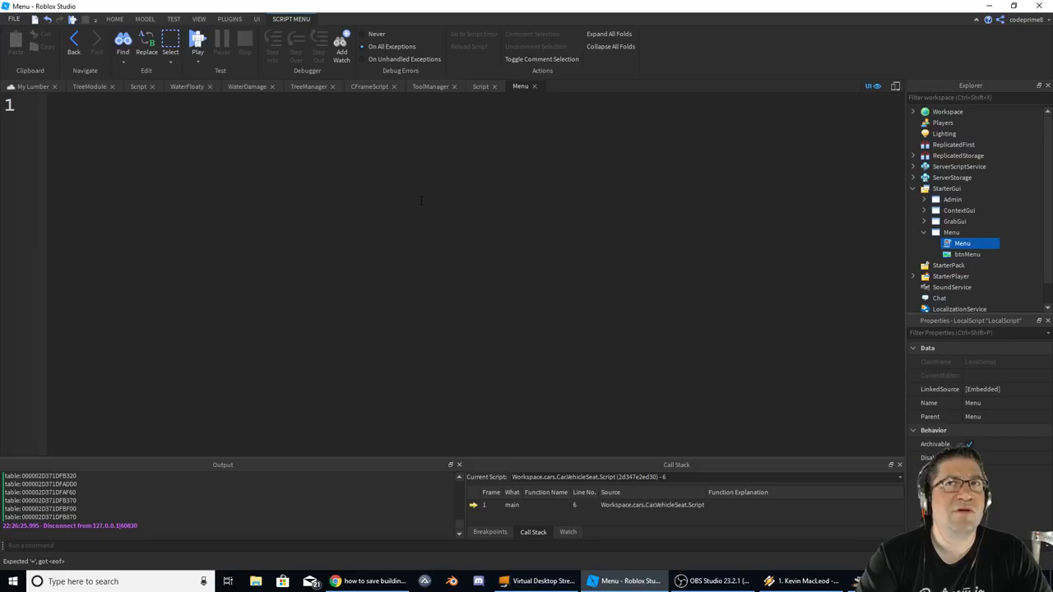
- Write local btnMenu = script.Parent.btnMenu and begin function clicksound()
{"action": "type", "text": "local mn"}
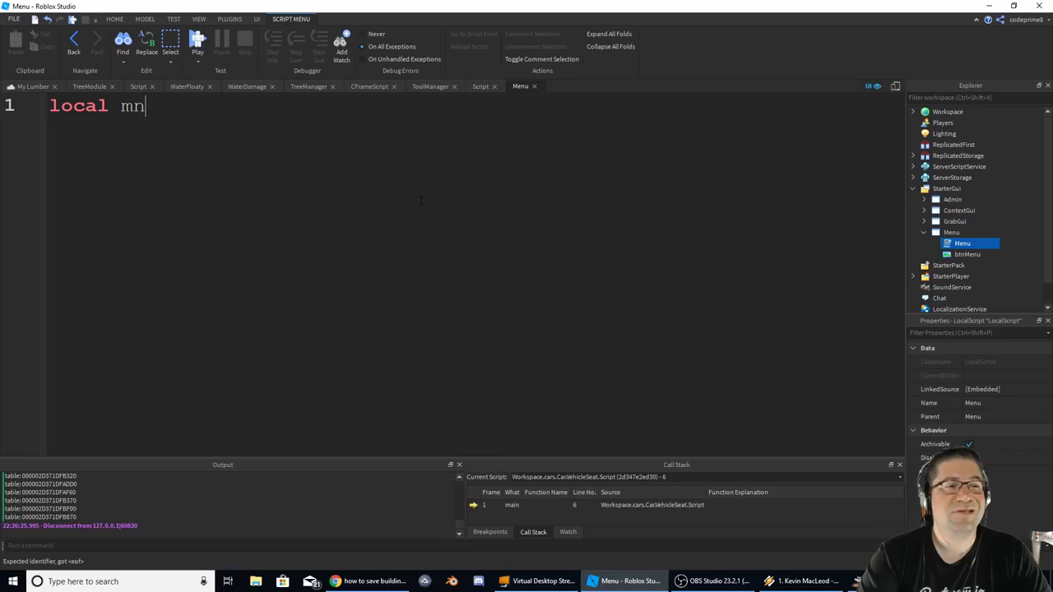
{"action": "type", "text": "btnMenu"}
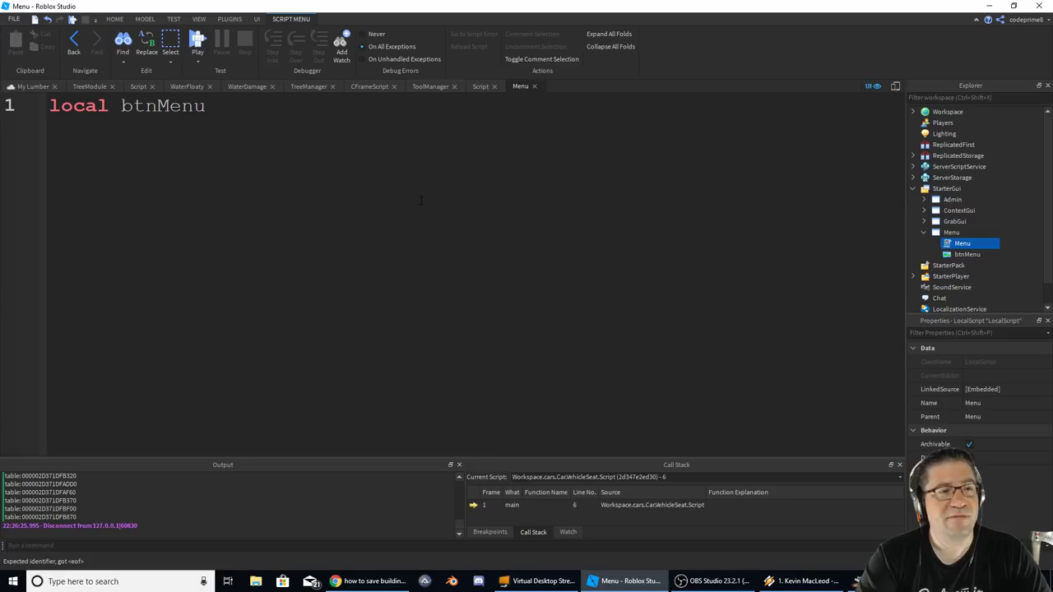
{"action": "type", "text": "= script.Parent.btnMenu"}
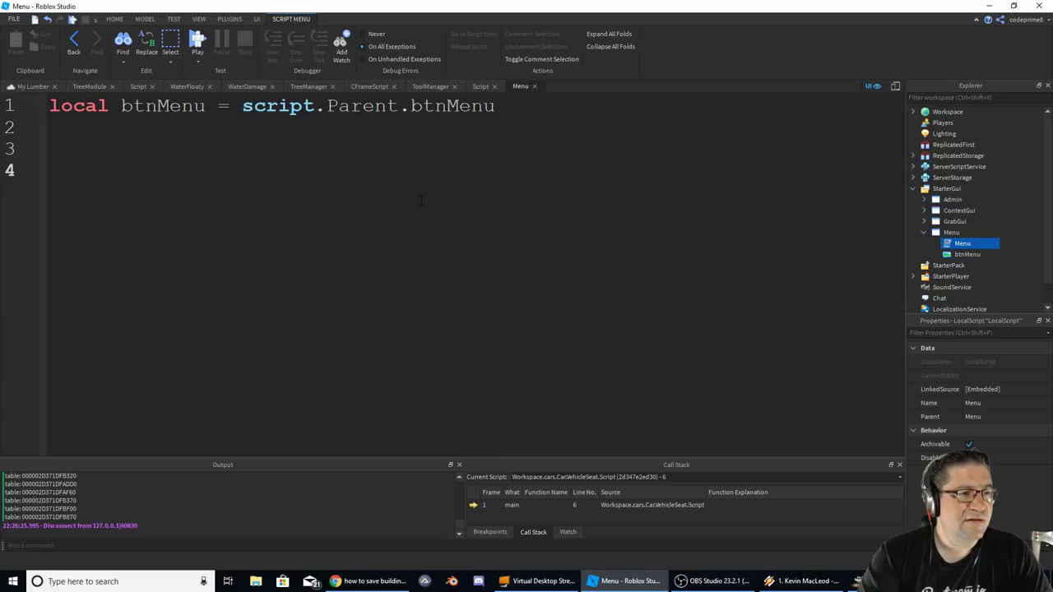
{"action": "type", "text": "function clicksound("}
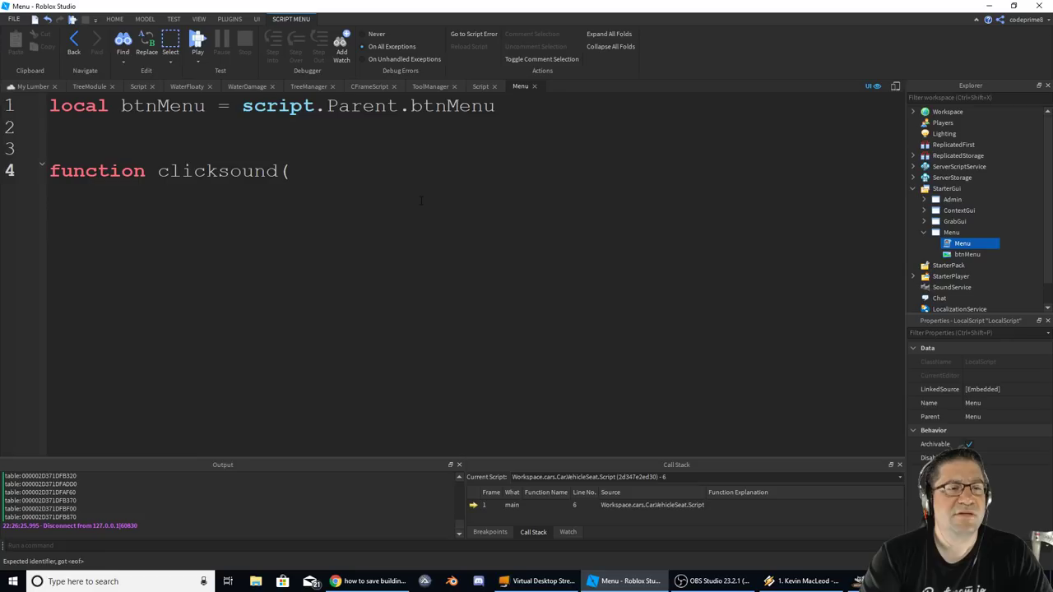
- In Chrome, open the Library's Audio category and type click as the search
{"action": "left_click", "coordinate": [370, 582]}
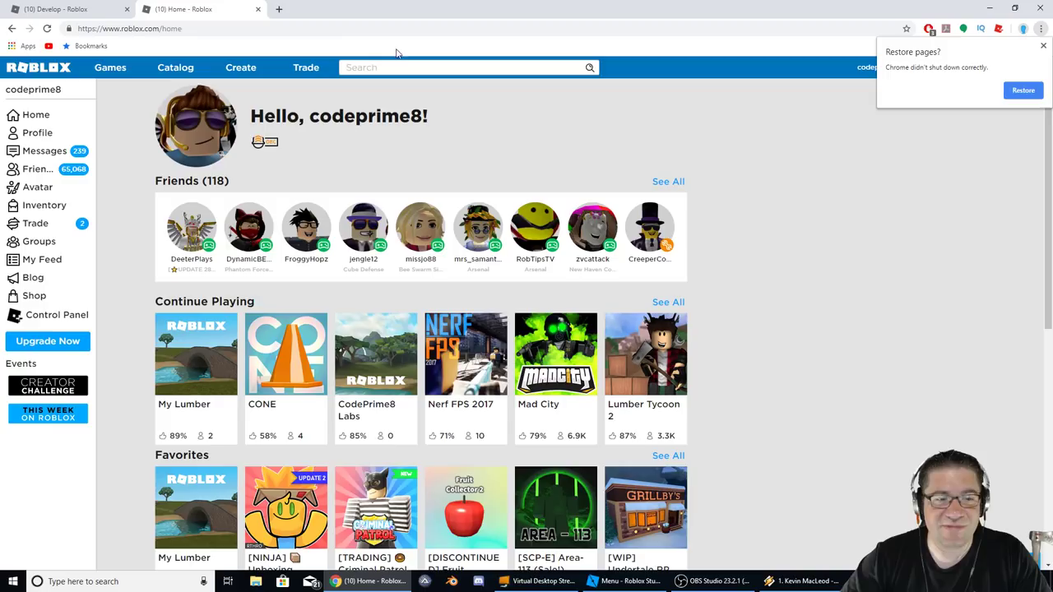
{"action": "mouse_move", "coordinate": [241, 68]}
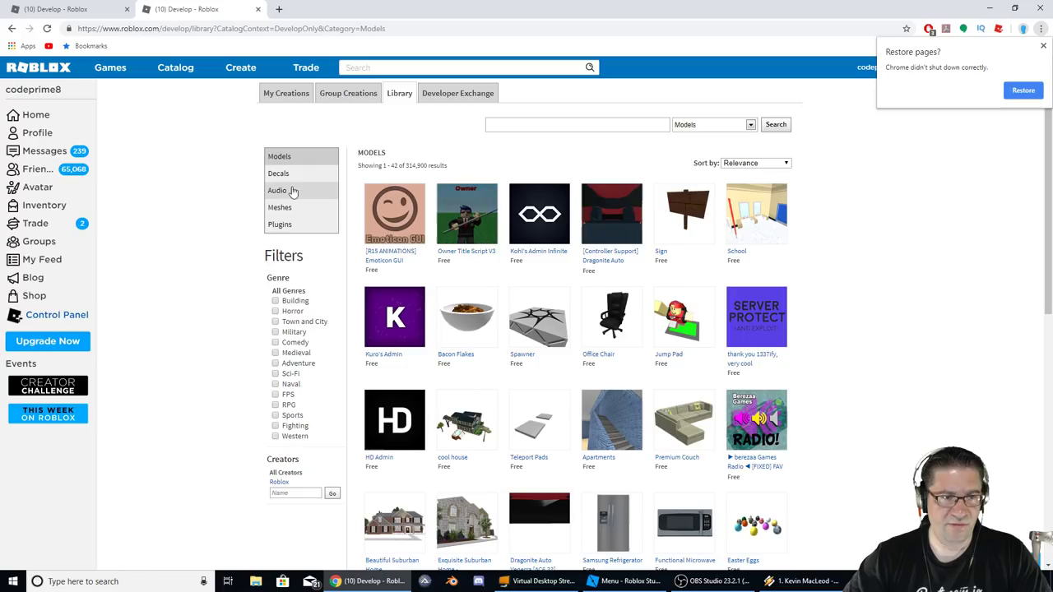
{"action": "left_click", "coordinate": [277, 190]}
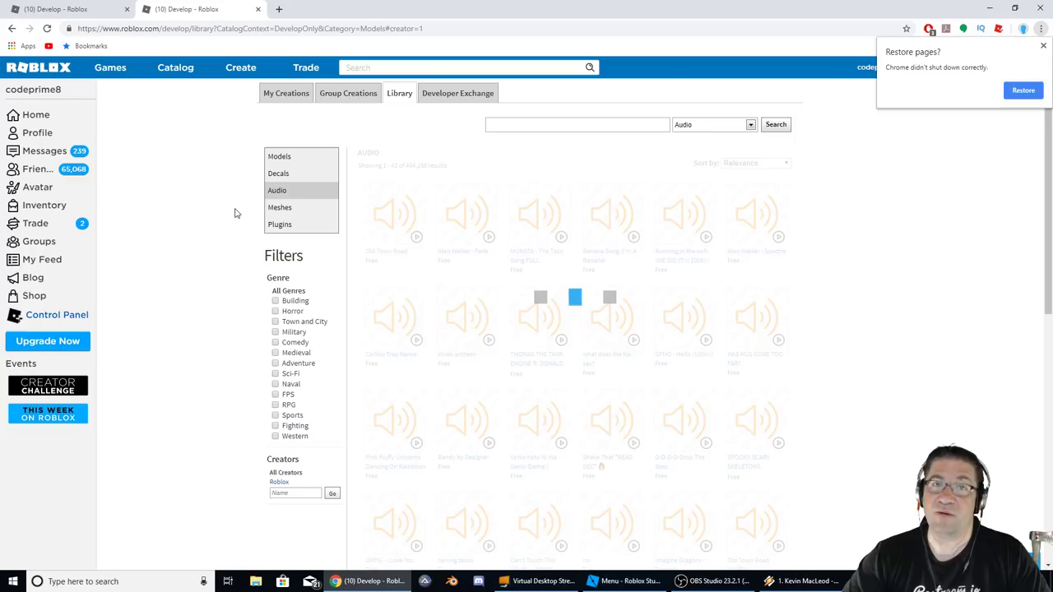
{"action": "type", "text": "click"}
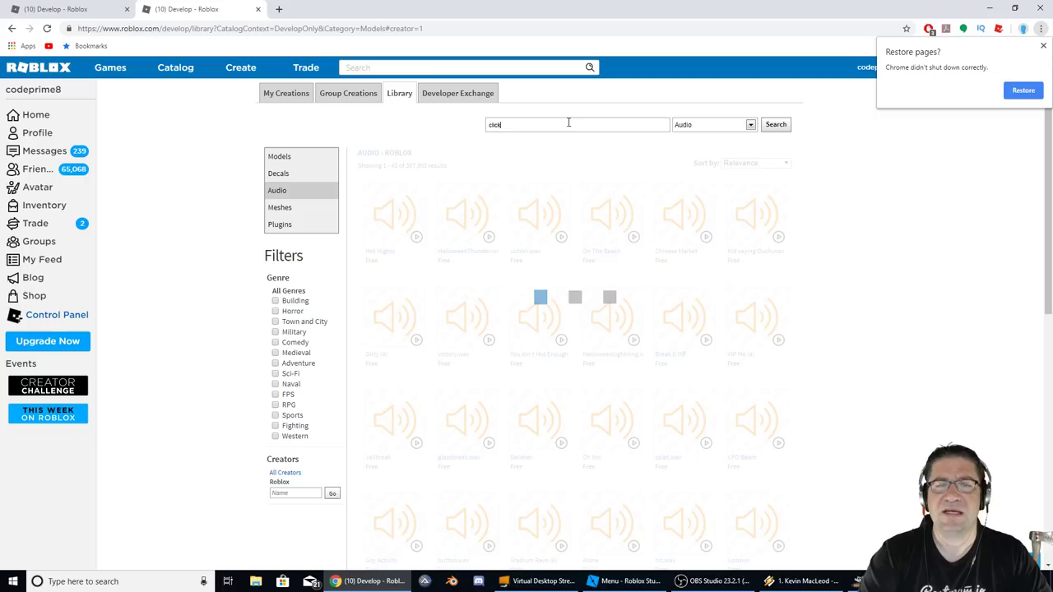
- Run the click audio search, then preview and scroll through the 318 results
{"action": "left_click", "coordinate": [774, 124]}
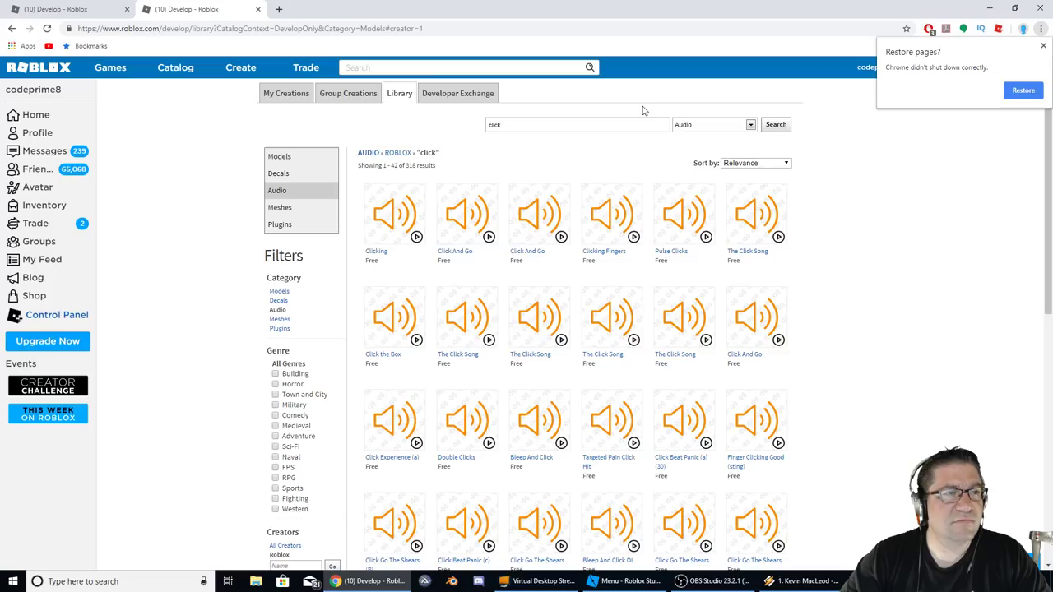
{"action": "mouse_move", "coordinate": [415, 238]}
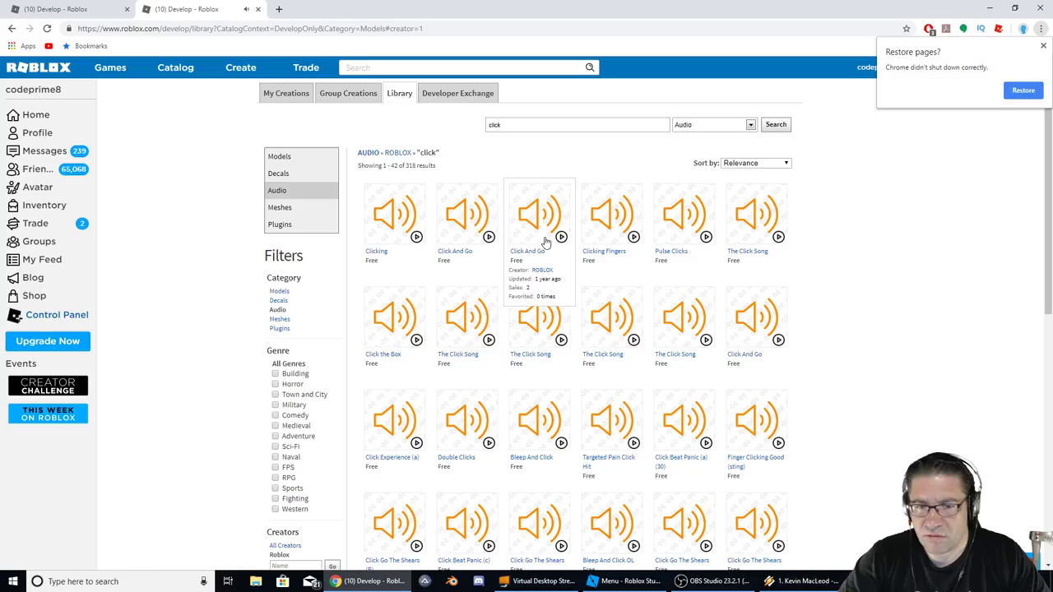
{"action": "mouse_move", "coordinate": [700, 243]}
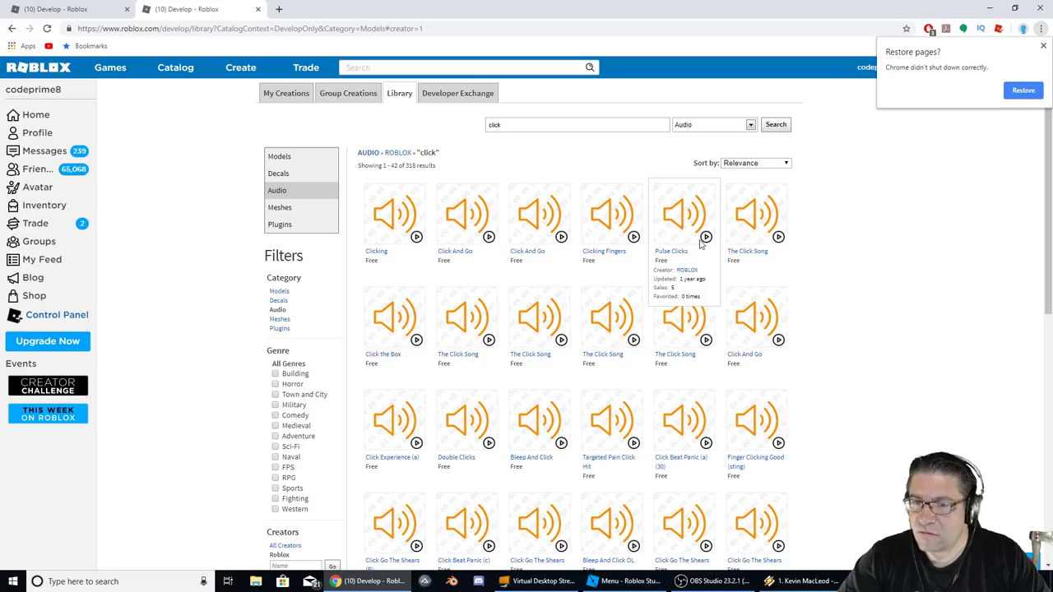
{"action": "mouse_move", "coordinate": [777, 238]}
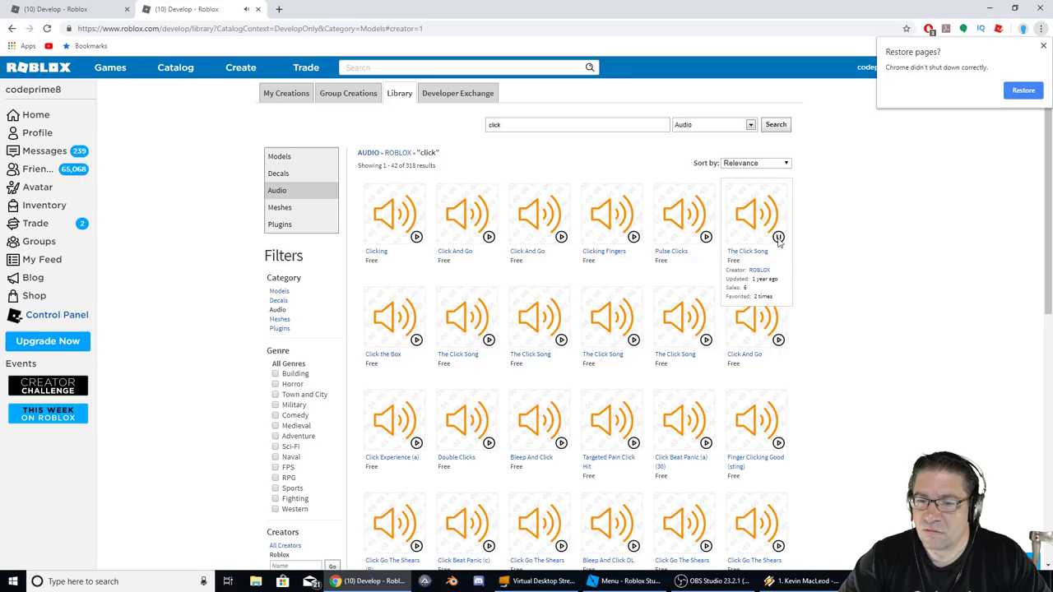
{"action": "mouse_move", "coordinate": [488, 339]}
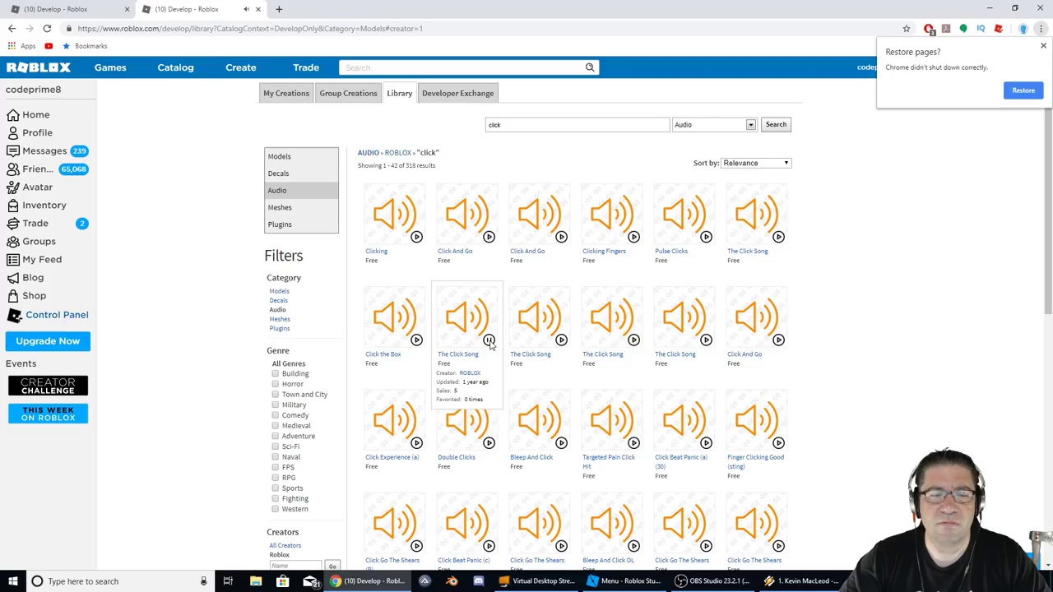
{"action": "mouse_move", "coordinate": [755, 352]}
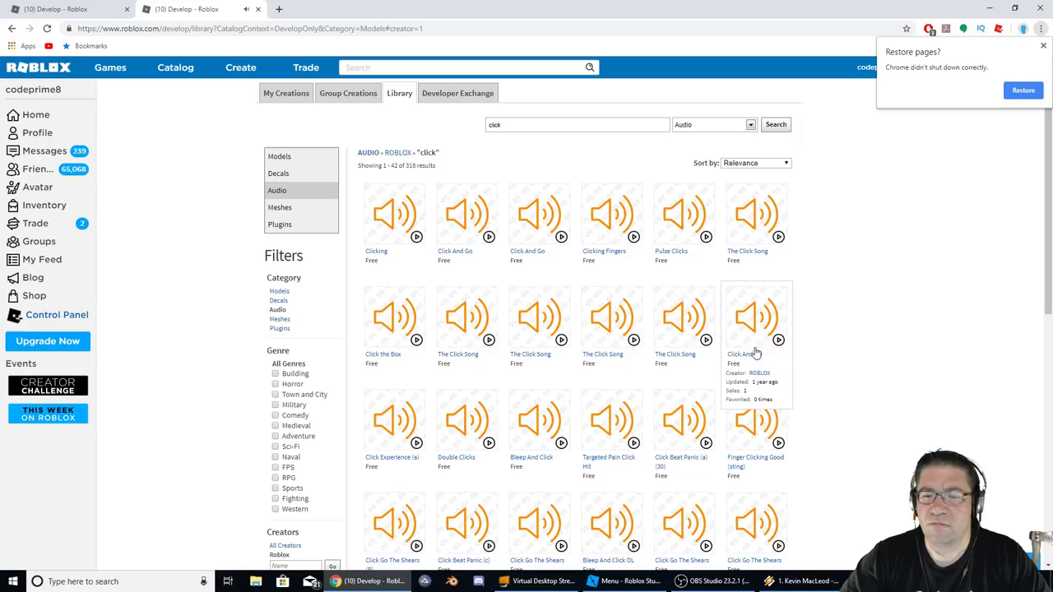
{"action": "scroll", "scroll_direction": "down", "scroll_amount": 3}
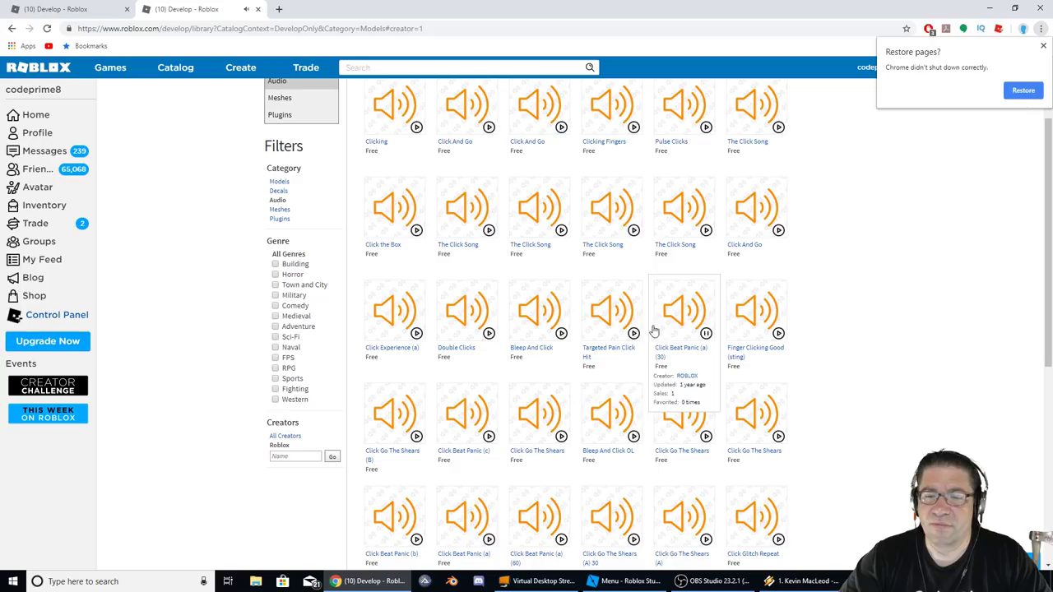
{"action": "mouse_move", "coordinate": [394, 411]}
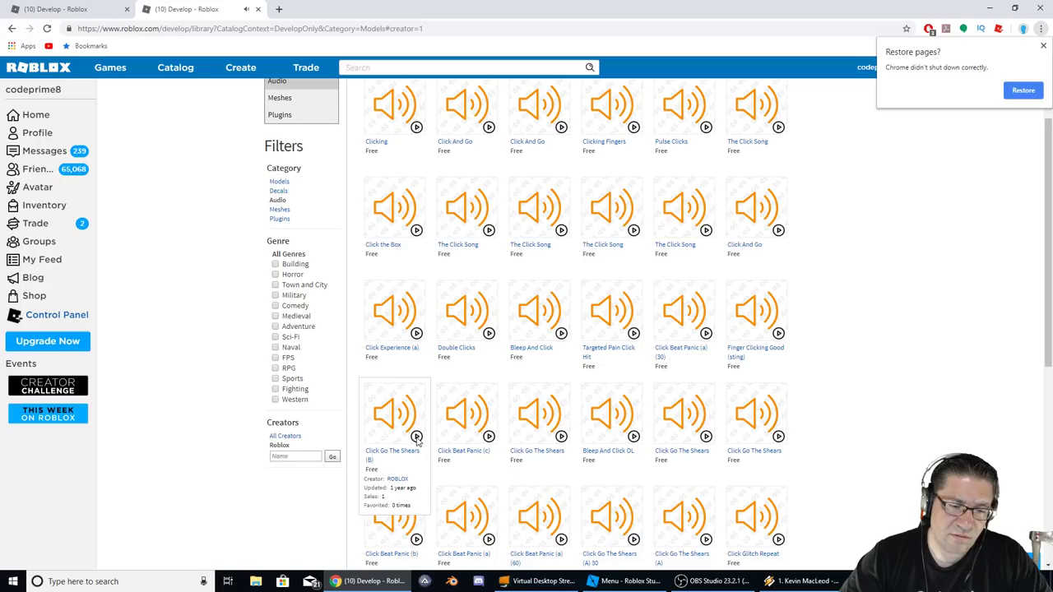
{"action": "scroll", "scroll_direction": "down", "scroll_amount": 3}
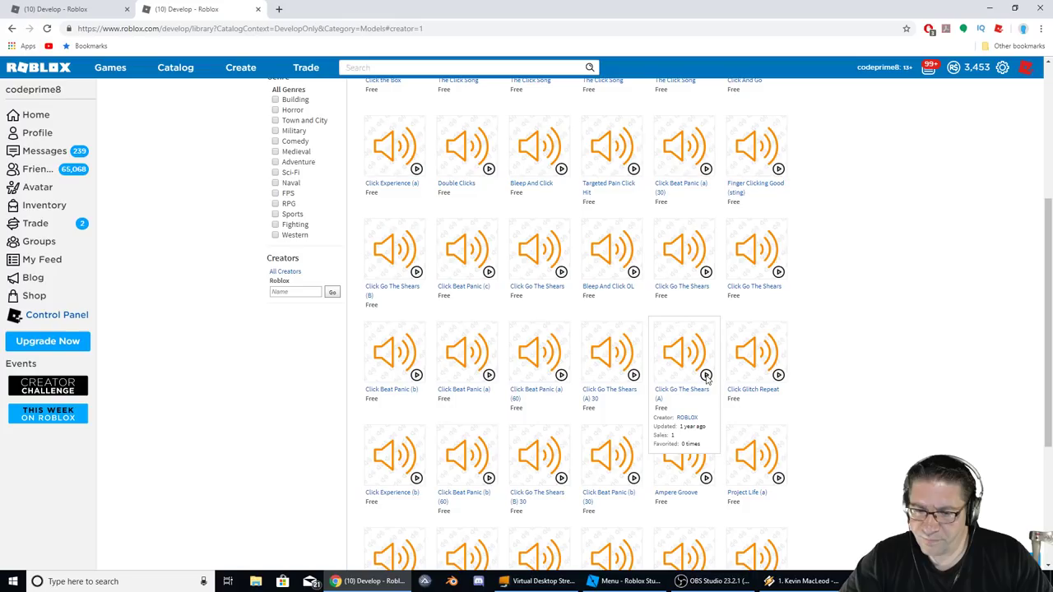
{"action": "mouse_move", "coordinate": [610, 375]}
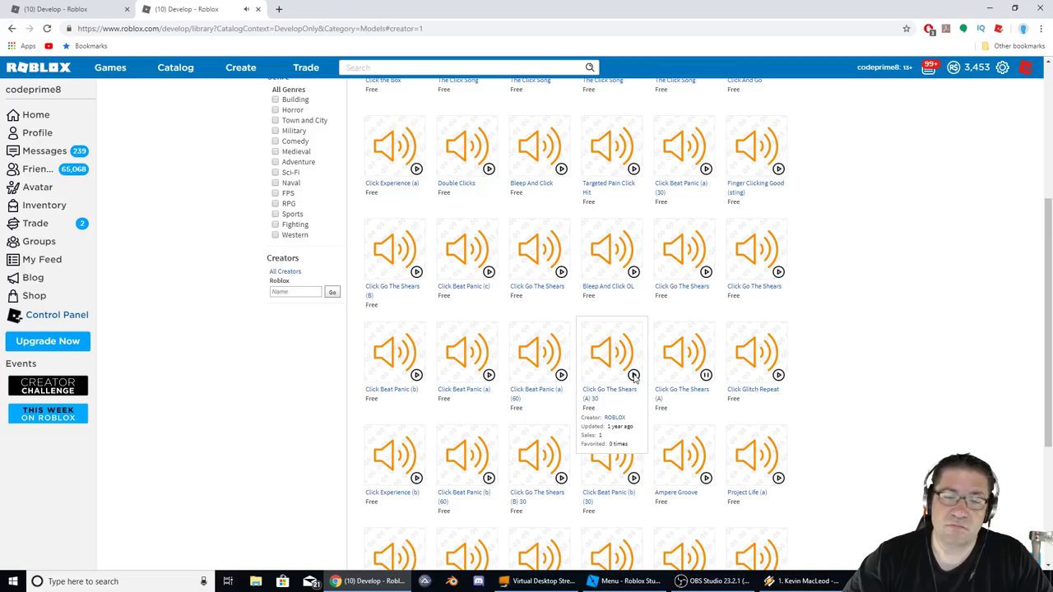
{"action": "mouse_move", "coordinate": [284, 263]}
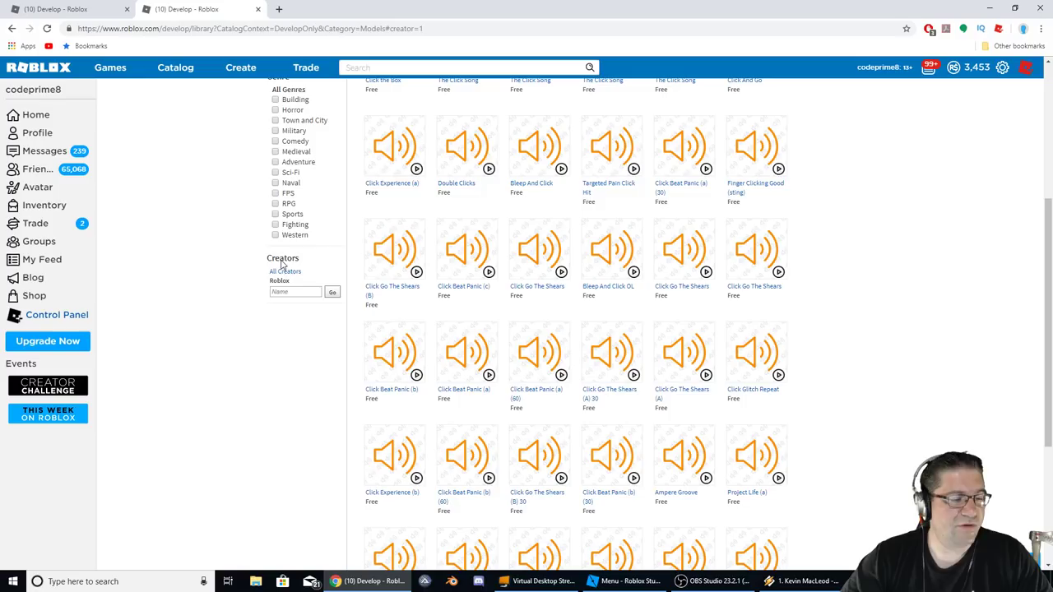
- Open the Roblox Library in a second browser and show its Audio category
{"action": "right_click", "coordinate": [246, 28]}
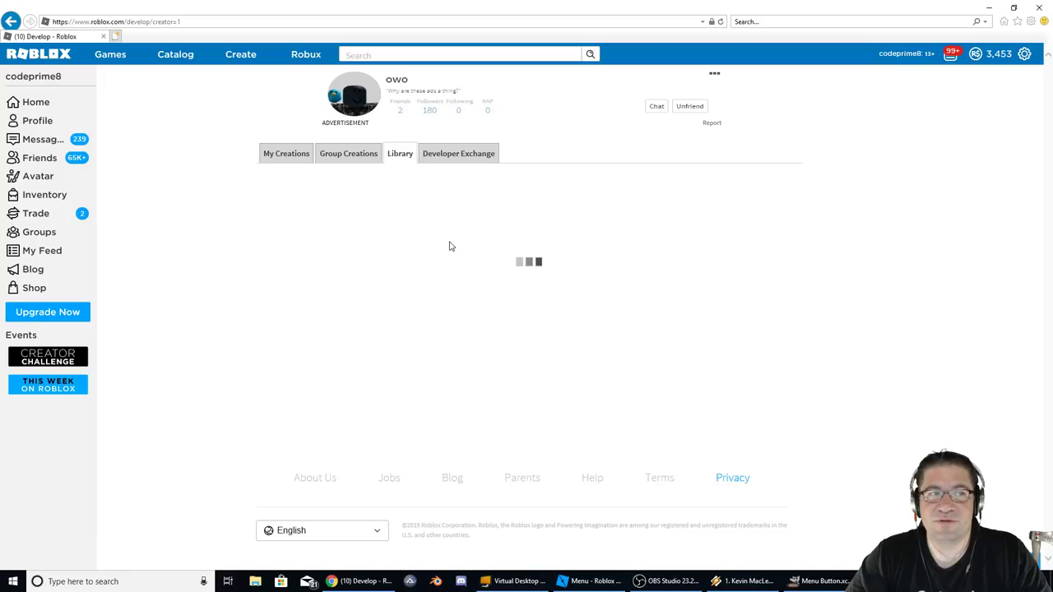
{"action": "left_click", "coordinate": [400, 153]}
{"action": "type", "text": "button"}
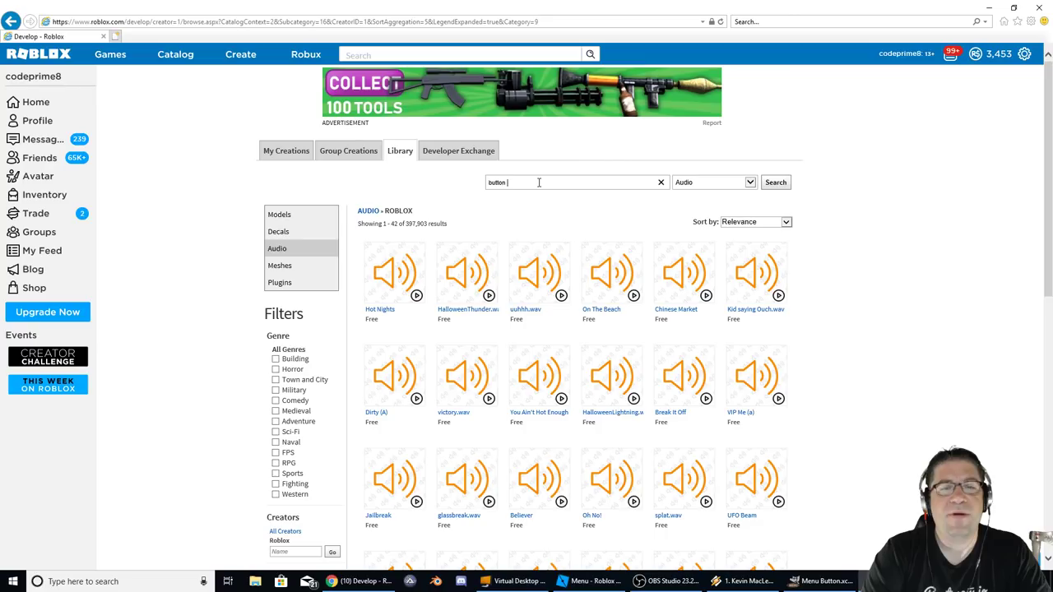
- Search audio for button press sounds and scroll through the 541 results
{"action": "left_click", "coordinate": [774, 181]}
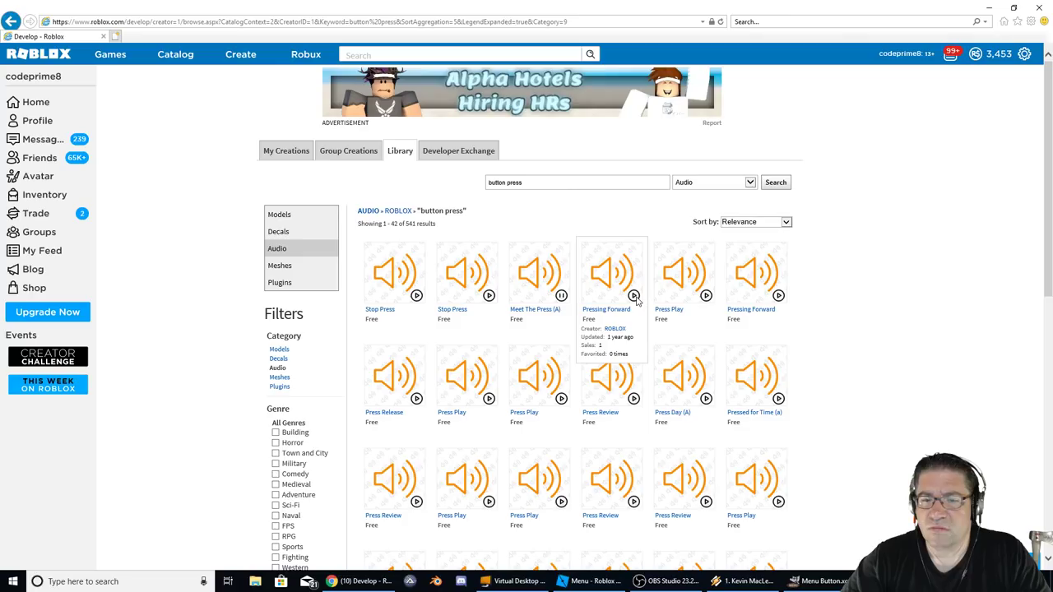
{"action": "mouse_move", "coordinate": [782, 296]}
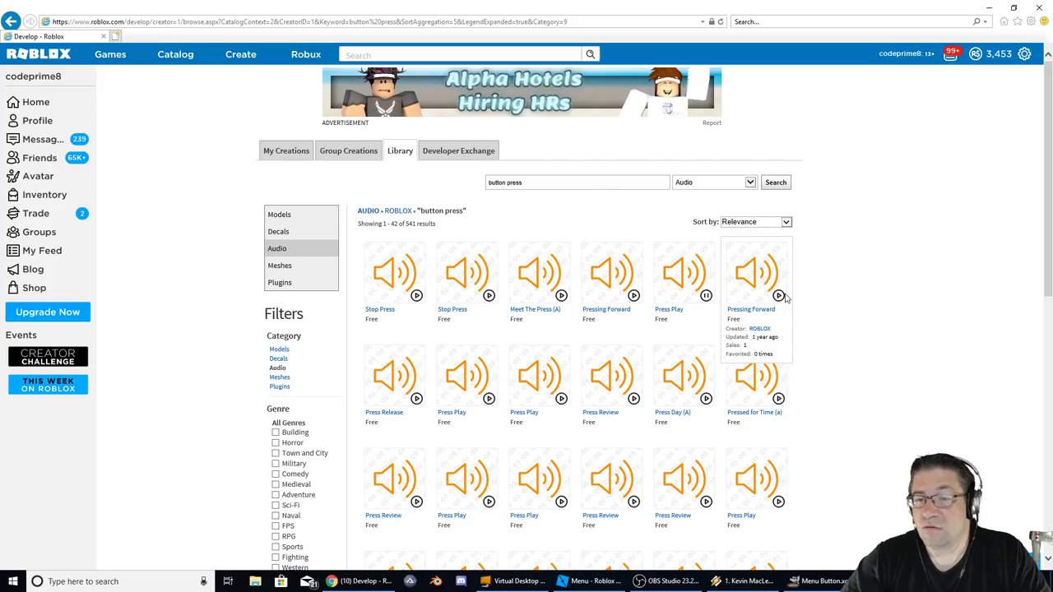
{"action": "mouse_move", "coordinate": [524, 403]}
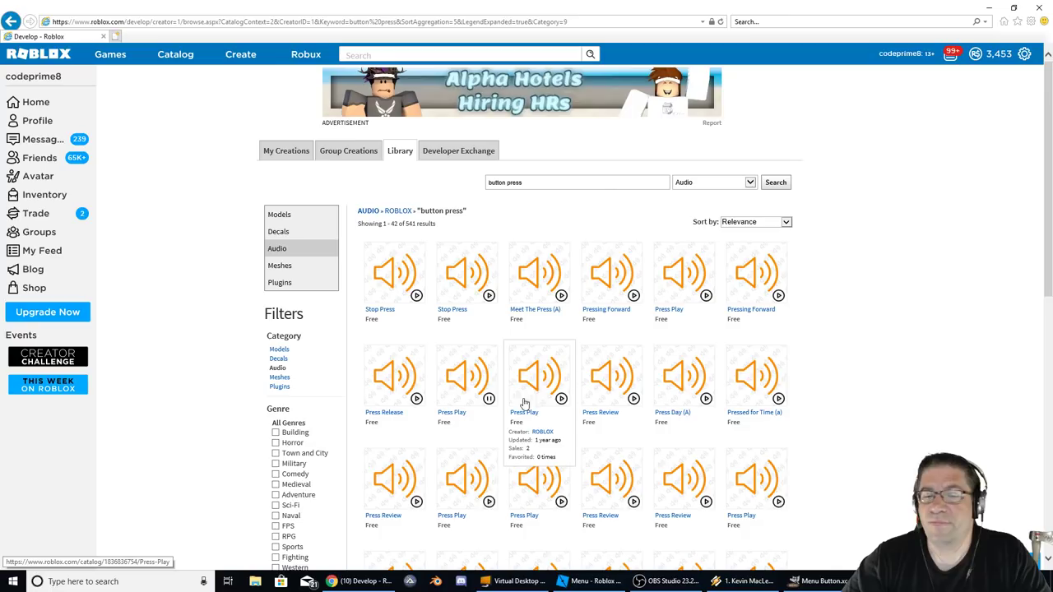
{"action": "mouse_move", "coordinate": [779, 399]}
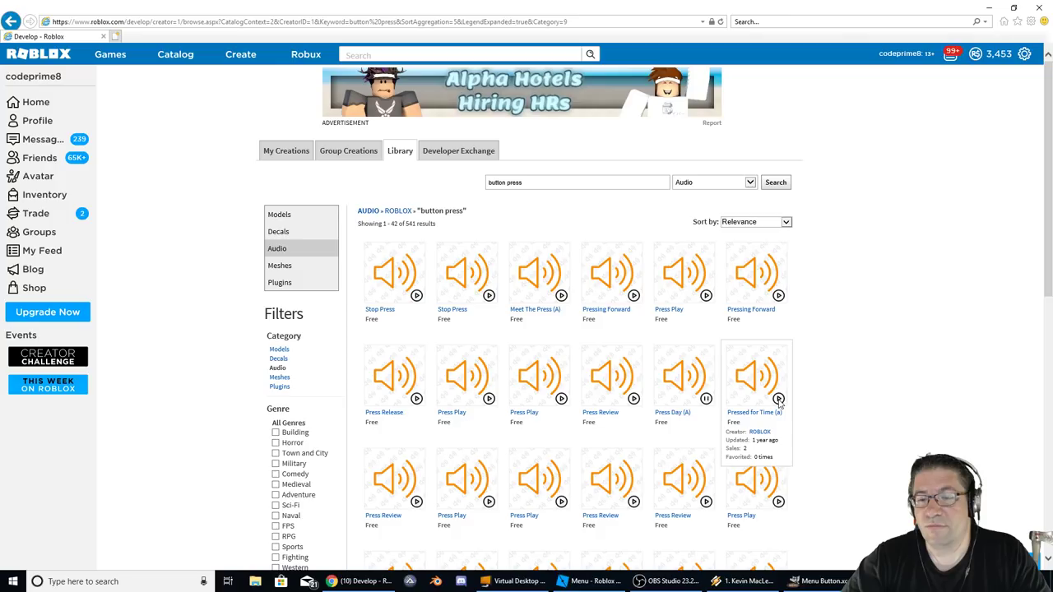
{"action": "scroll", "scroll_direction": "down", "scroll_amount": 3}
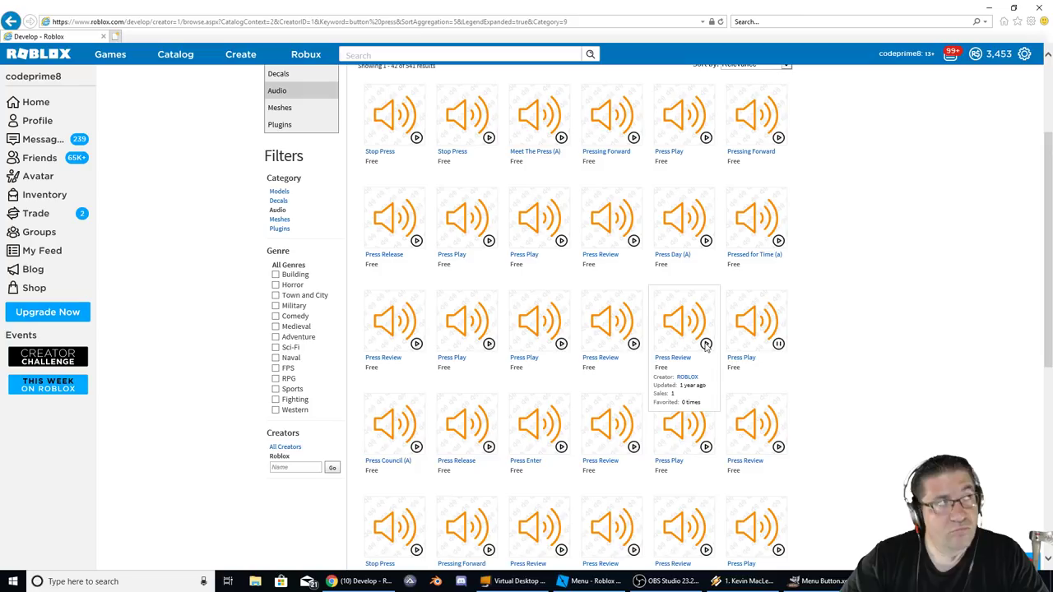
{"action": "mouse_move", "coordinate": [489, 344]}
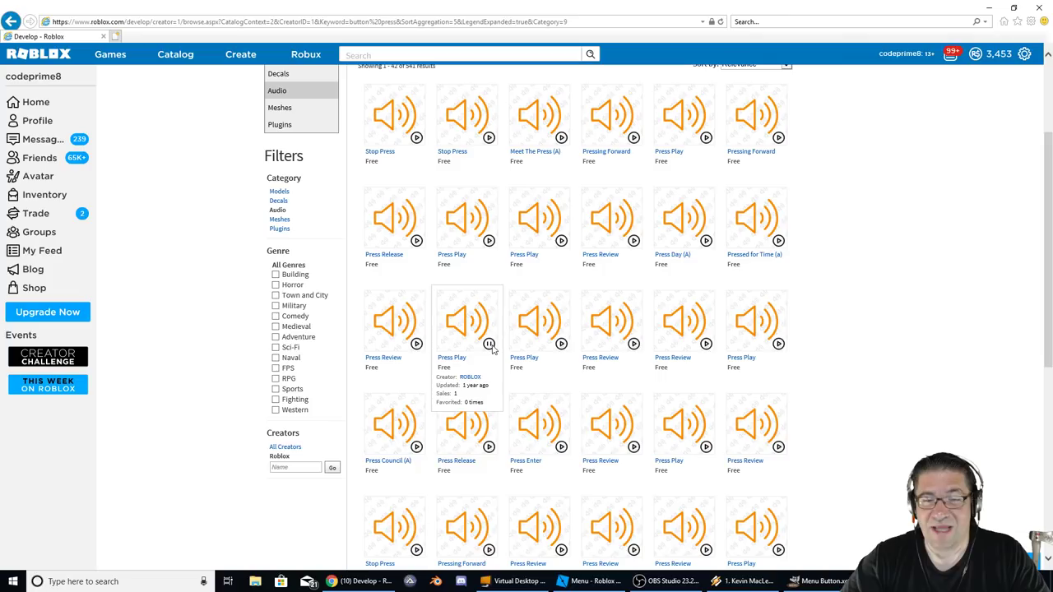
{"action": "scroll", "scroll_direction": "up", "scroll_amount": 3}
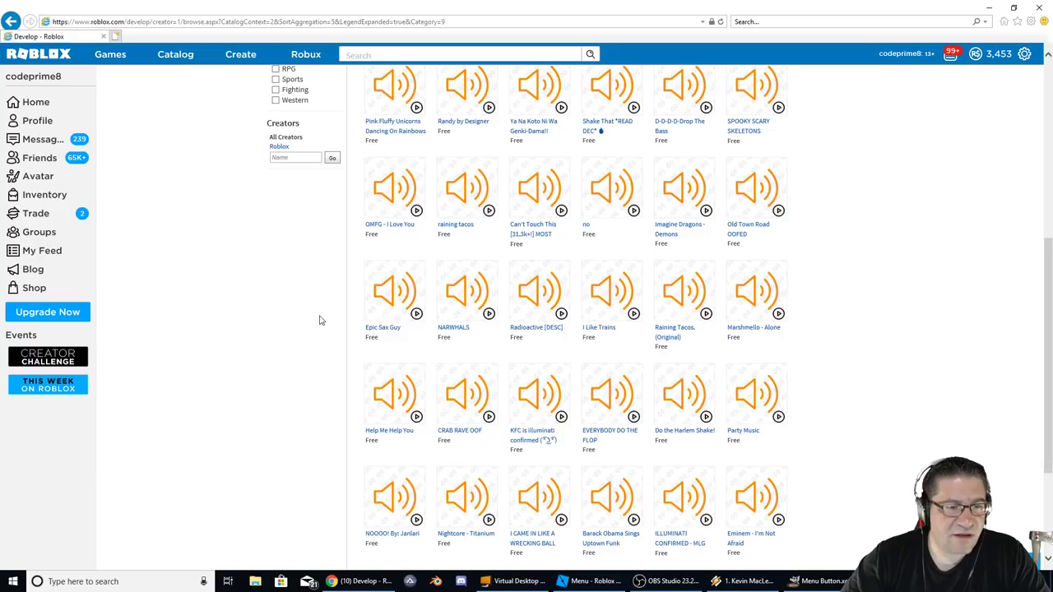
{"action": "scroll", "scroll_direction": "up", "scroll_amount": 3}
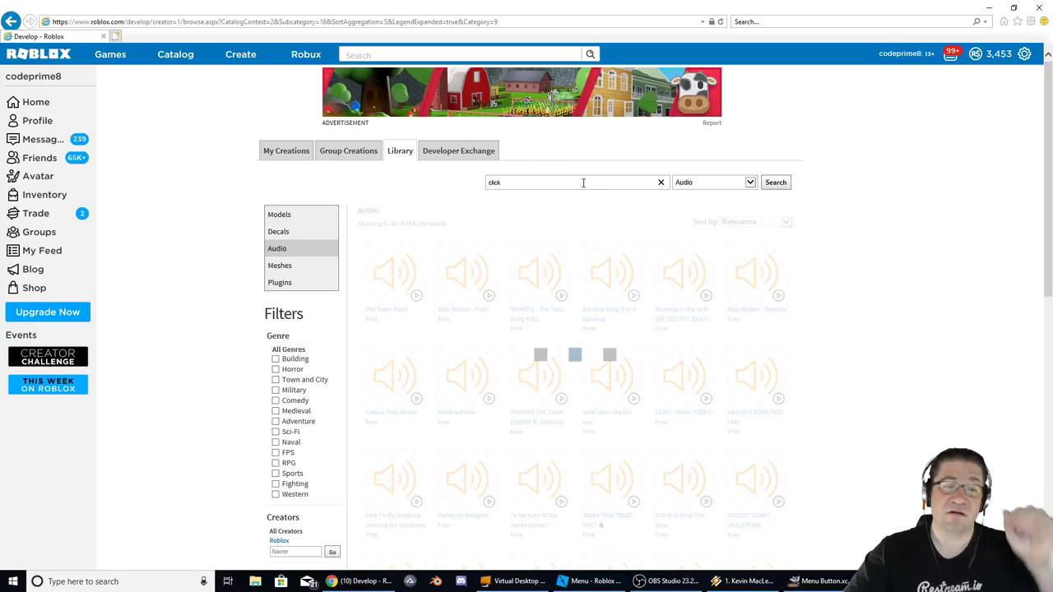
- Search the audio library for 'click' and scroll through the 702 results, previewing several
{"action": "left_click", "coordinate": [774, 182]}
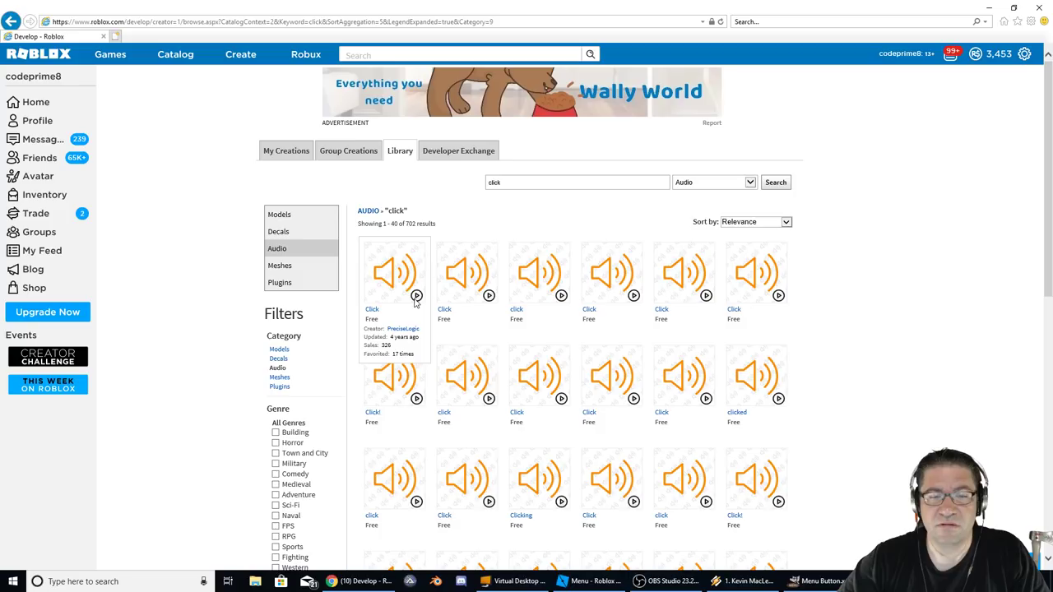
{"action": "mouse_move", "coordinate": [612, 296]}
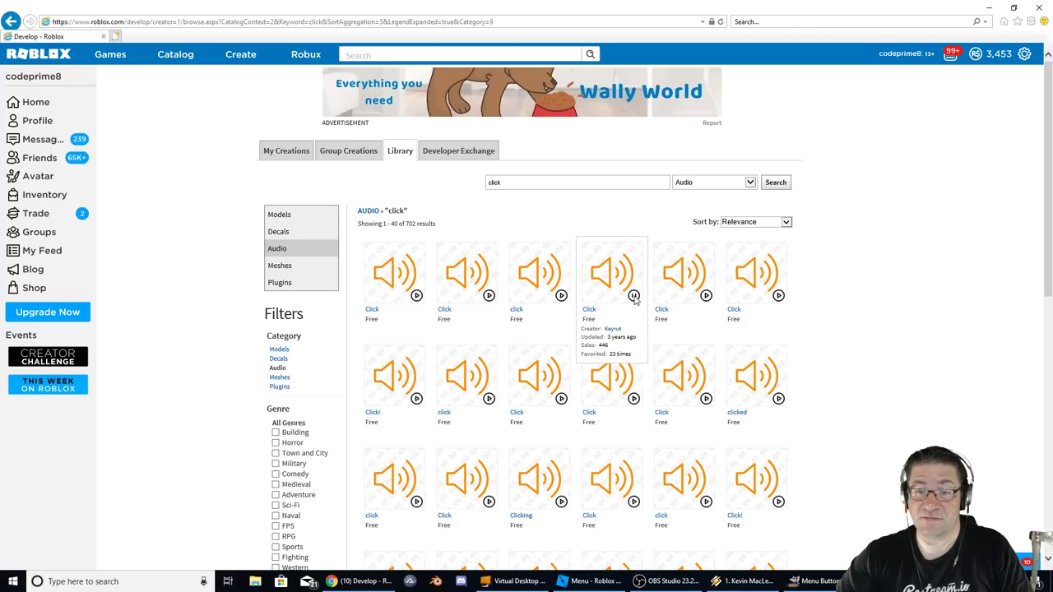
{"action": "mouse_move", "coordinate": [685, 296]}
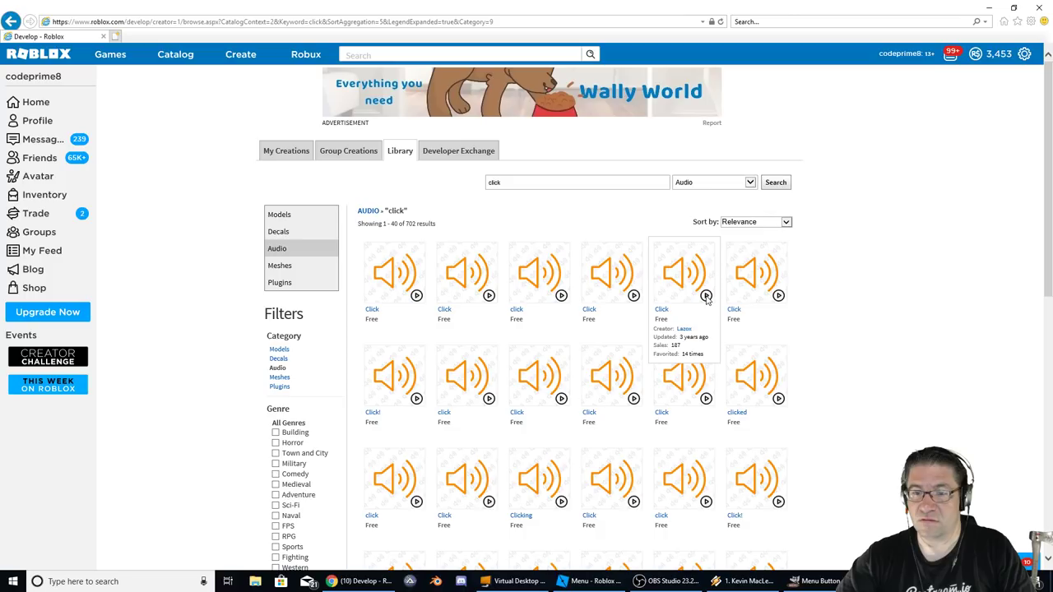
{"action": "mouse_move", "coordinate": [450, 403]}
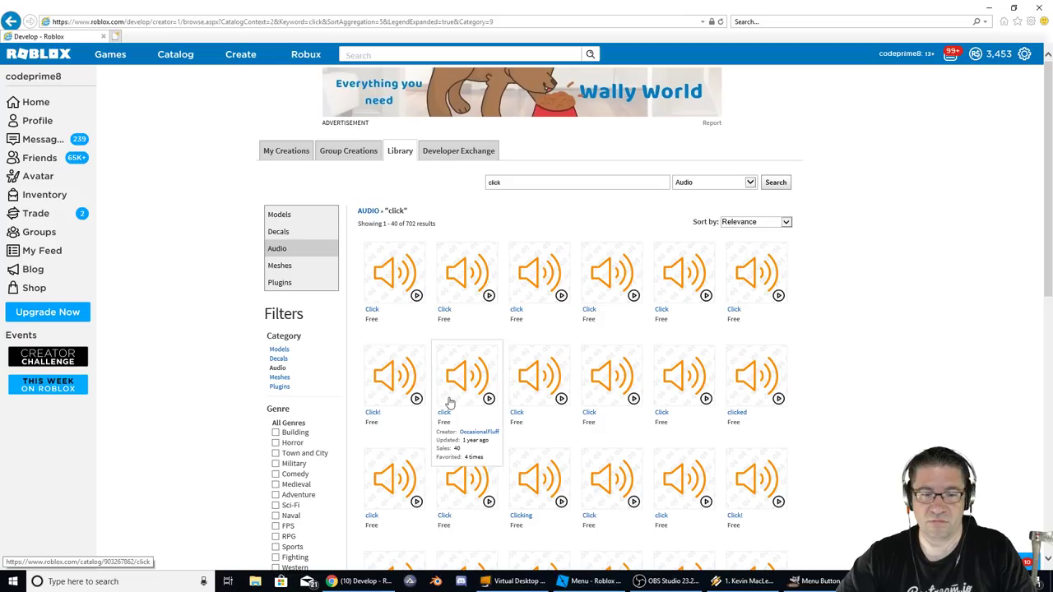
{"action": "mouse_move", "coordinate": [573, 403]}
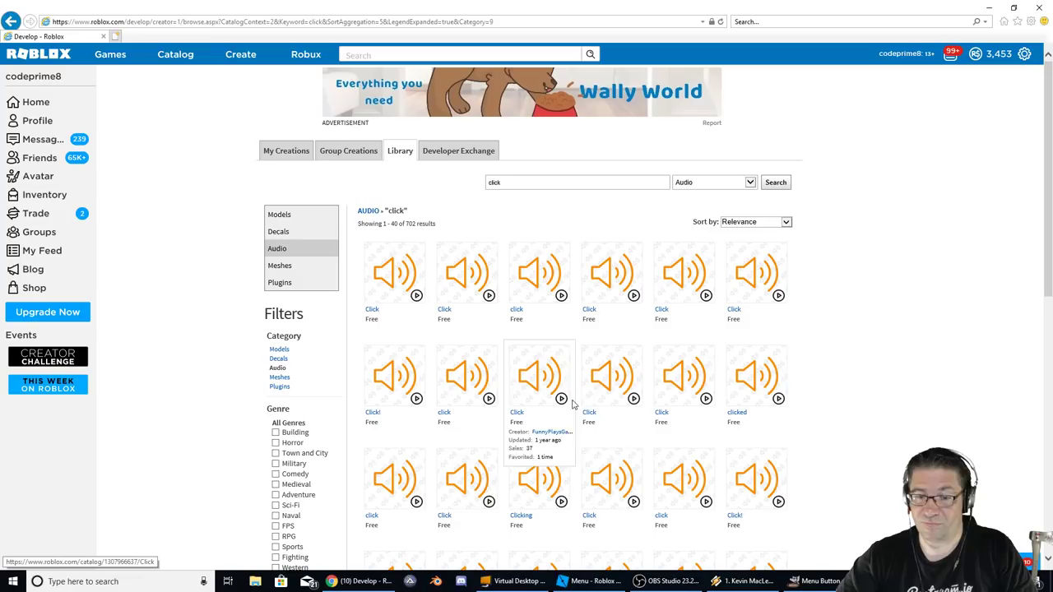
{"action": "mouse_move", "coordinate": [612, 399]}
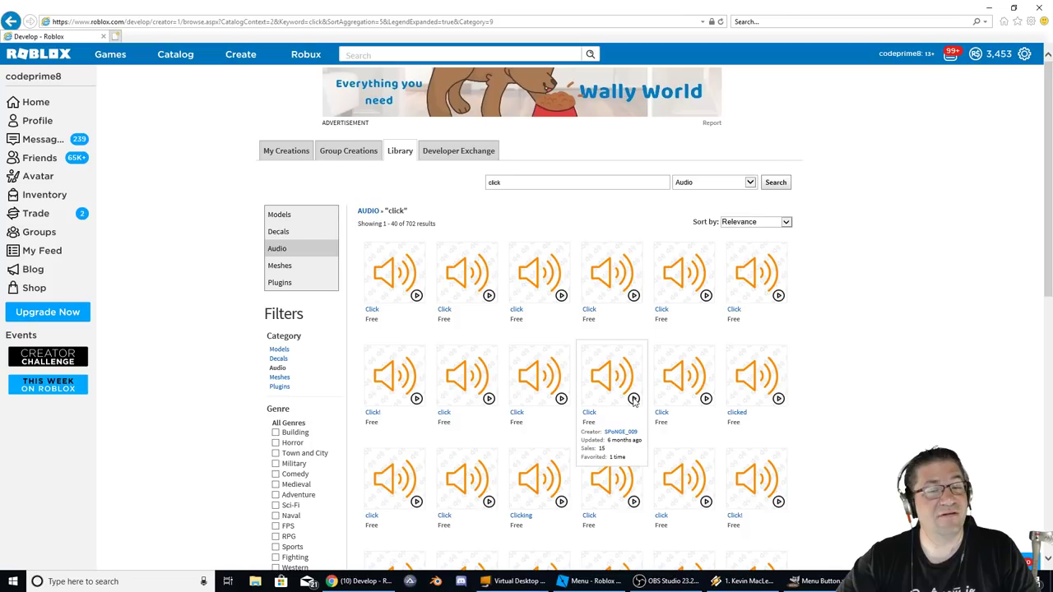
{"action": "mouse_move", "coordinate": [708, 402]}
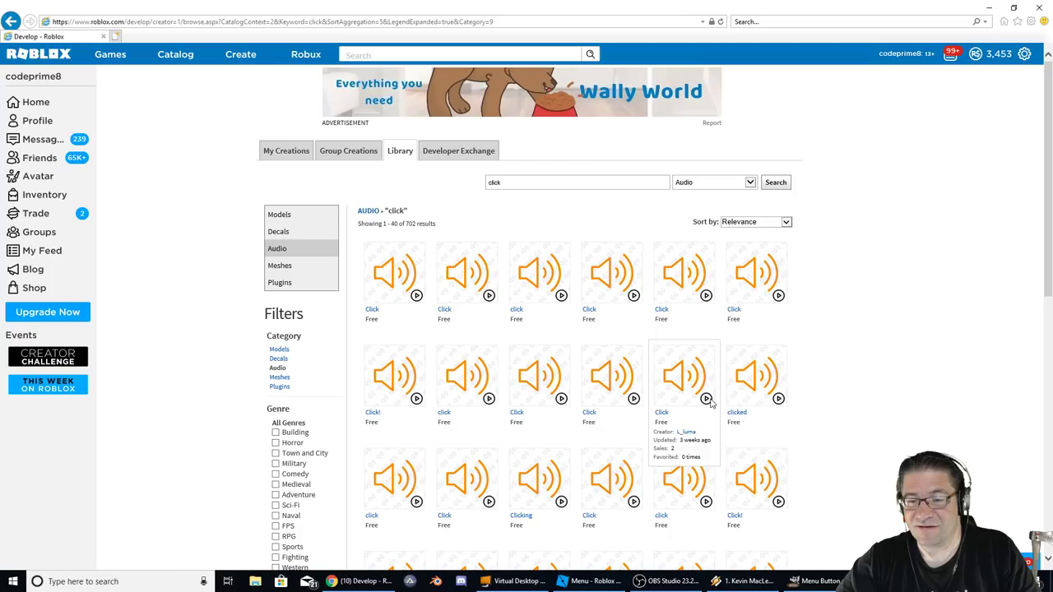
{"action": "mouse_move", "coordinate": [417, 503]}
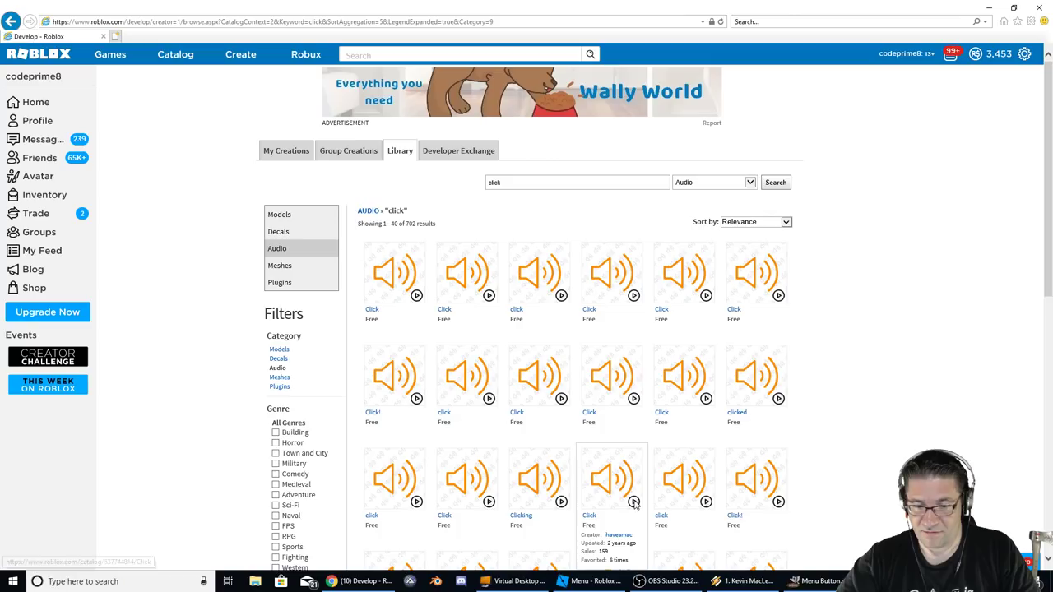
{"action": "scroll", "scroll_direction": "down", "scroll_amount": 3}
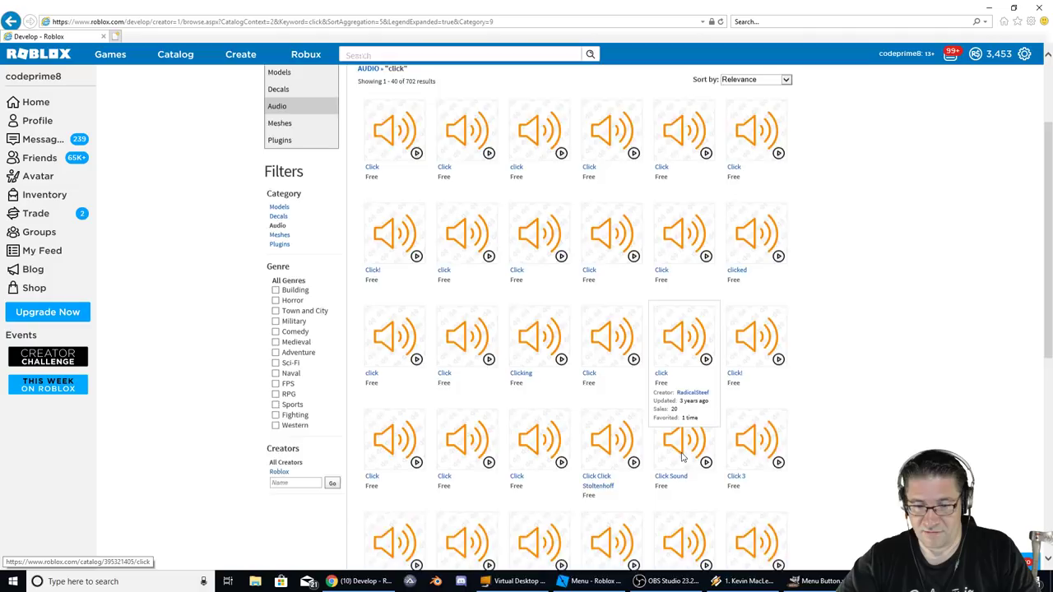
{"action": "scroll", "scroll_direction": "down", "scroll_amount": 3}
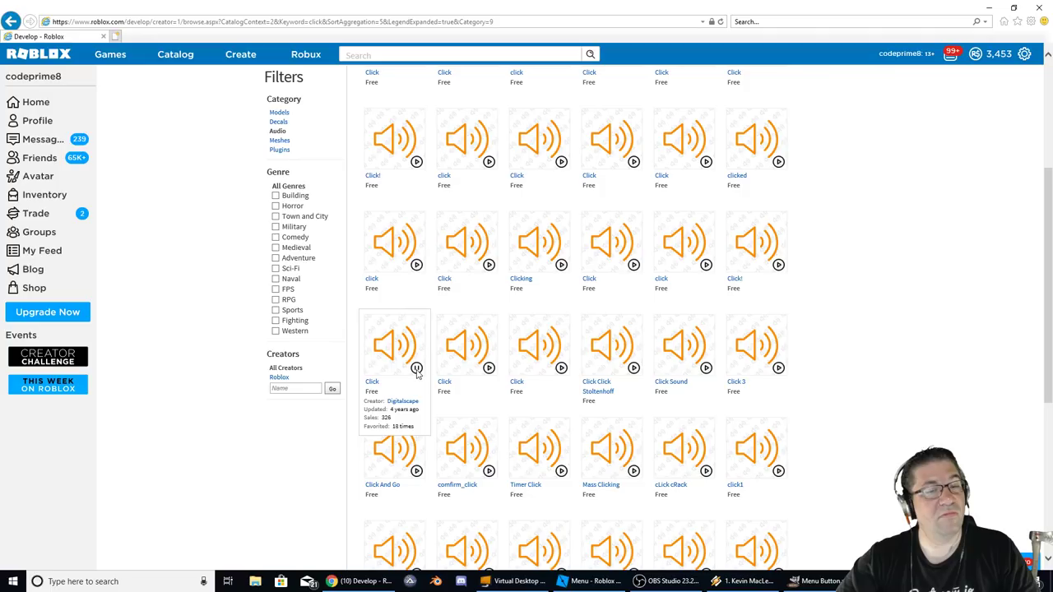
{"action": "scroll", "scroll_direction": "up", "scroll_amount": 3}
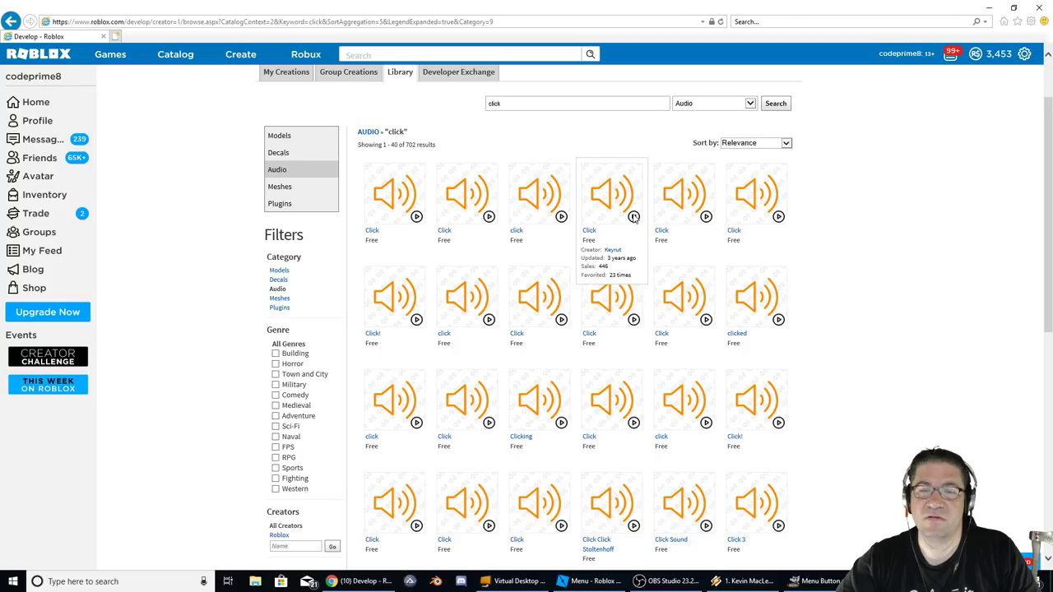
{"action": "scroll", "scroll_direction": "down", "scroll_amount": 3}
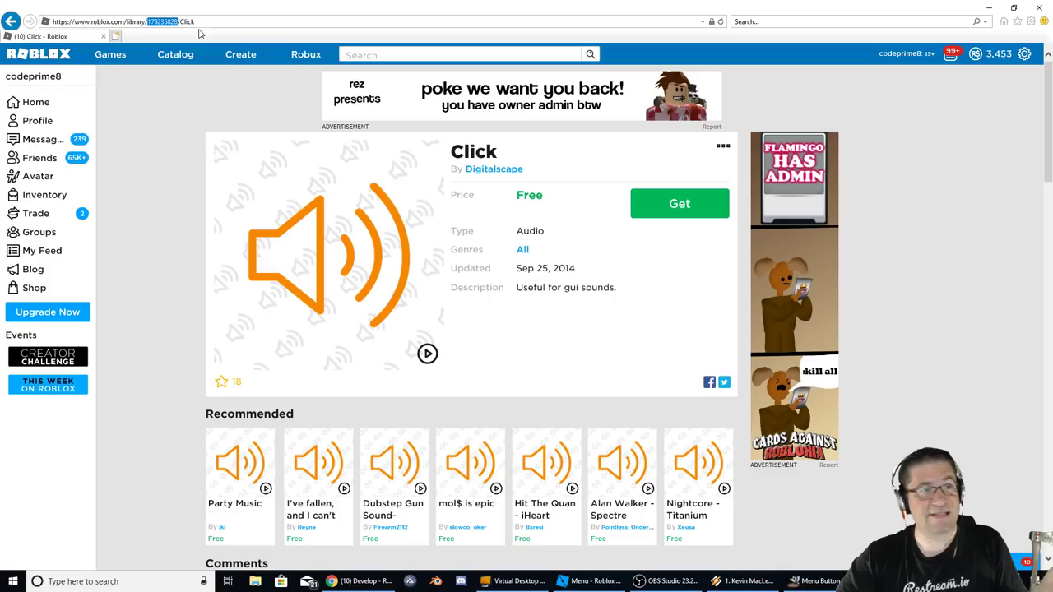
{"action": "mouse_move", "coordinate": [501, 194]}
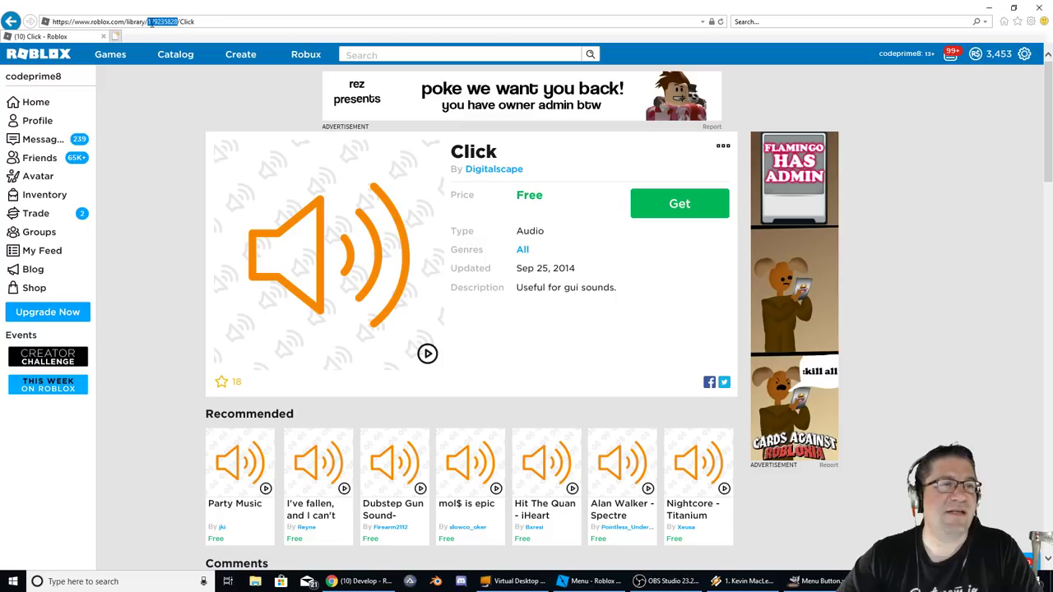
- Return to the Roblox Studio project with the Menu script
{"action": "left_click", "coordinate": [591, 582]}
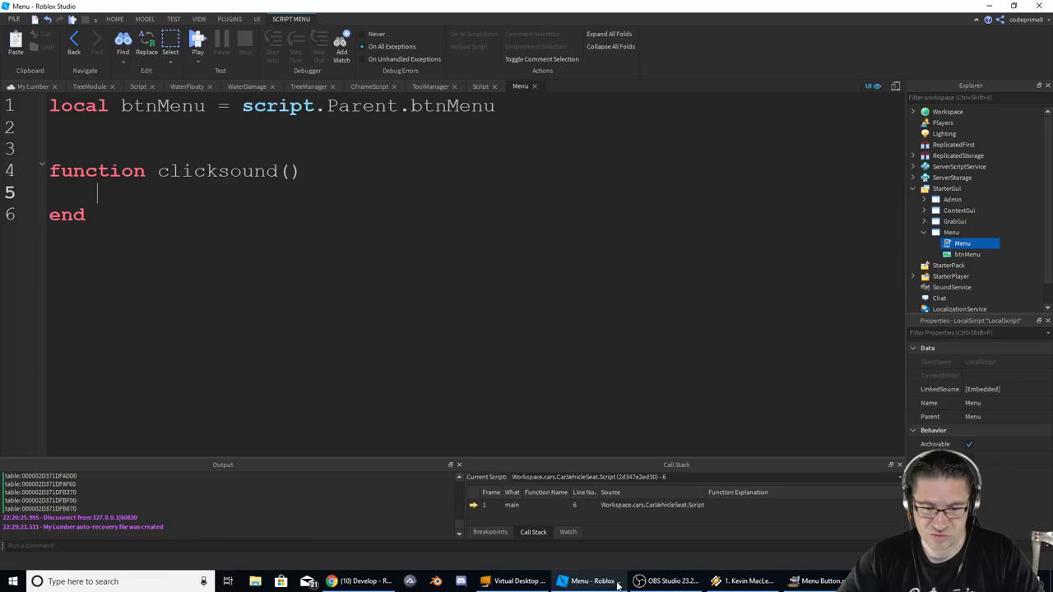
- Insert a Sound into the Menu gui and rename it ClickSound
{"action": "right_click", "coordinate": [962, 243]}
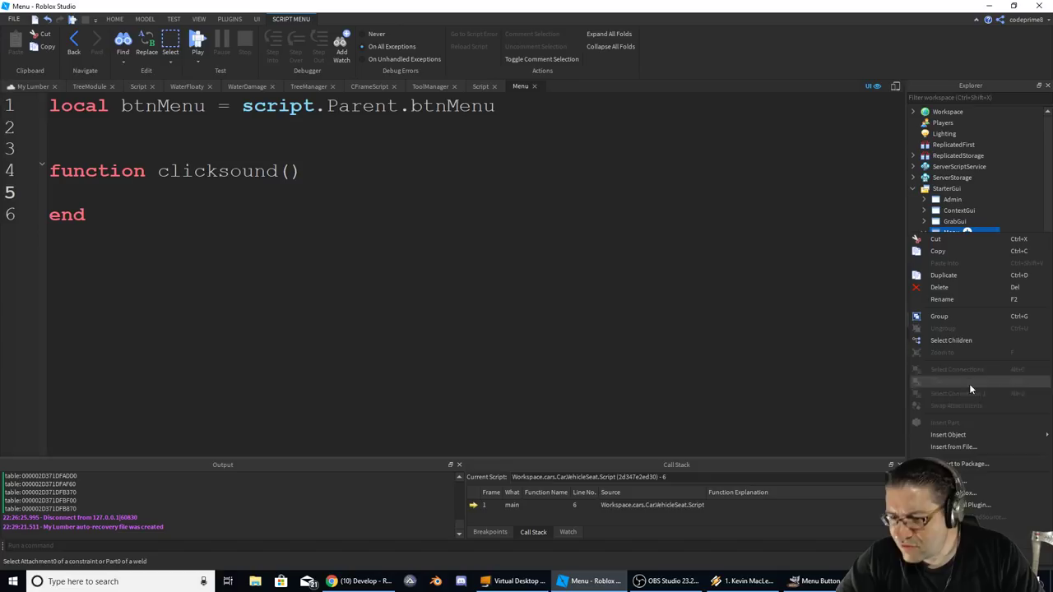
{"action": "left_click", "coordinate": [947, 434]}
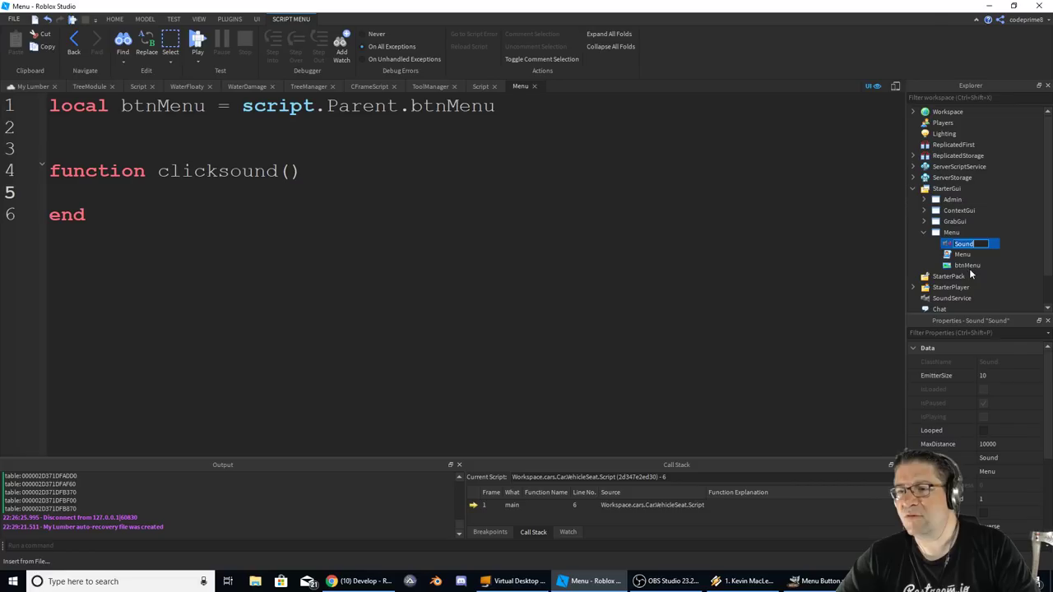
{"action": "type", "text": "Menu Sound"}
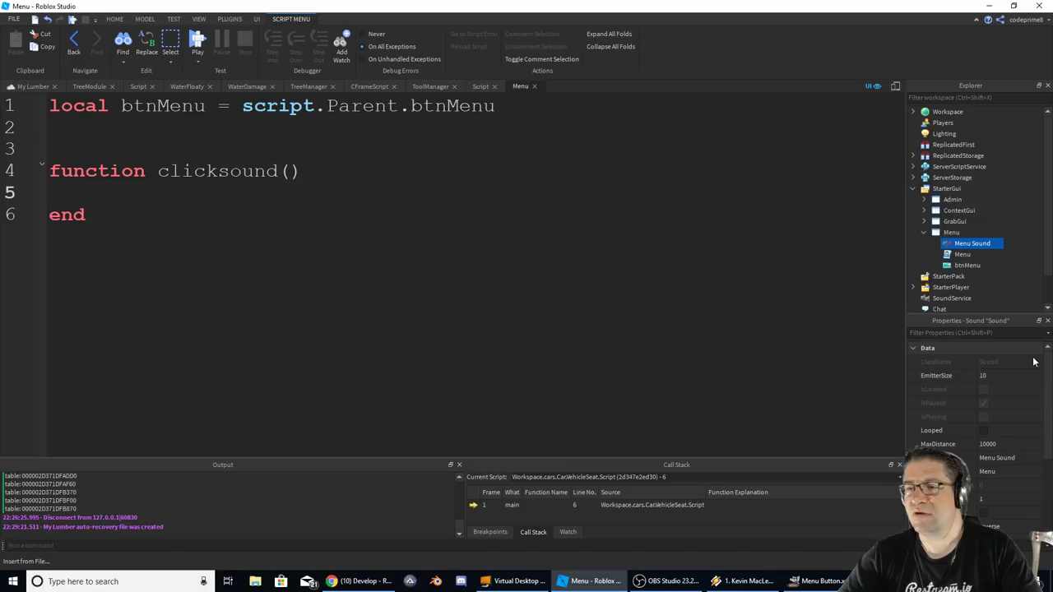
{"action": "double_click", "coordinate": [972, 242]}
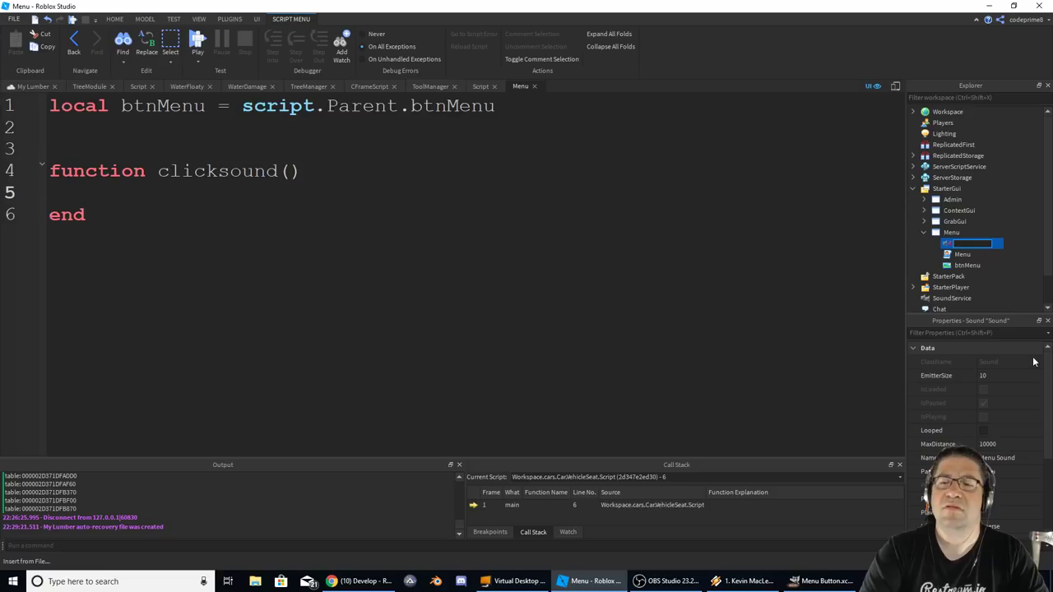
{"action": "type", "text": "ClickSound"}
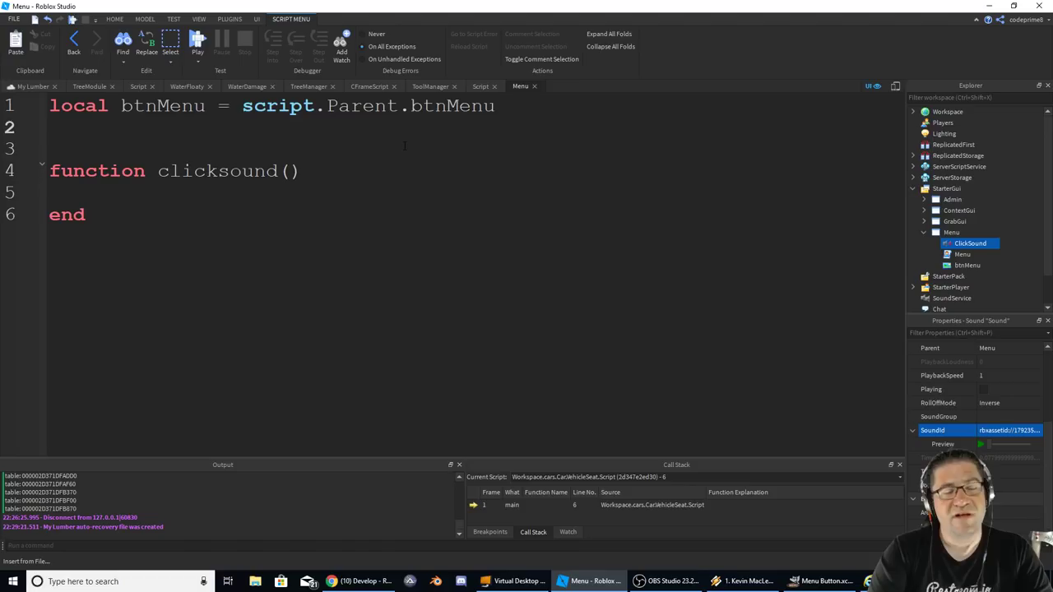
- Add 'local sndClick = script.Parent.ClickSound' to the Menu script
{"action": "type", "text": "local sn"}
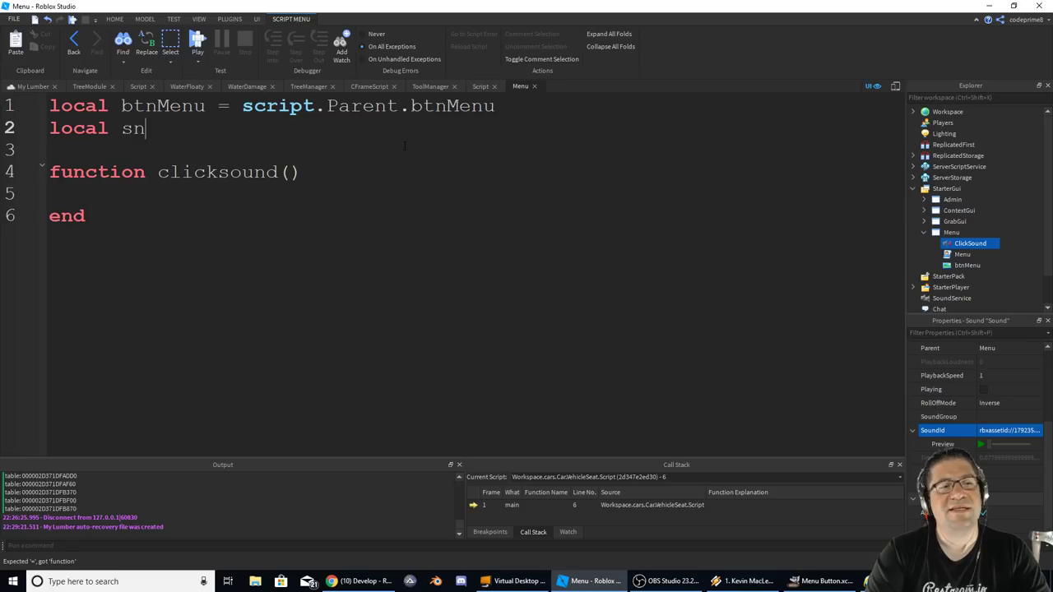
{"action": "type", "text": "dClick ="}
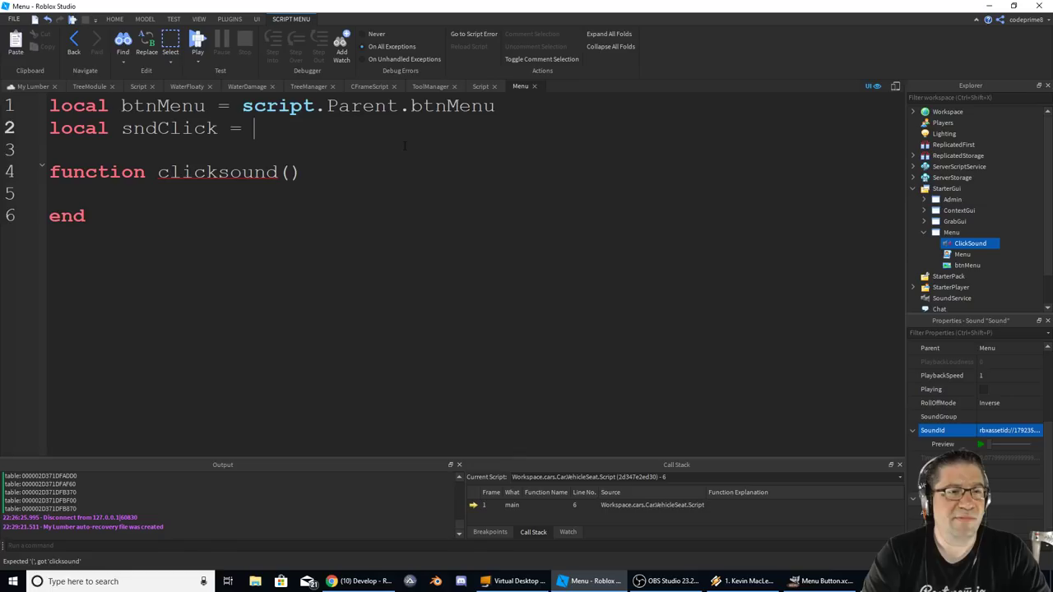
{"action": "type", "text": "script.Parent"}
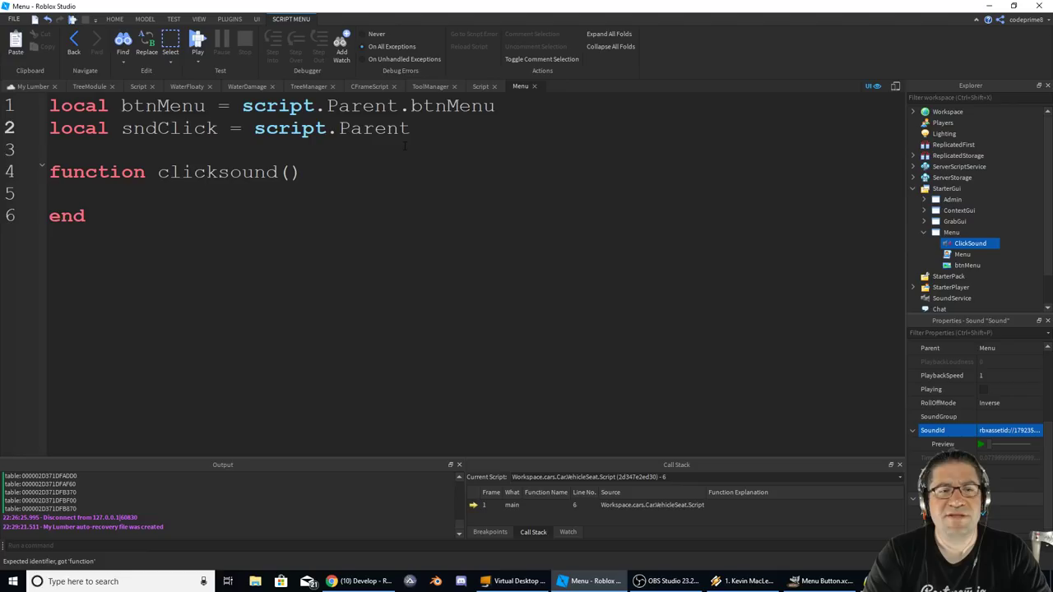
{"action": "type", "text": ".ClickSound"}
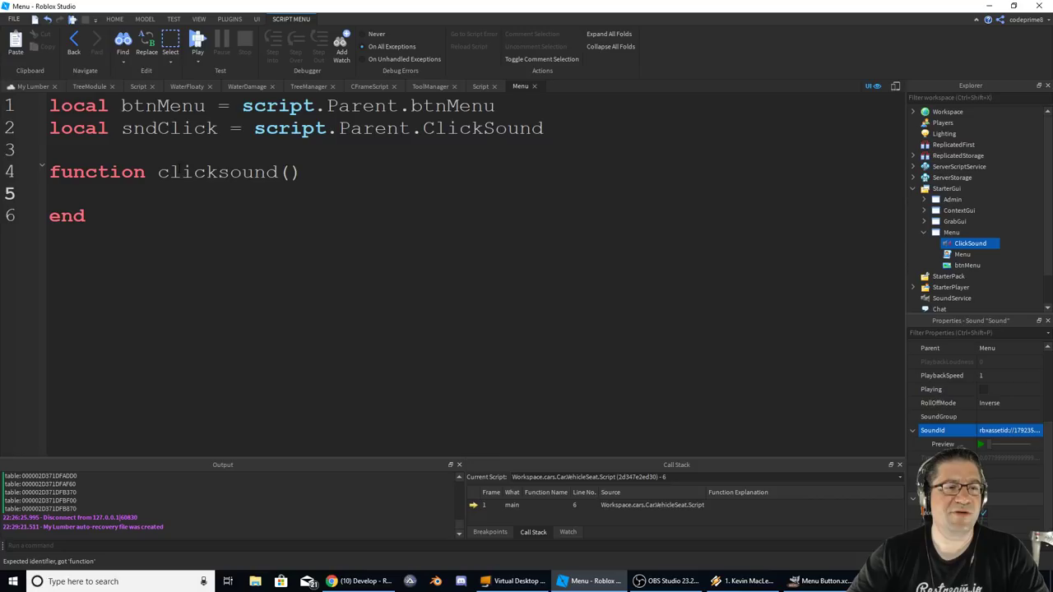
- Rename the clicksound function to click and have it play sndClick
{"action": "key", "text": "Backspace"}
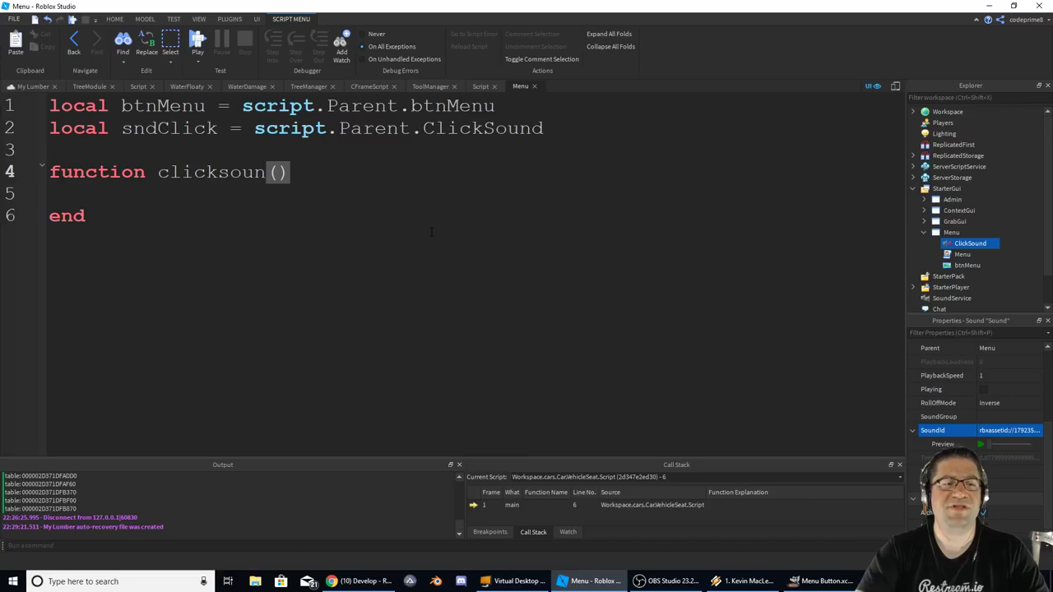
{"action": "key", "text": "BackSpace"}
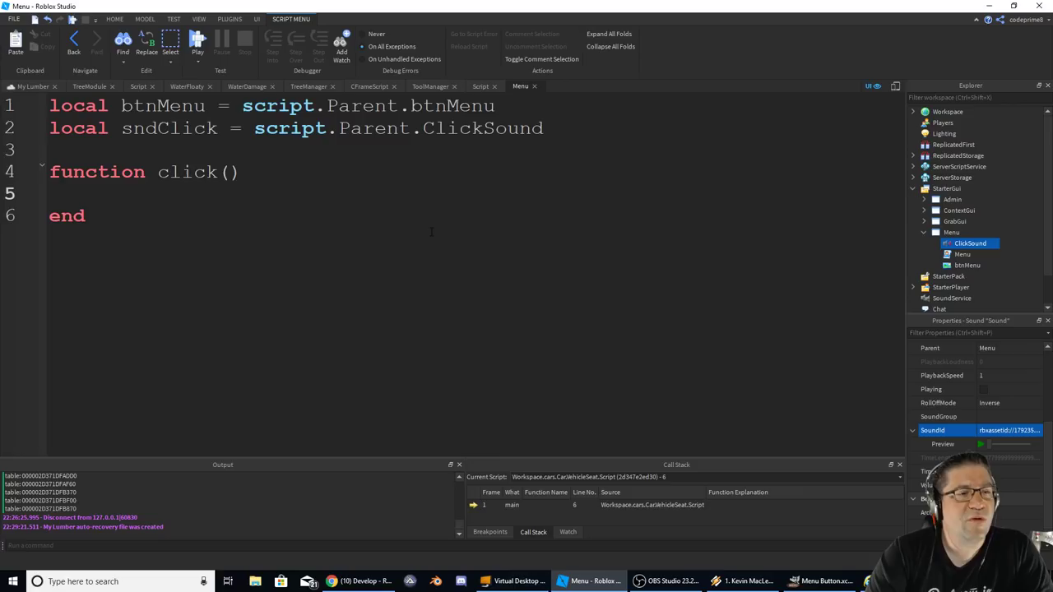
{"action": "type", "text": "sndClick:Play("}
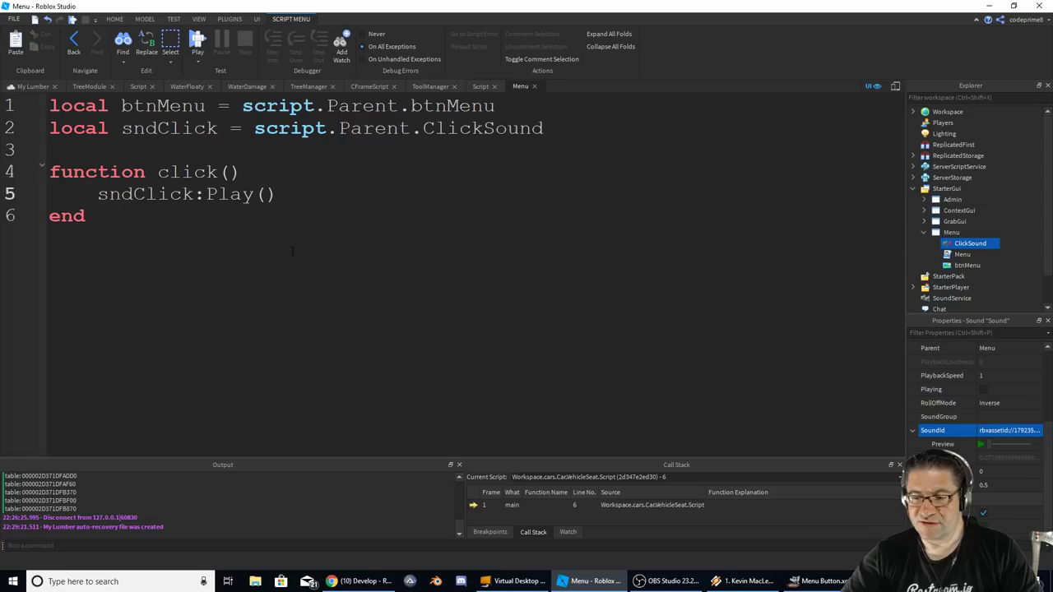
{"action": "type", "text": "function MenuClick("}
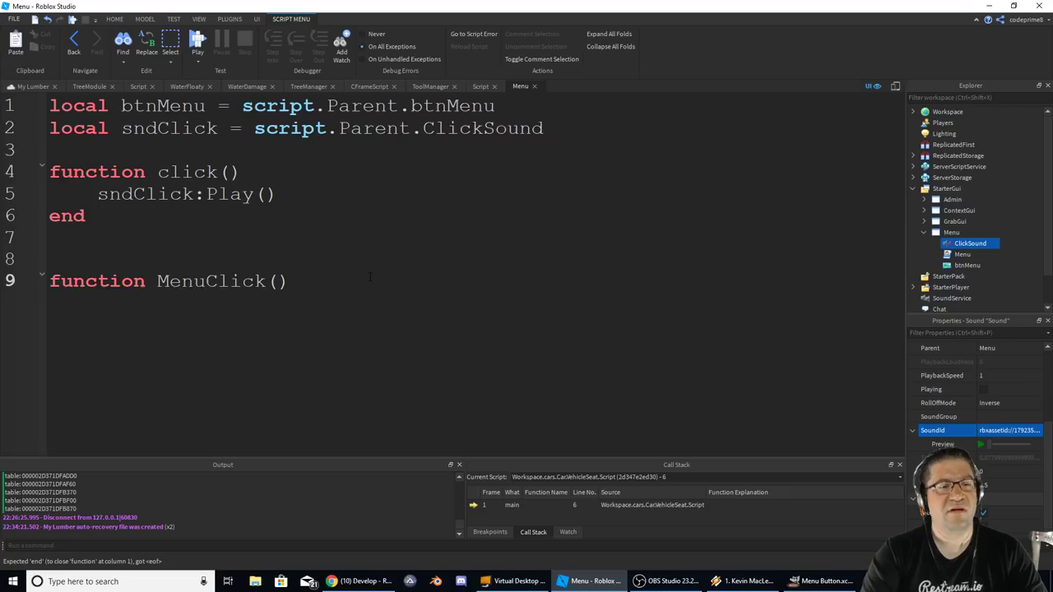
- Connect btnMenu.MouseButton1Click to MenuClick on the script's last line
{"action": "type", "text": "btnMenu.Visible = false"}
{"action": "type", "text": "wait(2"}
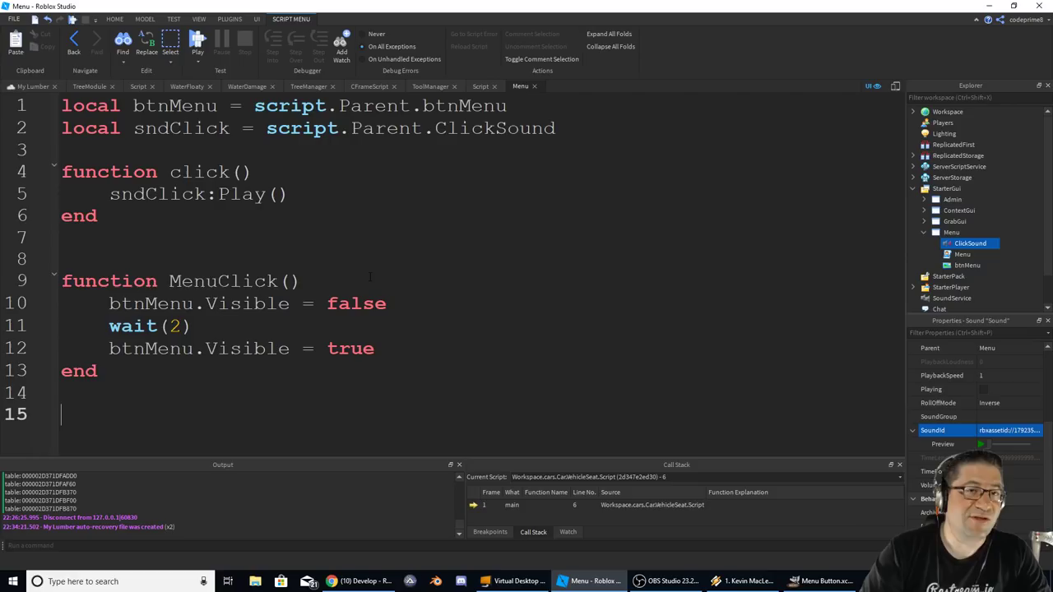
{"action": "type", "text": "btnMenu."}
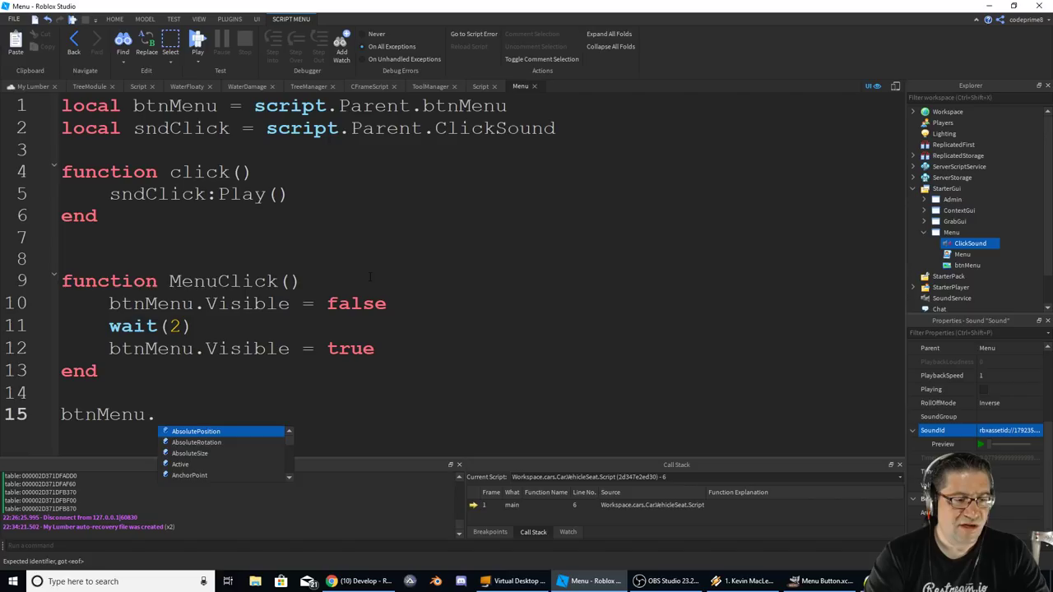
{"action": "type", "text": "MouseButton1Click:Connect(MenuClick"}
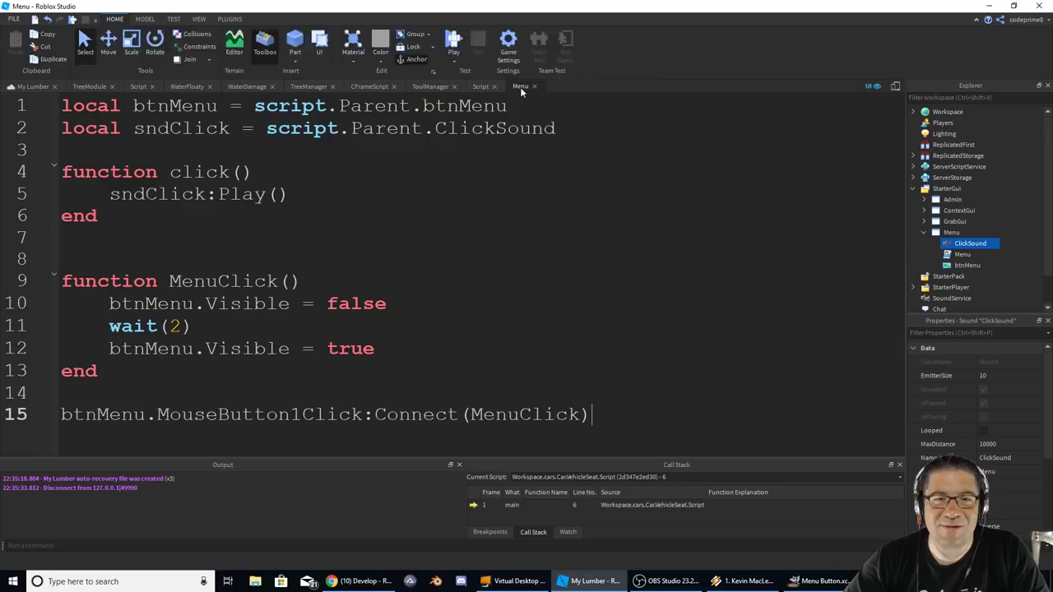
{"action": "left_click", "coordinate": [420, 284]}
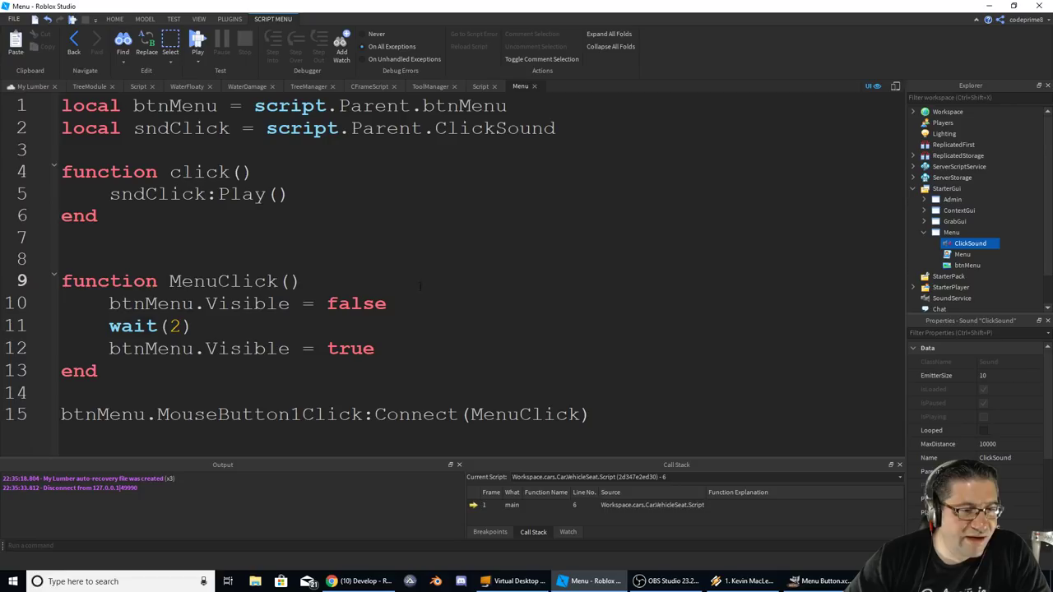
- Add a click() call at the top of MenuClick
{"action": "type", "text": "click()"}
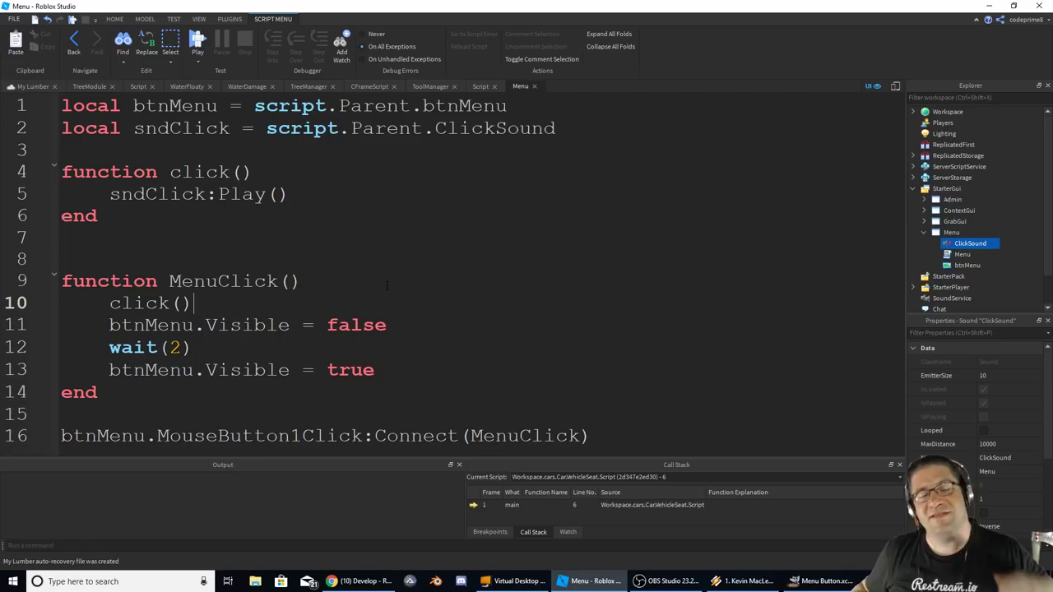
{"action": "left_click", "coordinate": [197, 39]}
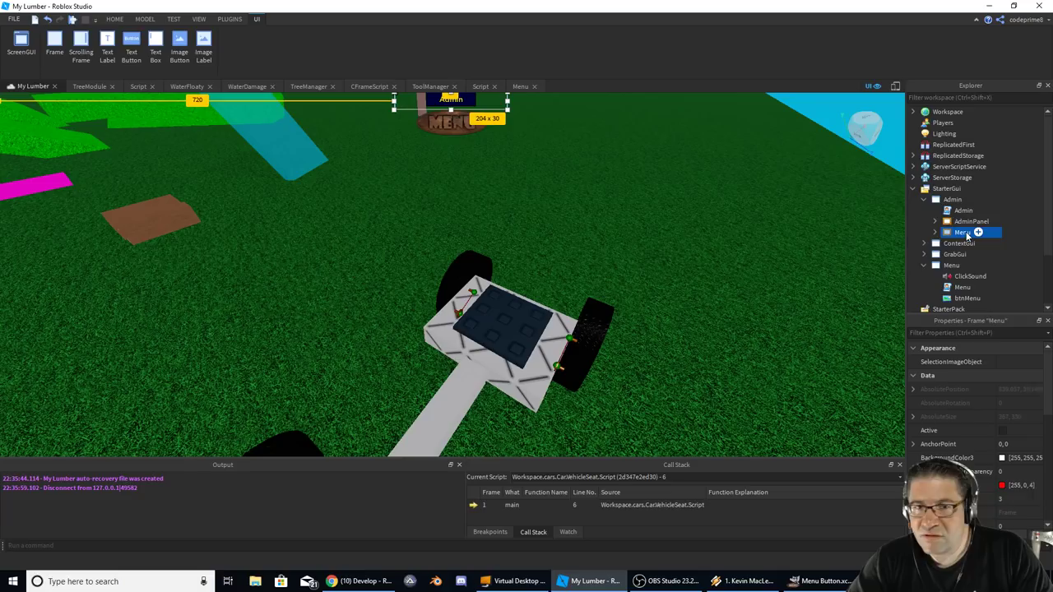
- Inspect the Admin gui's Menu frame and its AdminButton in Explorer
{"action": "left_click", "coordinate": [962, 232]}
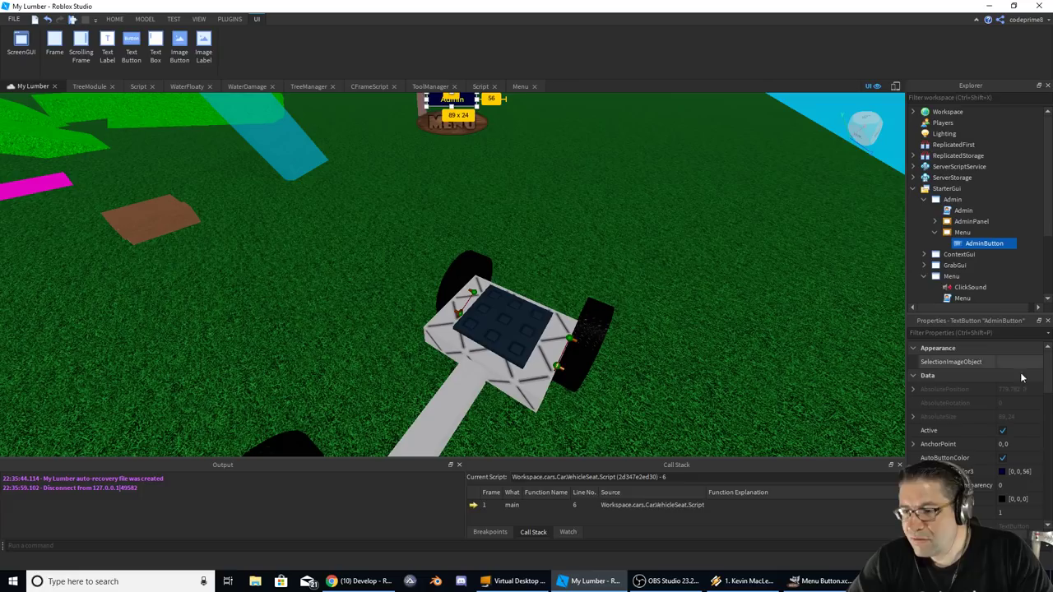
{"action": "left_click", "coordinate": [951, 199]}
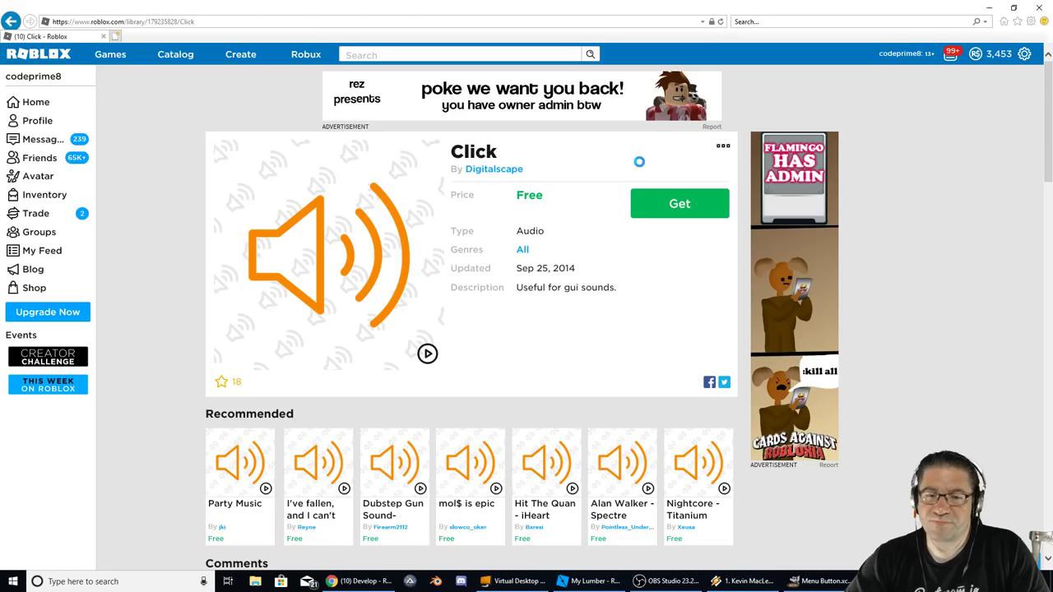
- Go back in the Library and rerun the 'click' audio search, showing 702 results
{"action": "left_click", "coordinate": [679, 203]}
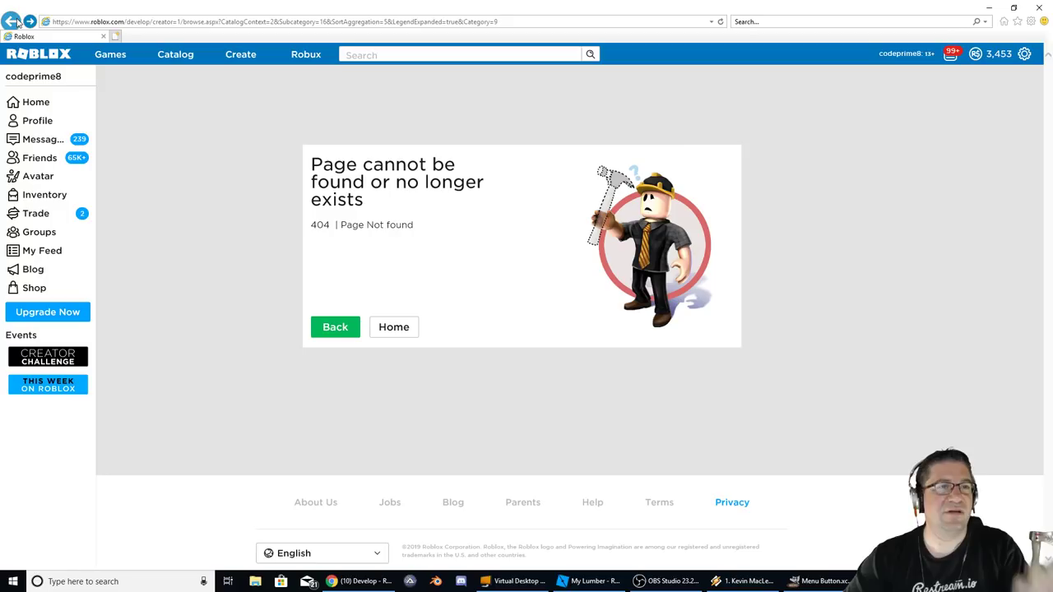
{"action": "mouse_move", "coordinate": [29, 21]}
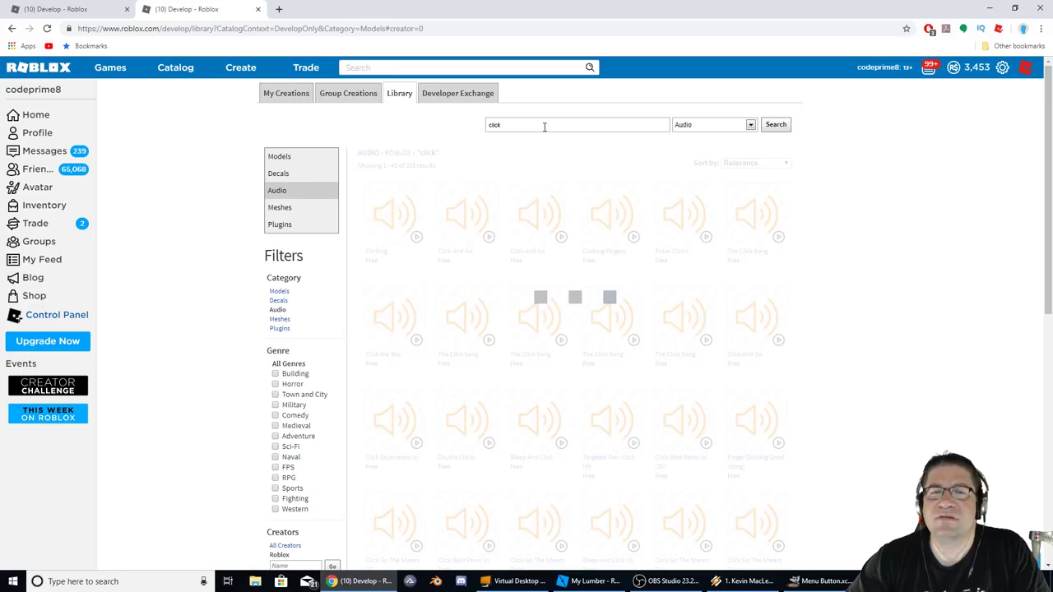
{"action": "left_click", "coordinate": [774, 125]}
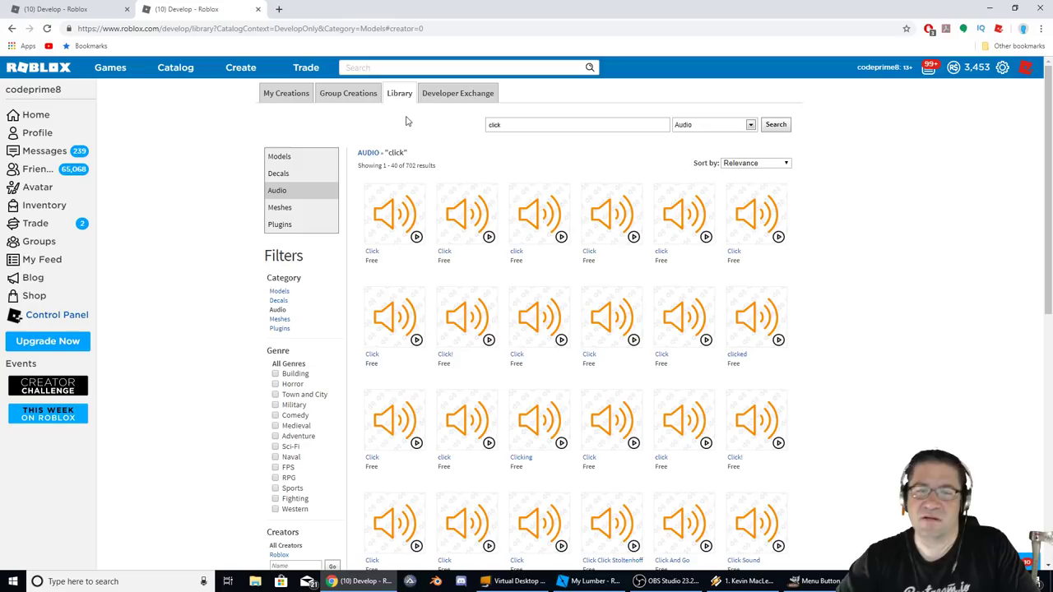
{"action": "mouse_move", "coordinate": [612, 239]}
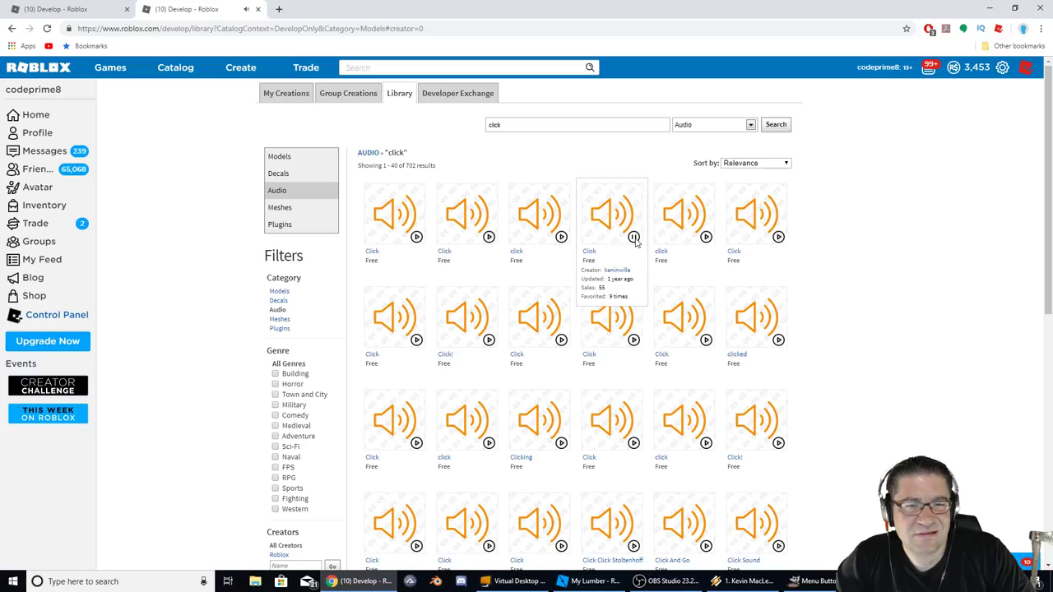
{"action": "mouse_move", "coordinate": [755, 222]}
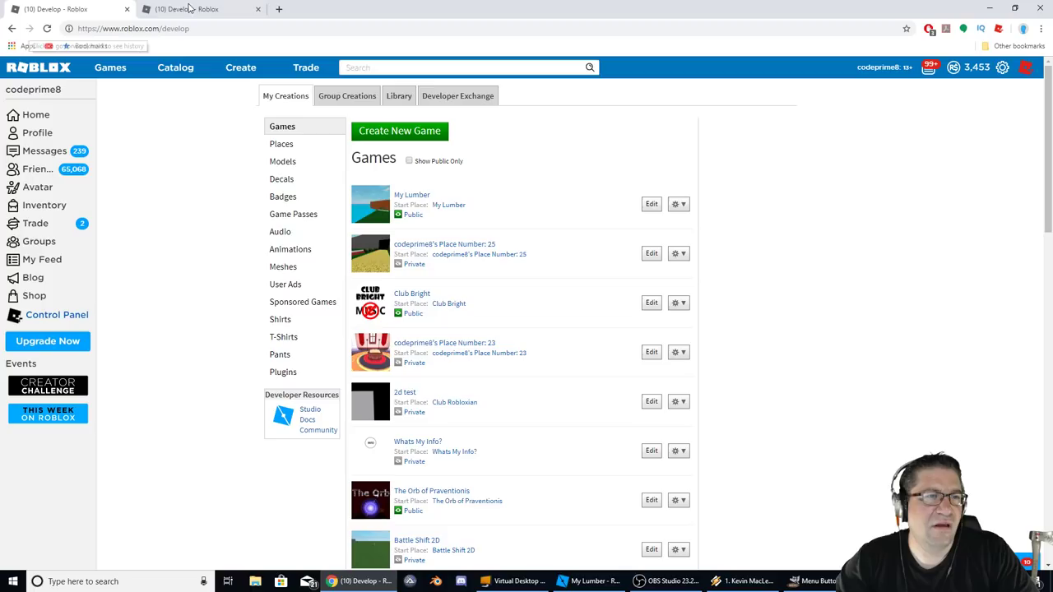
- Move through the library page history and reopen the free Digitalscape Click audio page
{"action": "left_click", "coordinate": [12, 22]}
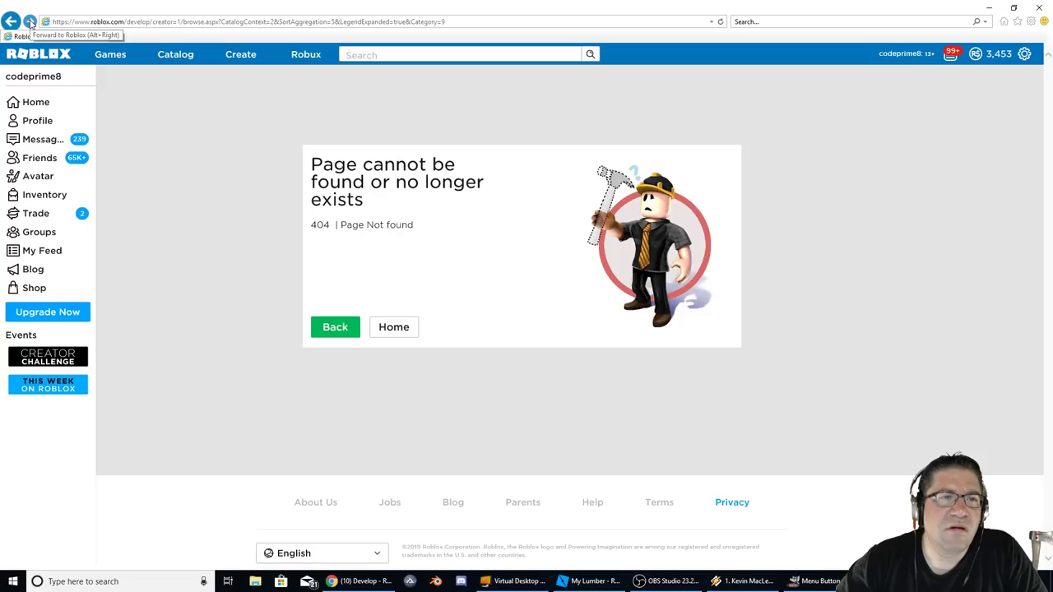
{"action": "left_click", "coordinate": [30, 21]}
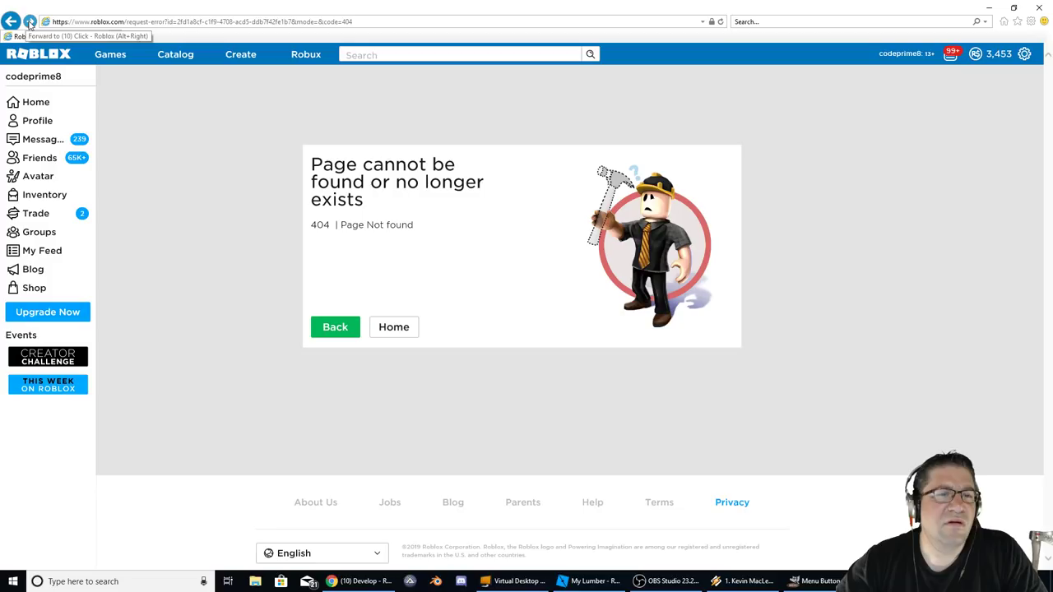
{"action": "left_click", "coordinate": [29, 22]}
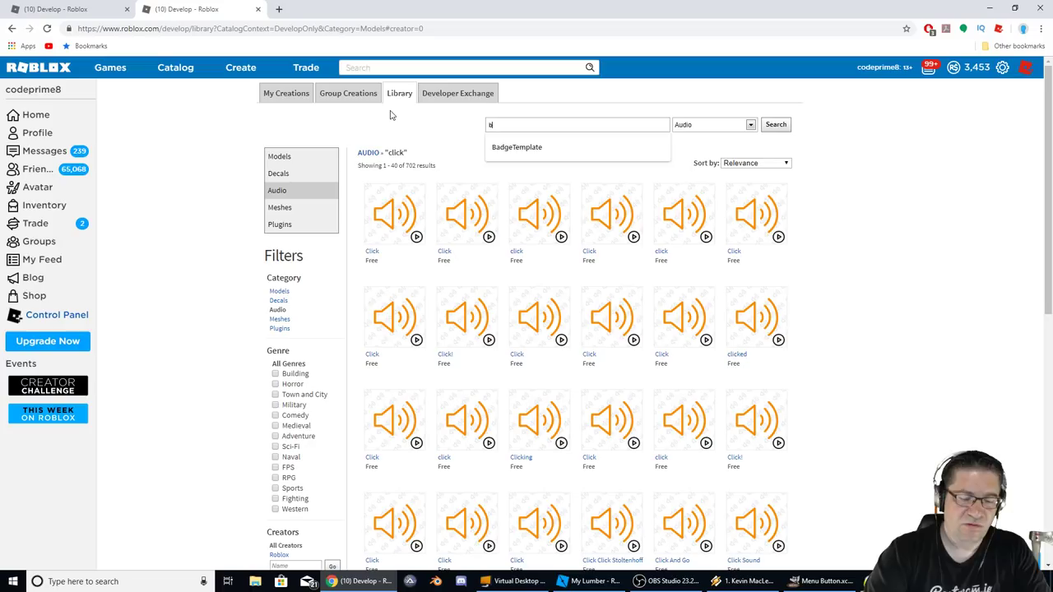
{"action": "left_click", "coordinate": [774, 124]}
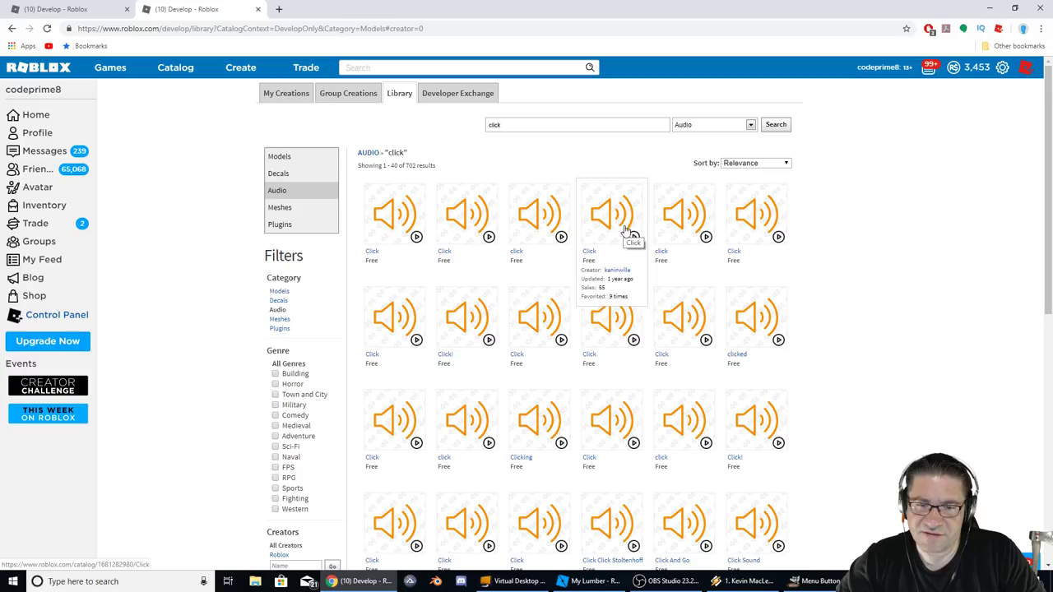
{"action": "mouse_move", "coordinate": [745, 222]}
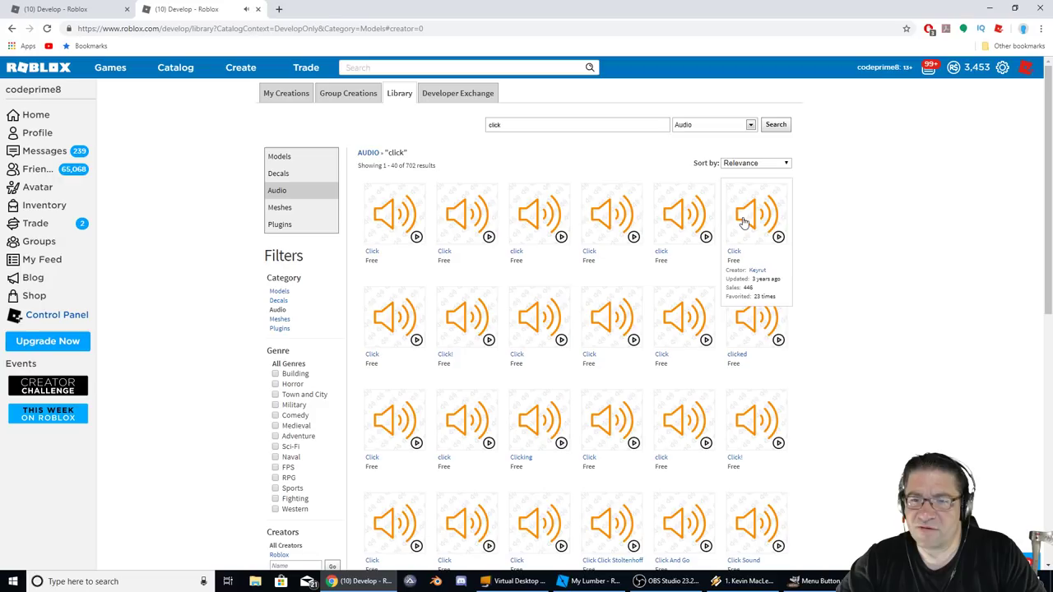
{"action": "left_click", "coordinate": [744, 214]}
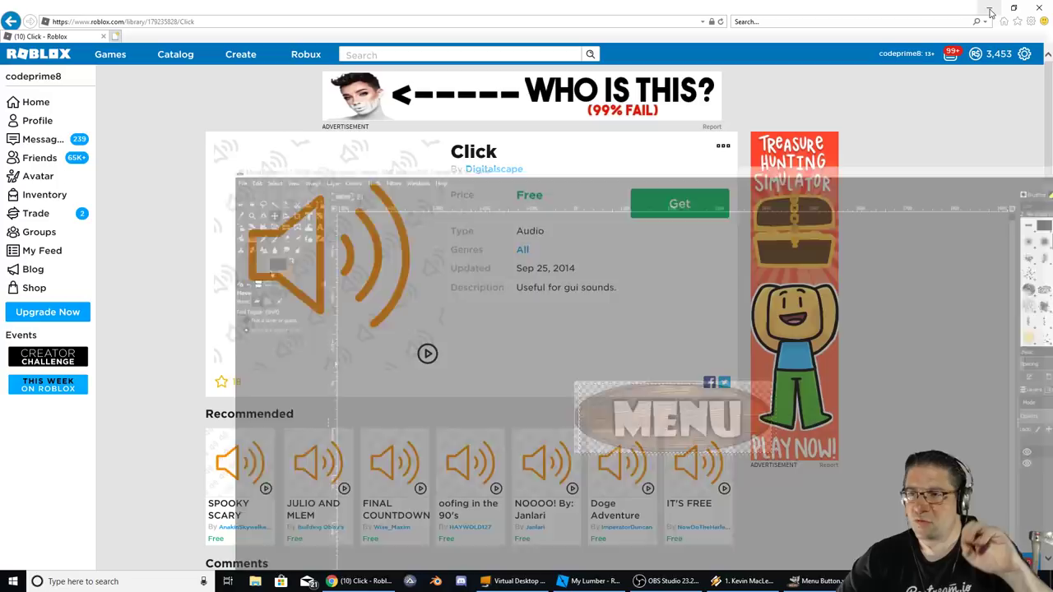
- Add HoverSound under Menu as a ClickSound copy with its own SoundId
{"action": "left_click", "coordinate": [588, 581]}
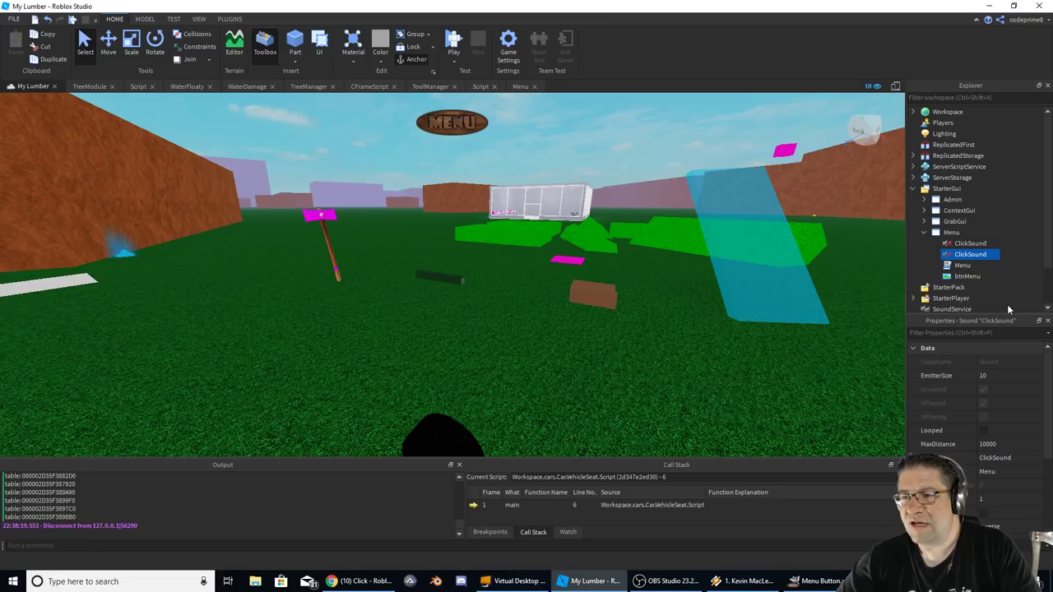
{"action": "left_click", "coordinate": [971, 253]}
{"action": "type", "text": "Hover"}
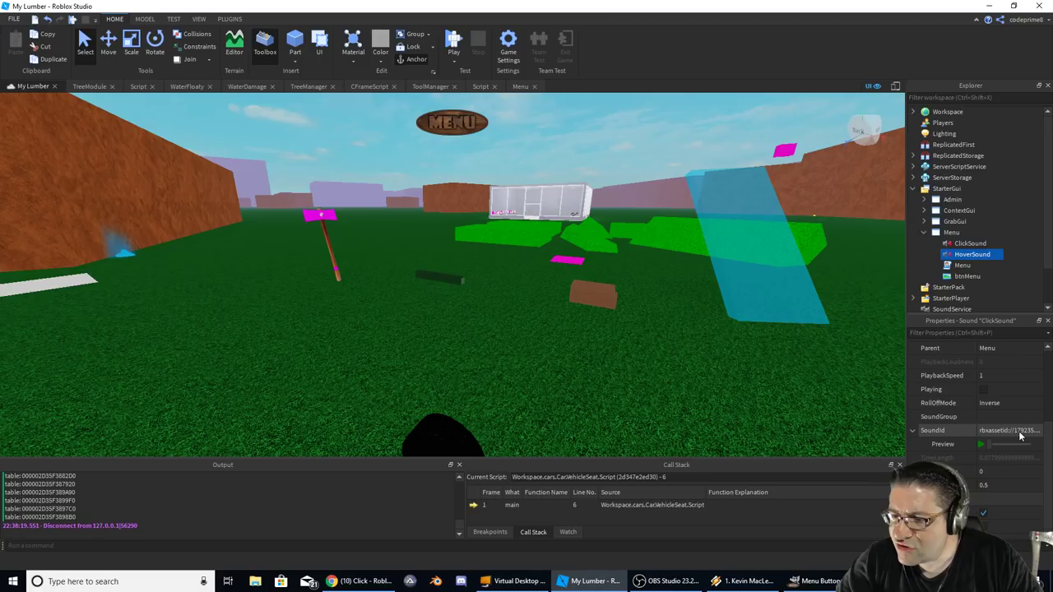
{"action": "left_click", "coordinate": [969, 243]}
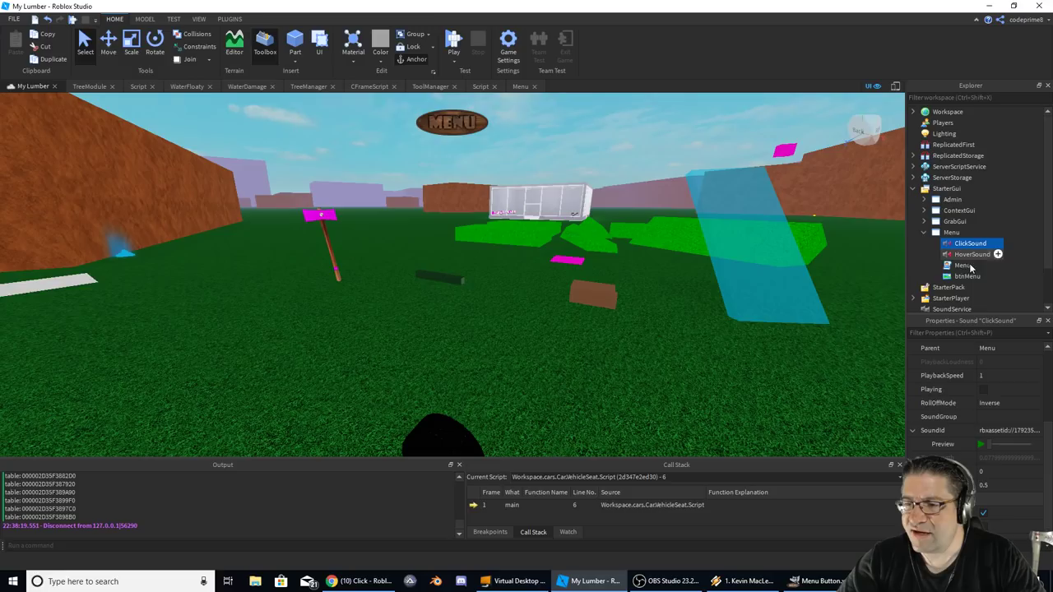
{"action": "left_click", "coordinate": [971, 254]}
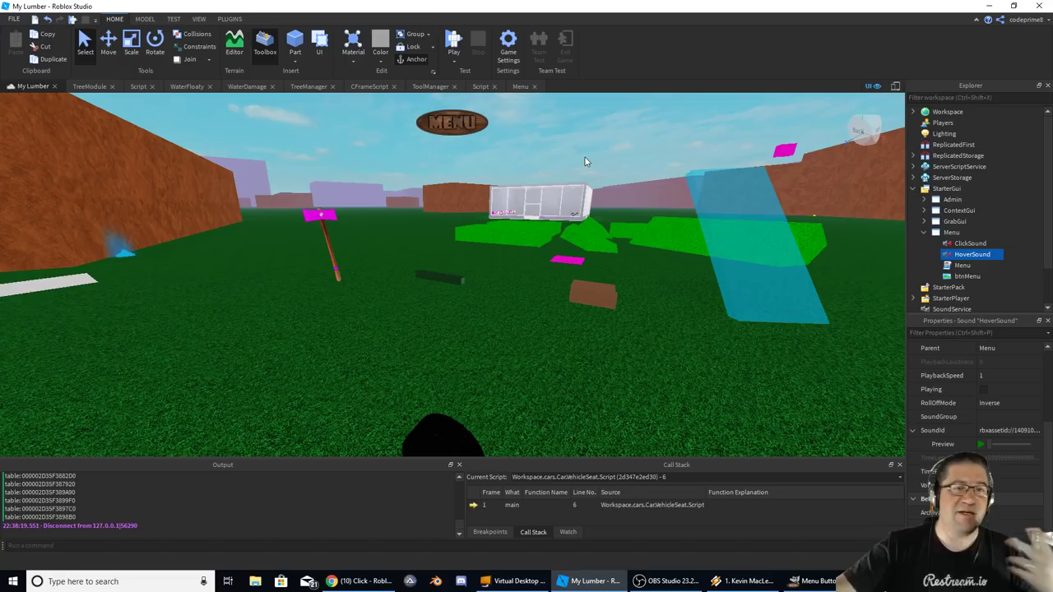
{"action": "double_click", "coordinate": [962, 265]}
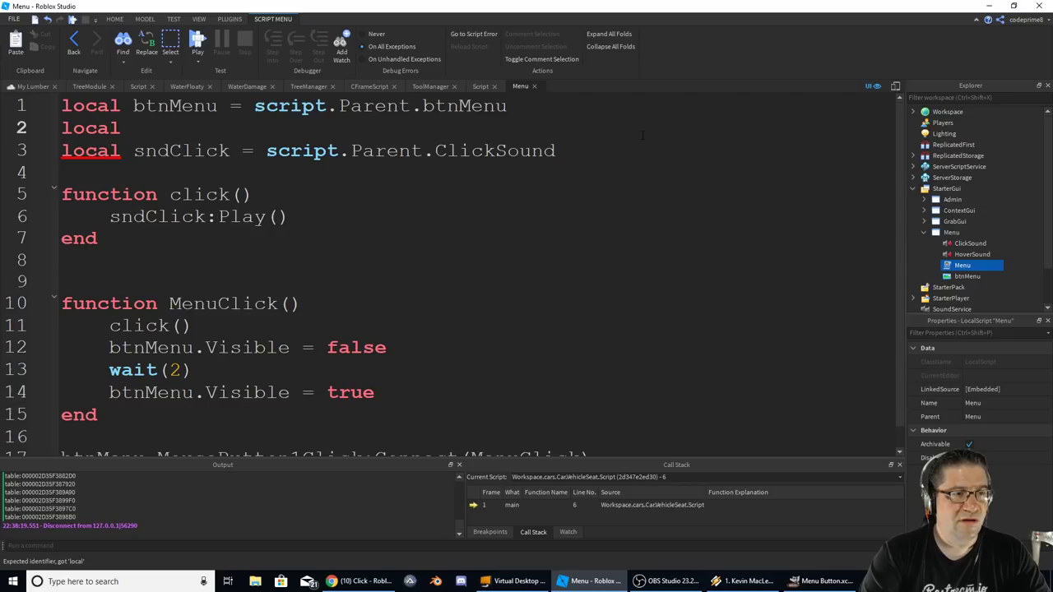
- Add sndHover = script.Parent.HoverSound with sndHover:Play() on MouseEnter, then start a playtest
{"action": "type", "text": "sndHover = script.Parent.HoverSound"}
{"action": "left_click", "coordinate": [473, 282]}
{"action": "type", "text": "function hover("}
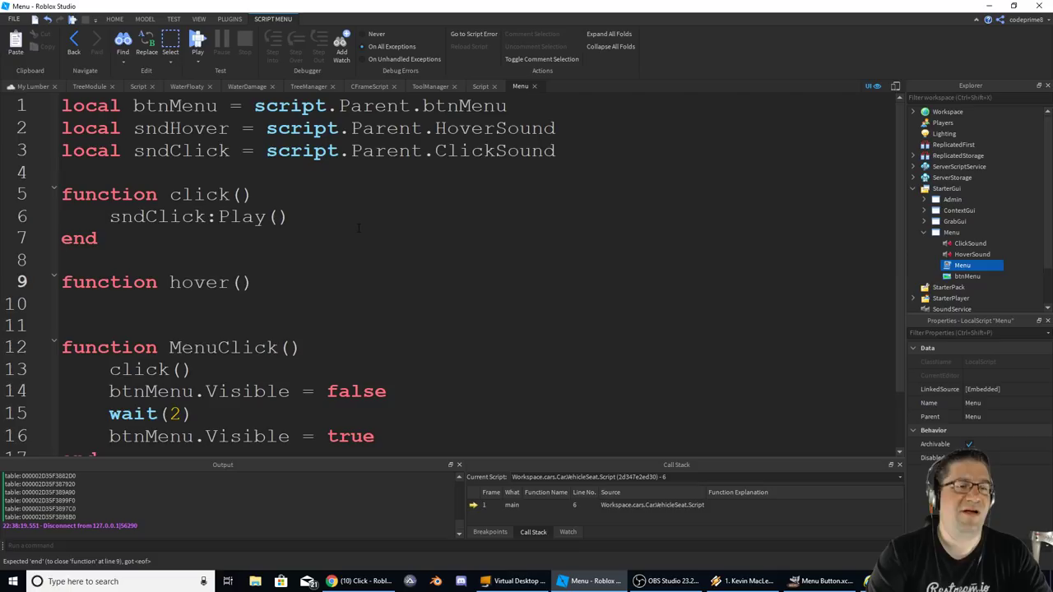
{"action": "type", "text": "sndHover:Play()"}
{"action": "type", "text": "btnMenu.MouseEnter:Connect(hover()"}
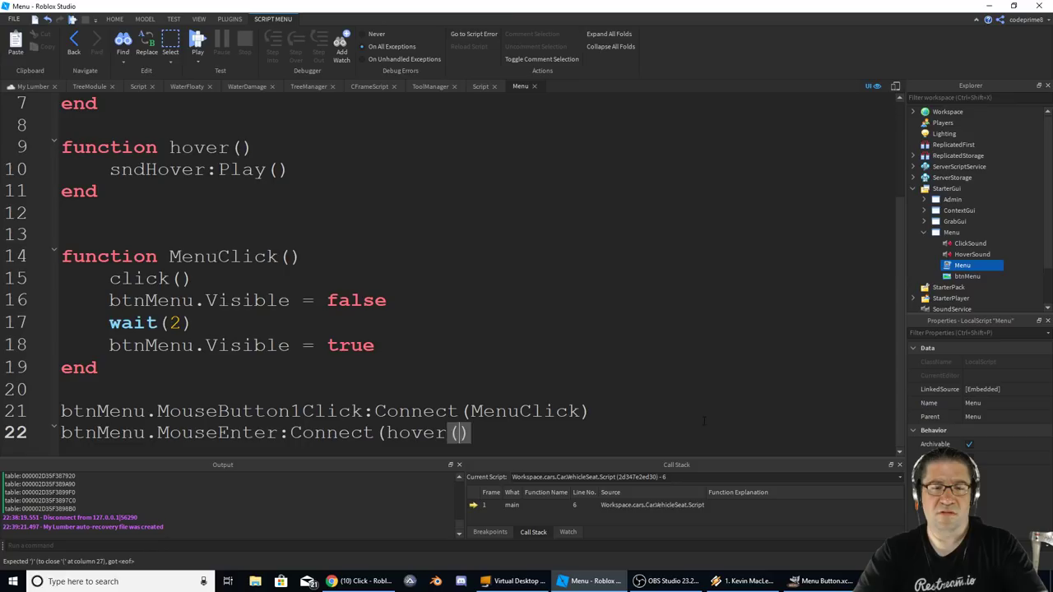
{"action": "left_click", "coordinate": [198, 40]}
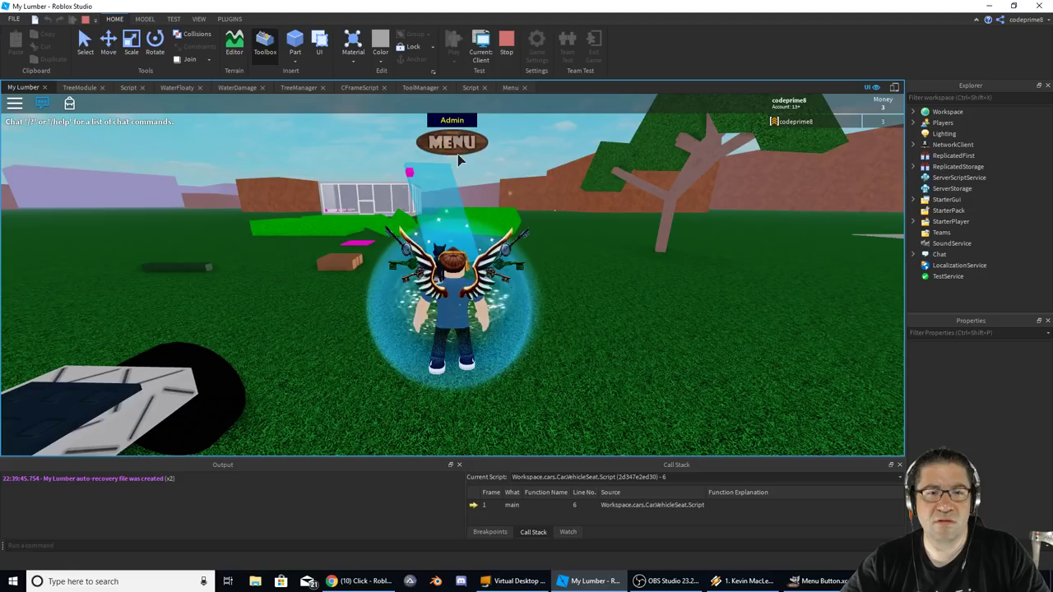